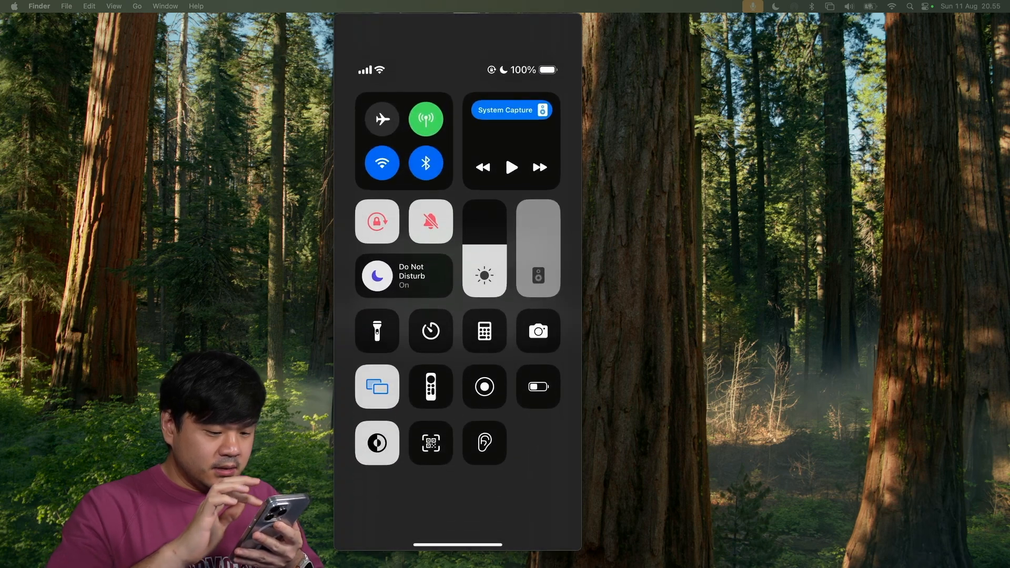
# Step: Dismiss Control Center in iPhone Mirroring and return to ContentView.swift in Xcode
pyautogui.click(382, 119)
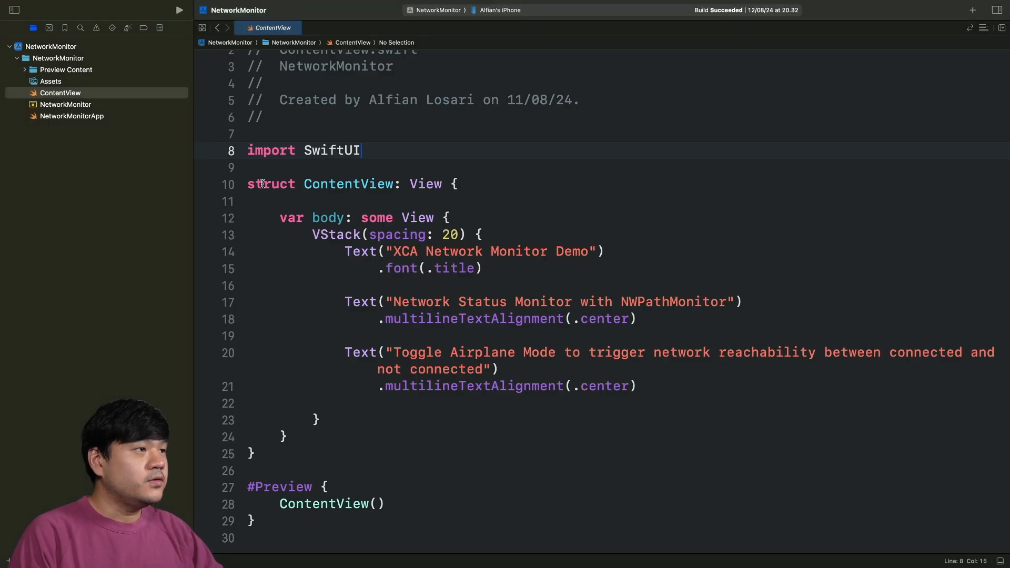
# Step: Create a new iOS Swift file named NetworkMonitor next to NetworkMonitorApp
pyautogui.click(71, 116)
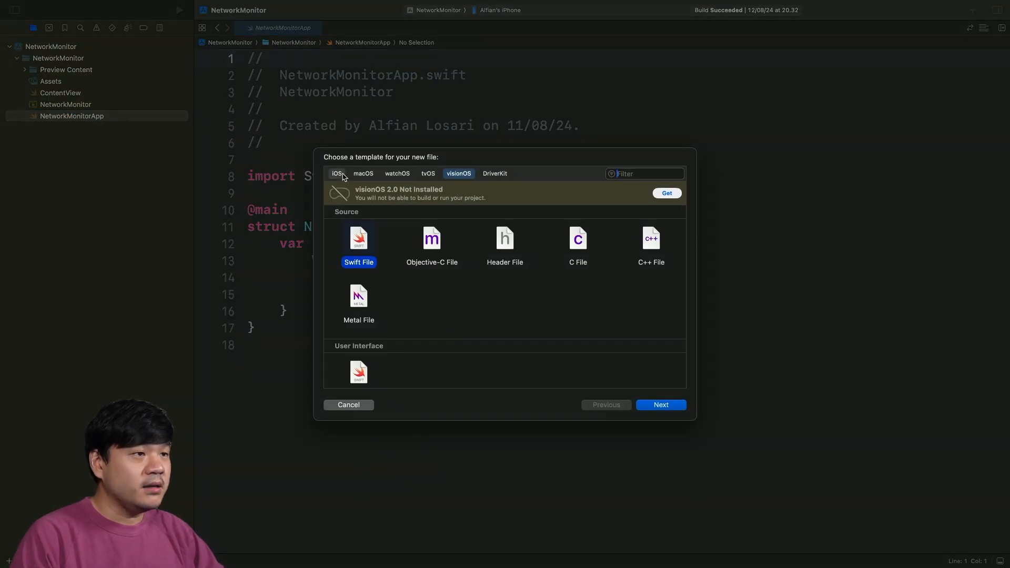
pyautogui.click(336, 173)
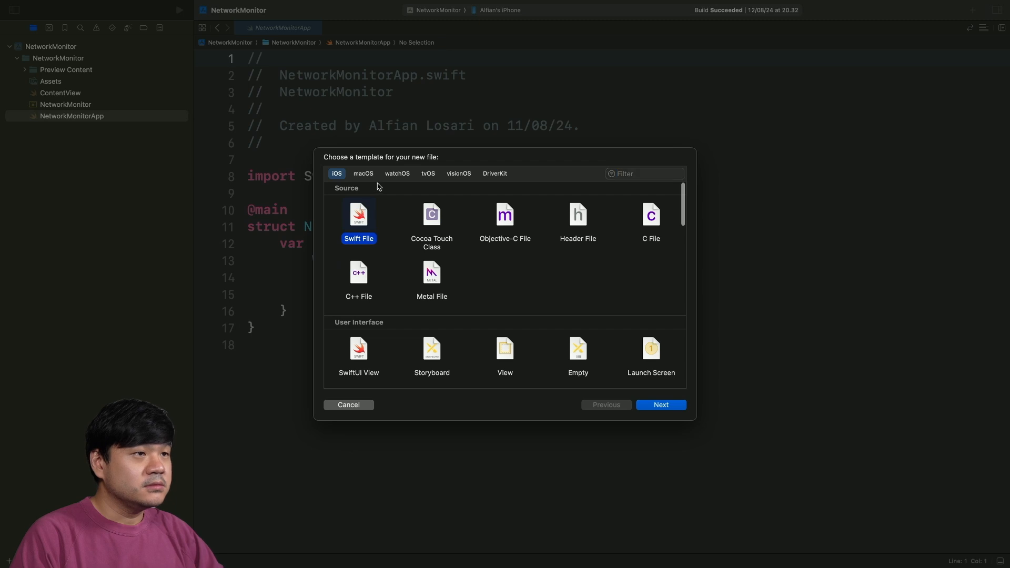
pyautogui.click(660, 404)
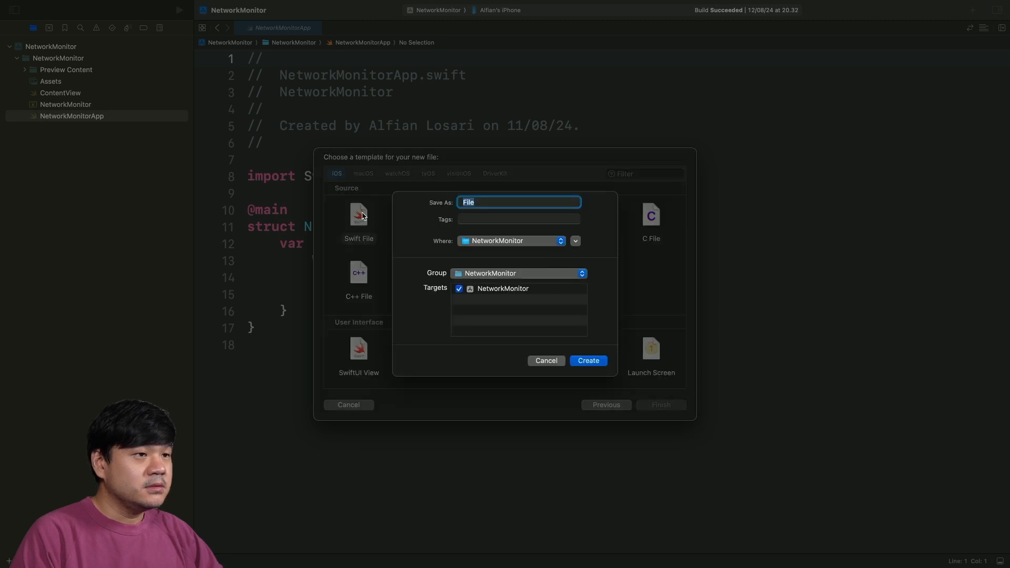
pyautogui.write('Netw')
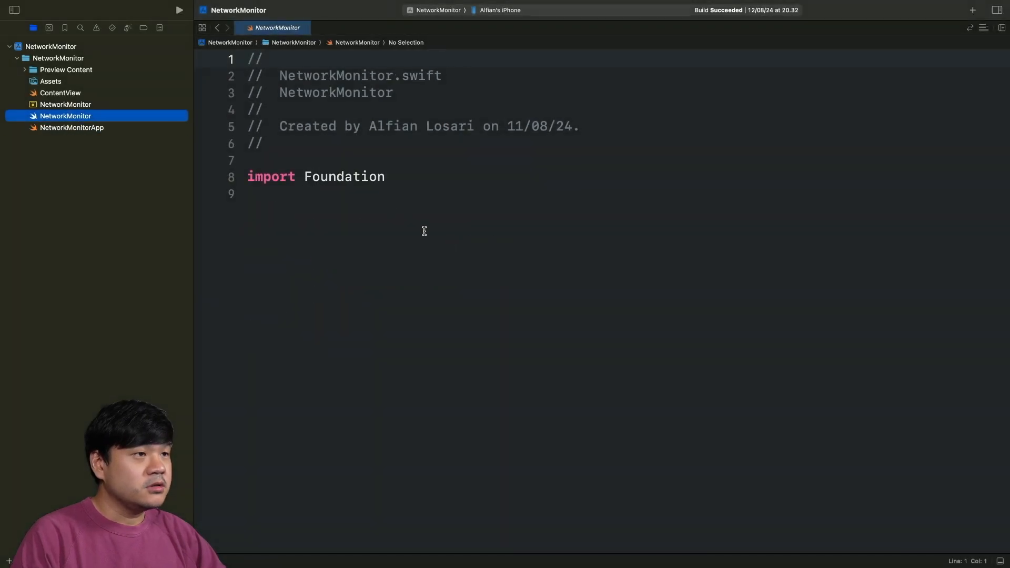
pyautogui.click(385, 176)
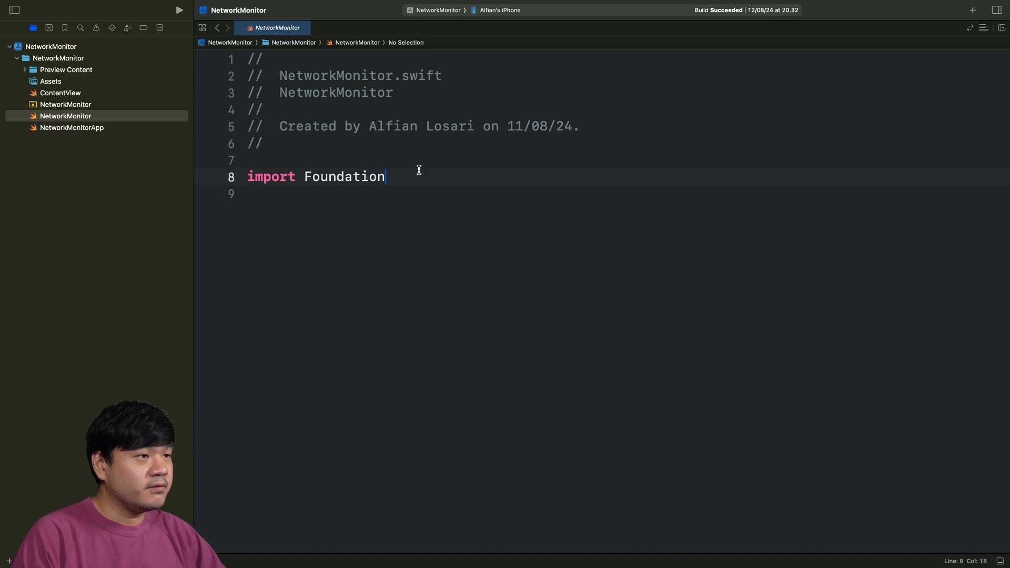
pyautogui.write('im')
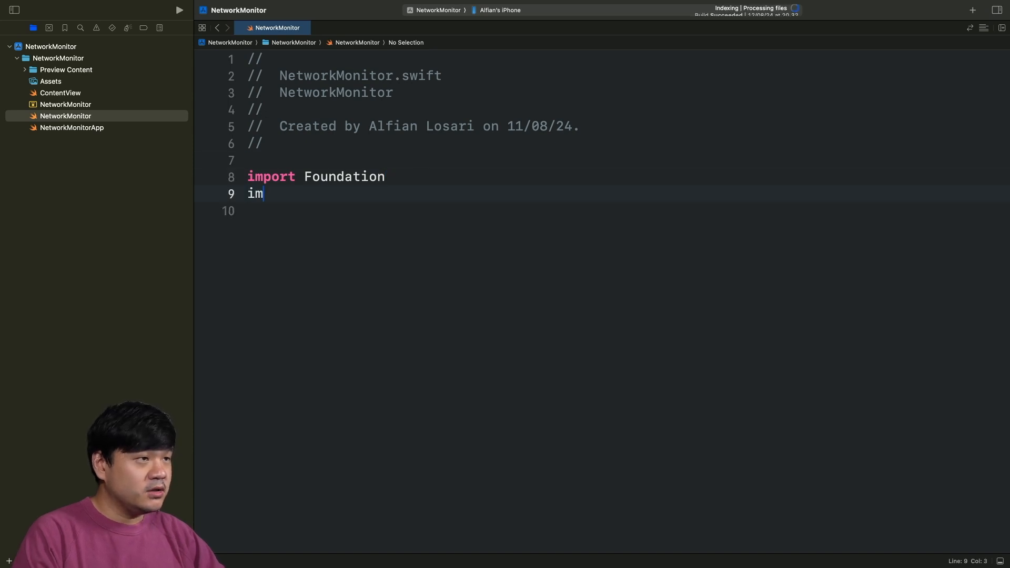
pyautogui.write('port Observation')
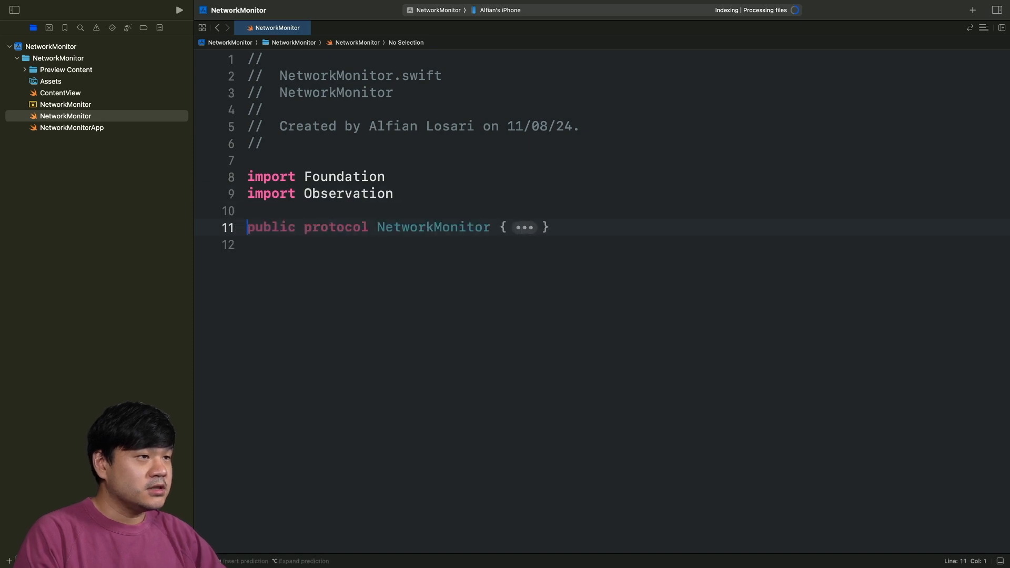
pyautogui.write('@')
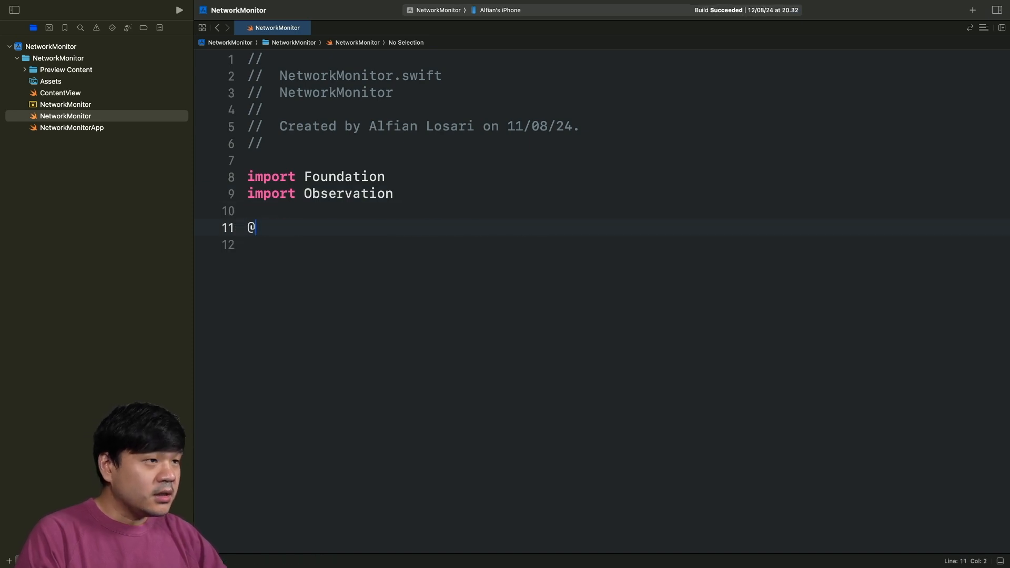
pyautogui.write('Observable')
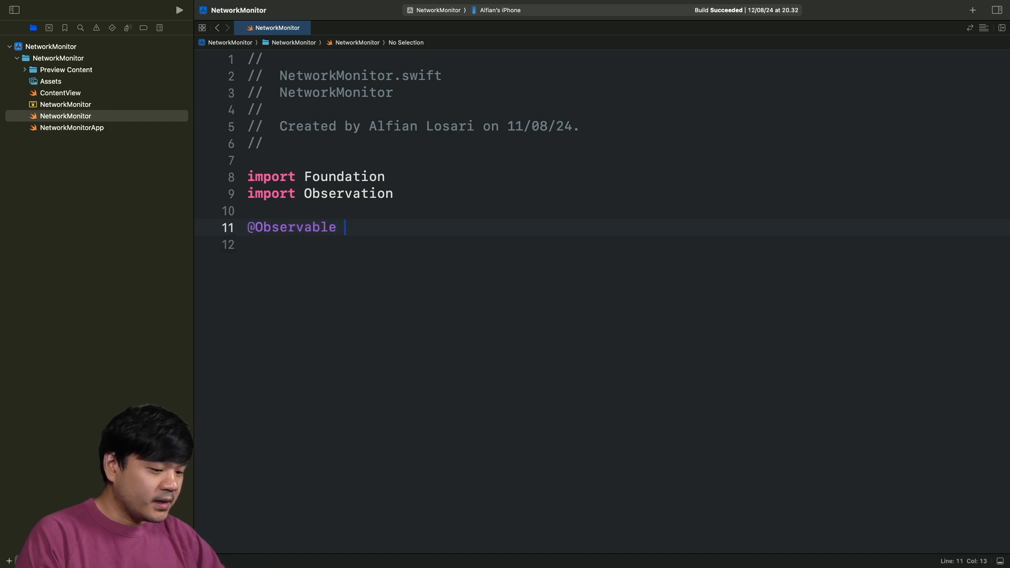
# Step: Declare class NetworkMonitor holding a private monitor = NWPathMonitor()
pyautogui.write('class NetworkMonitor {')
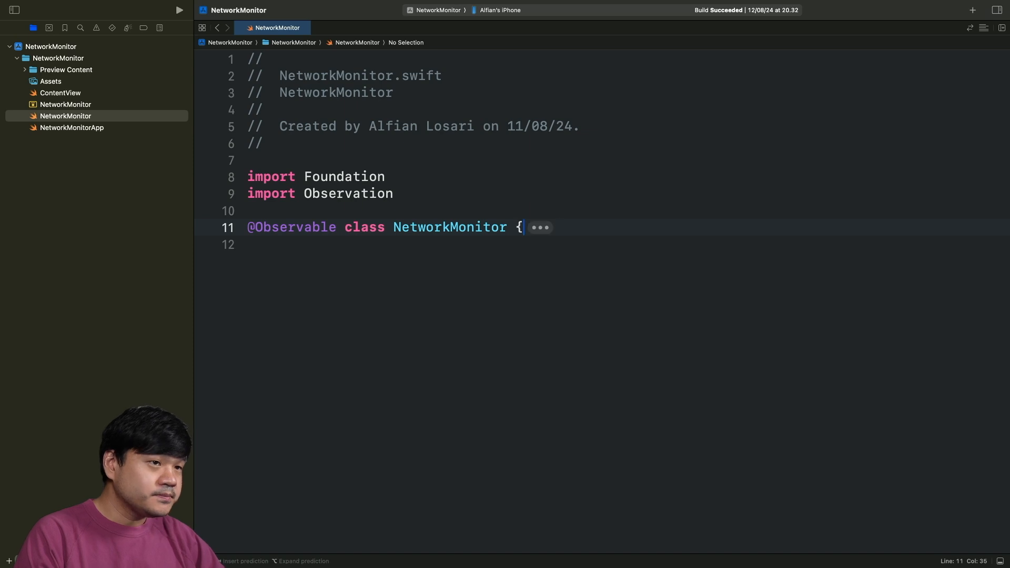
pyautogui.write('private let monitor =')
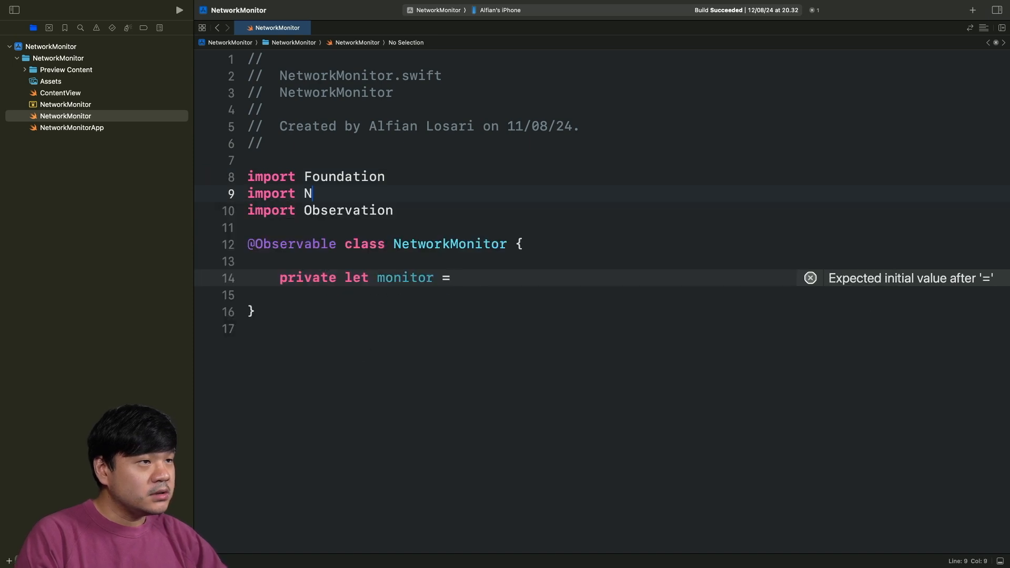
pyautogui.write('etwork')
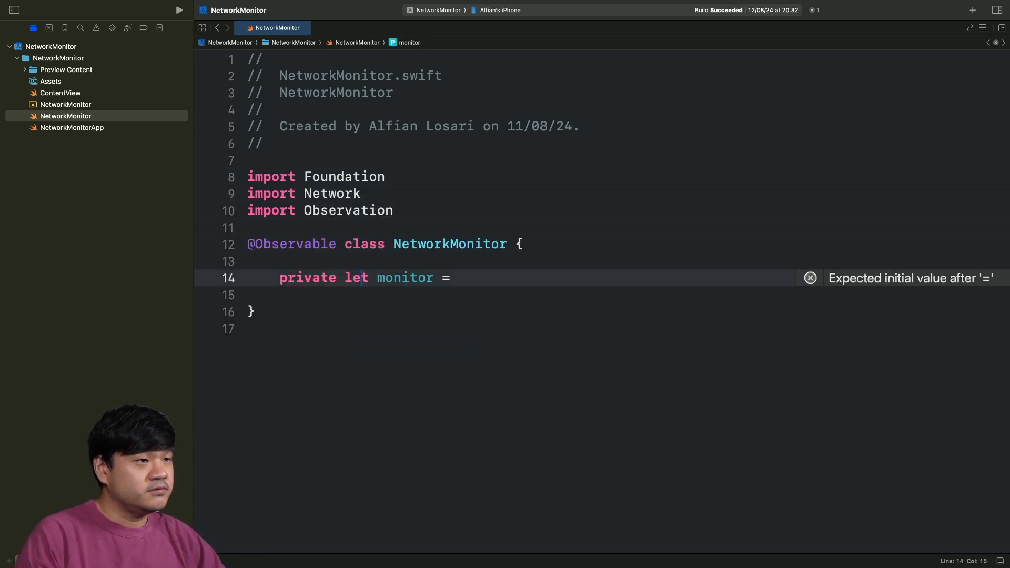
pyautogui.write('NWPathMonitor()')
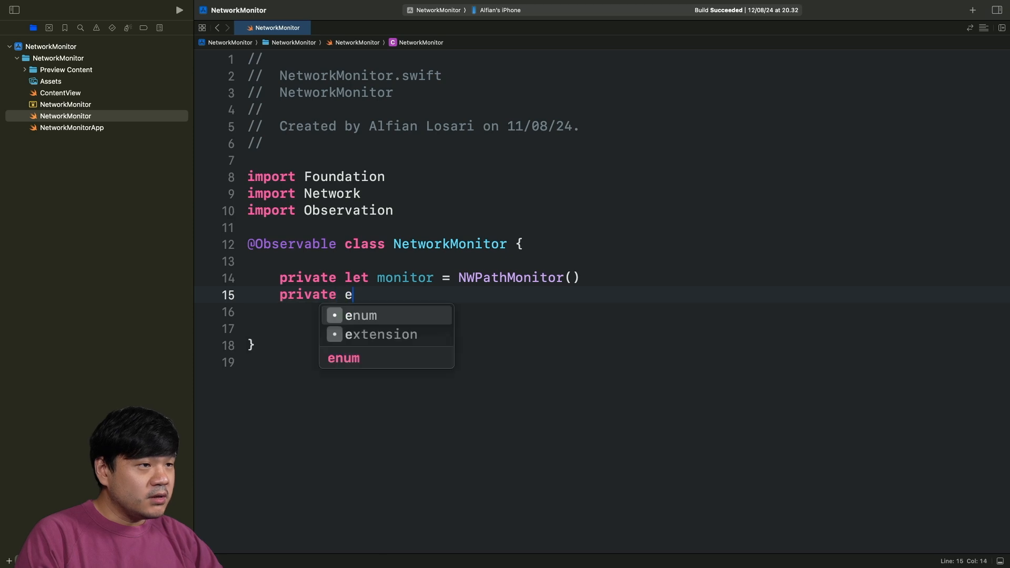
# Step: Add a private DispatchQueue labeled "NetworkMonitor.queue" to the class
pyautogui.press('backspace')
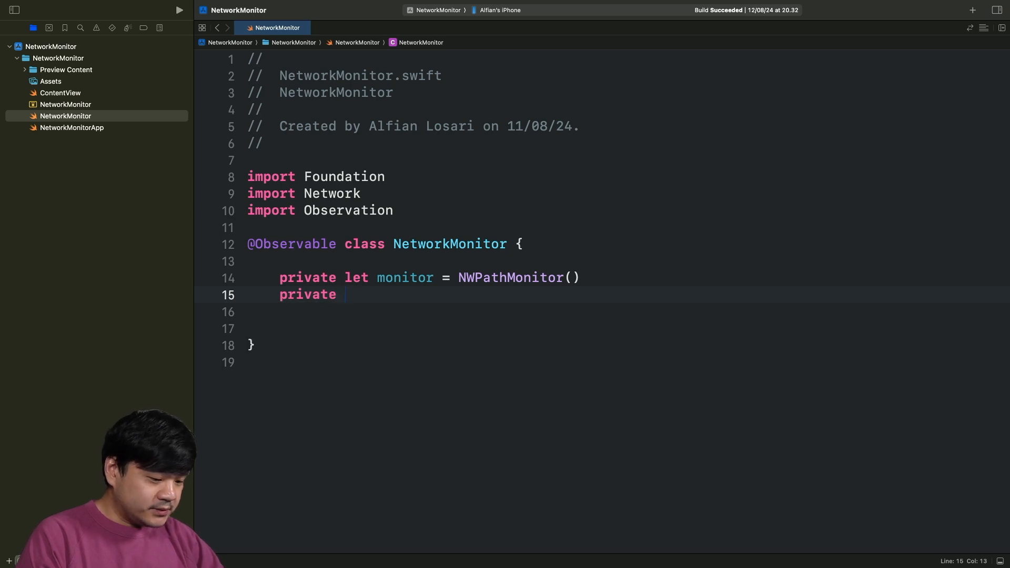
pyautogui.write('let queue =')
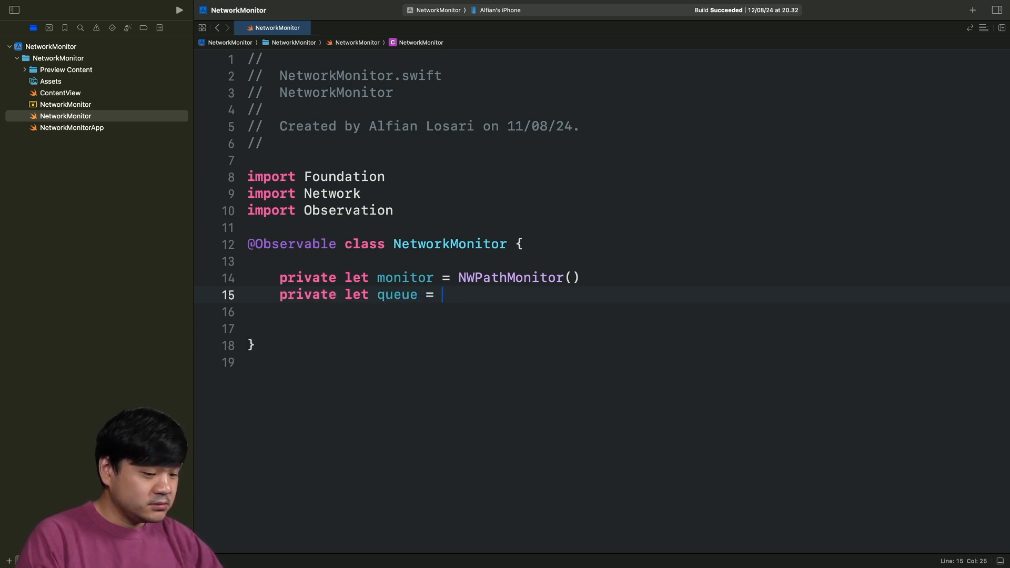
pyautogui.write('Disp')
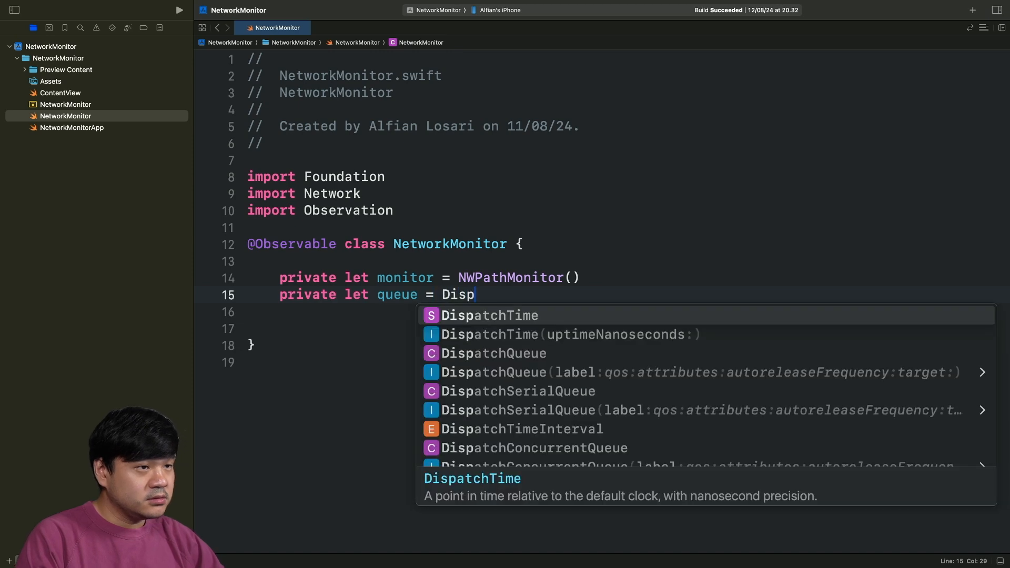
pyautogui.write('atchQueue')
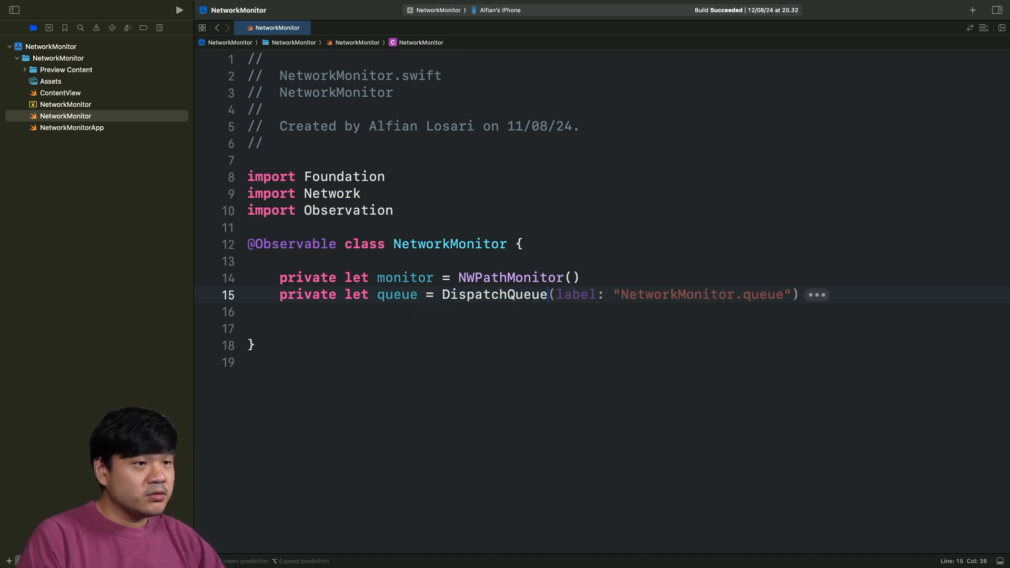
pyautogui.write('public init() {}')
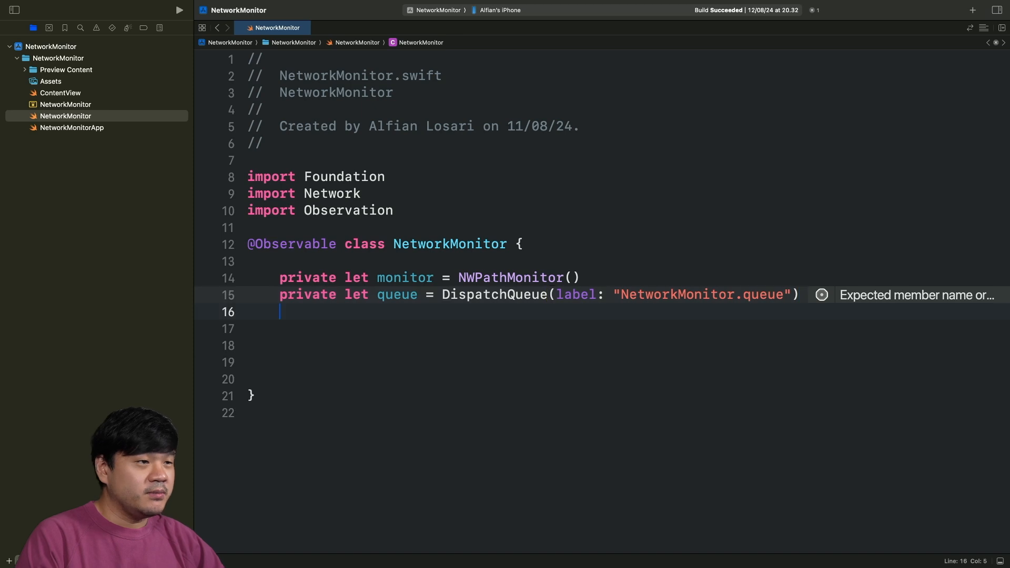
pyautogui.write('@Published var isConnected: Bool = false')
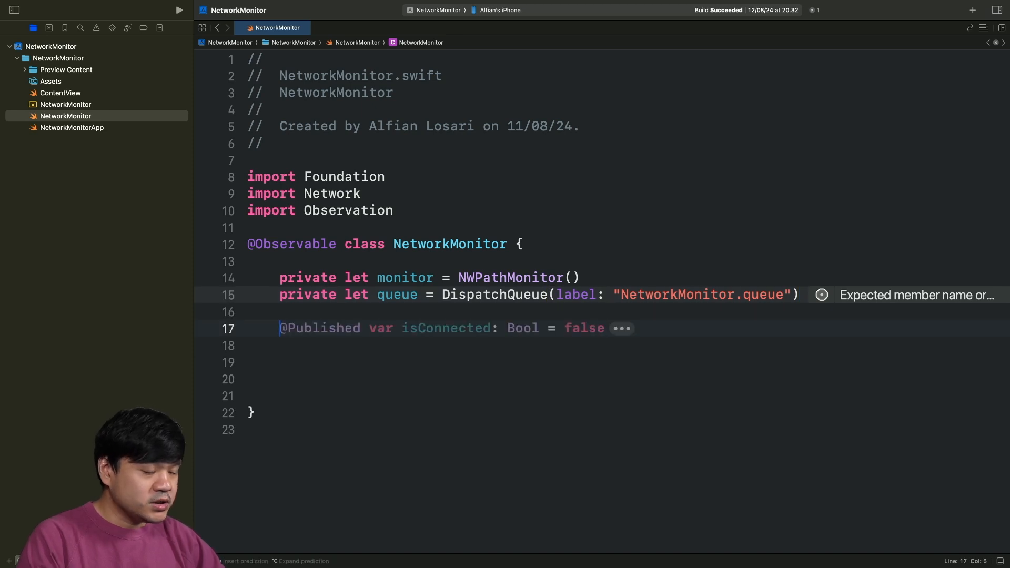
# Step: Add private var pathStatus: NWPath.Status = .unsatisfied and begin var isReachable: Bool
pyautogui.write('private var')
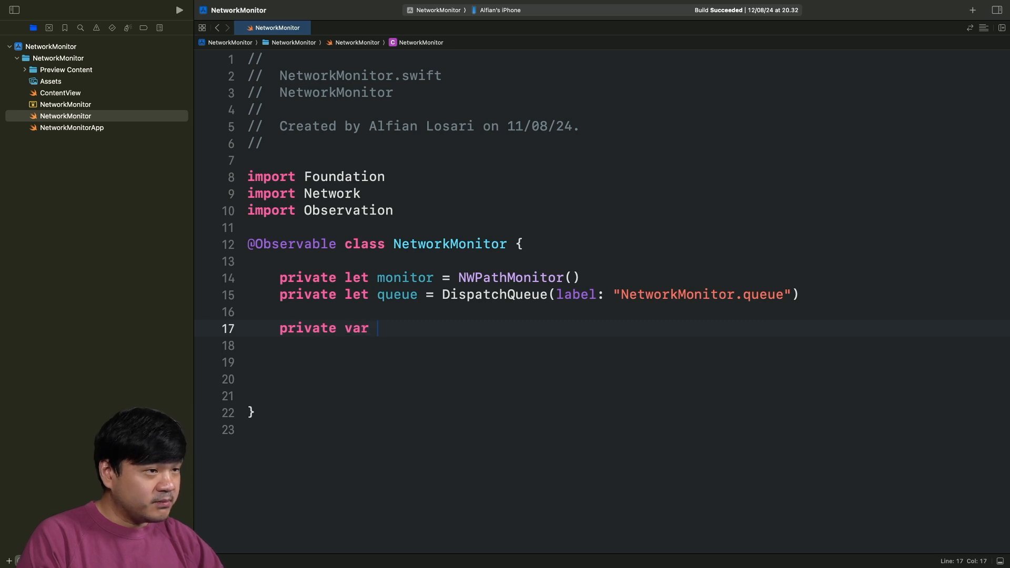
pyautogui.write('pathStatus:')
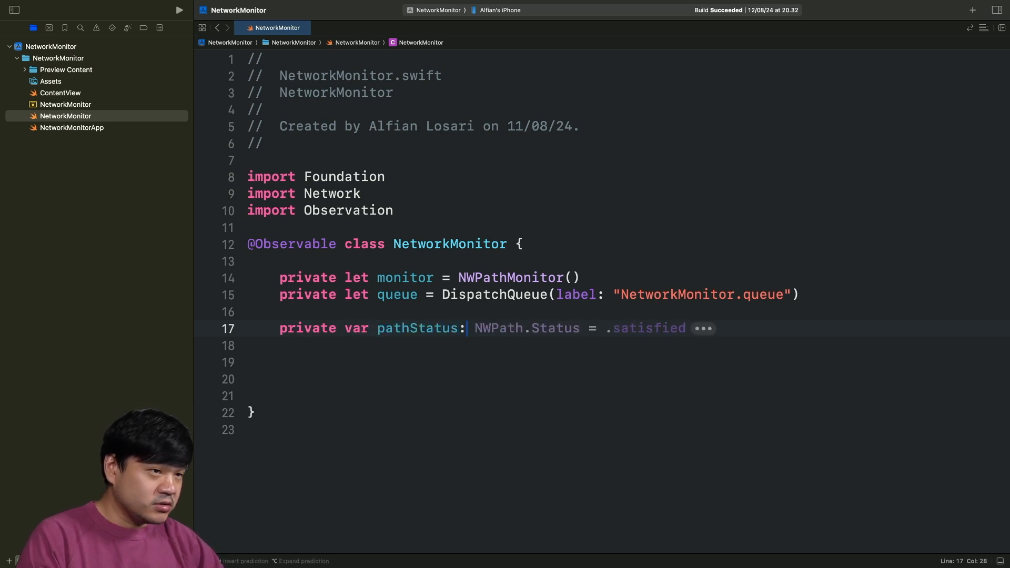
pyautogui.write('NWPath.Status = .unsatisfied')
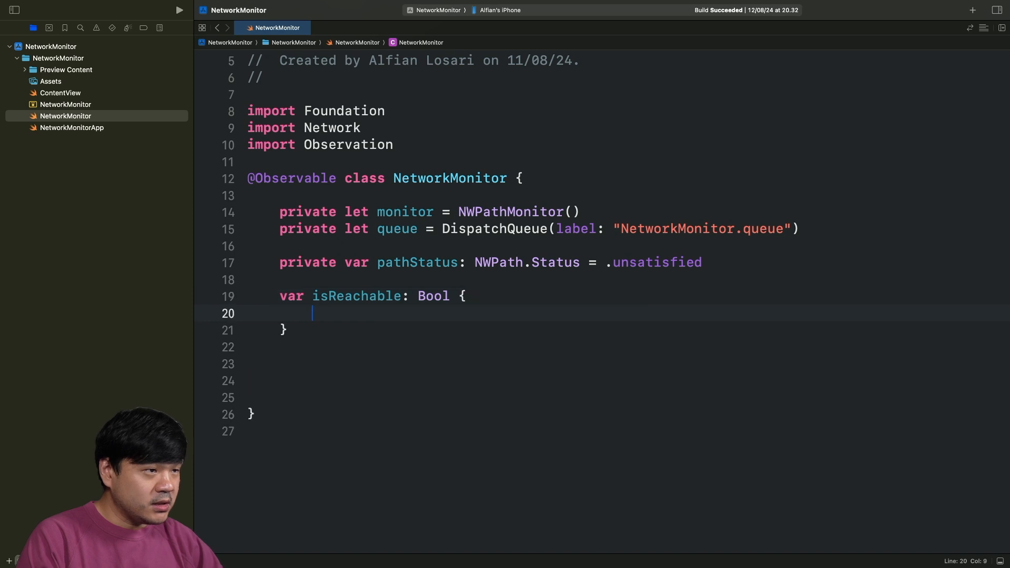
# Step: Make isReachable return pathStatus == .satisfied and start statusText with a switch over pathStatus
pyautogui.write('pathStatus ==')
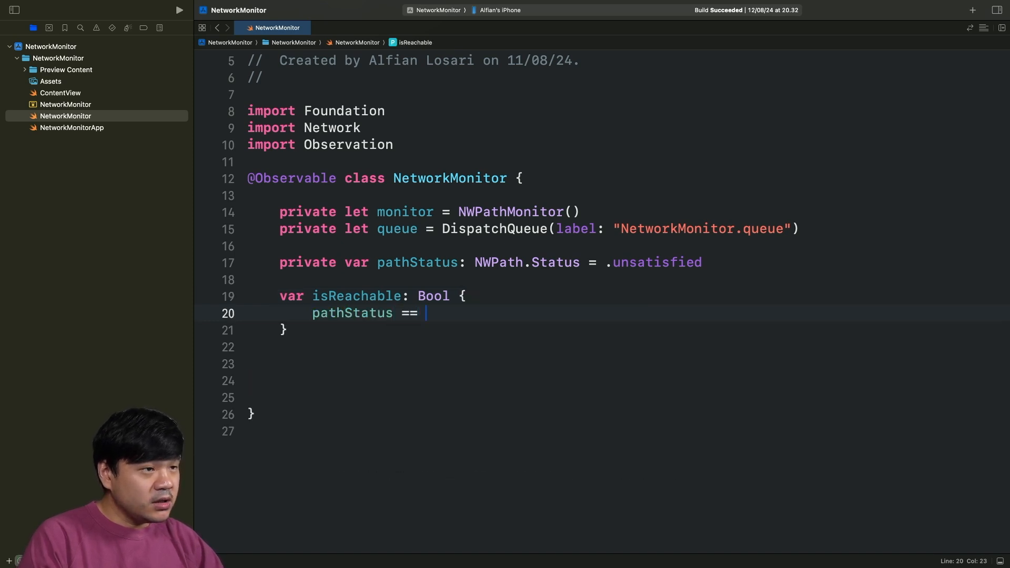
pyautogui.write('.satisfied')
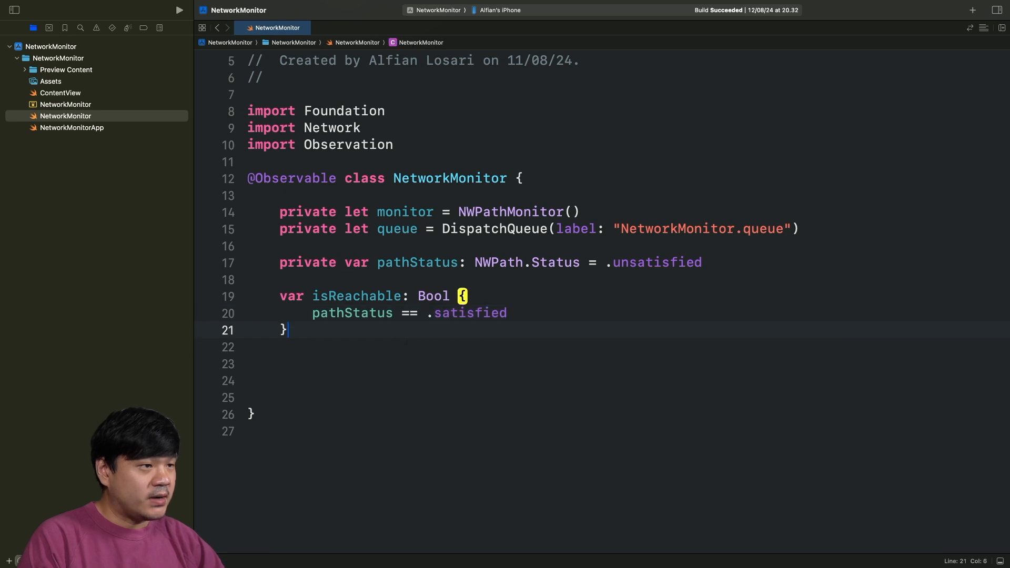
pyautogui.write('var')
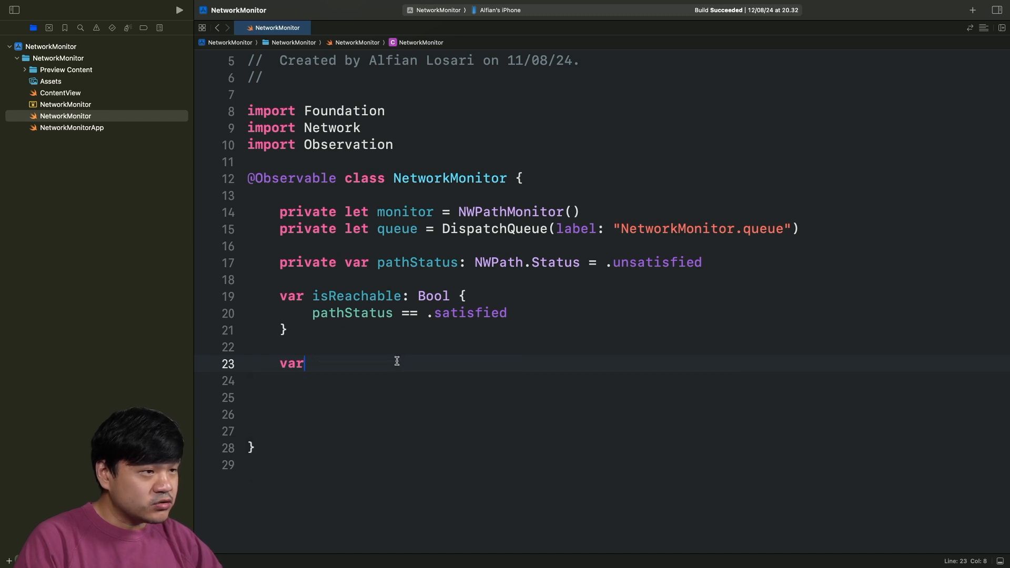
pyautogui.write('statusText: String {')
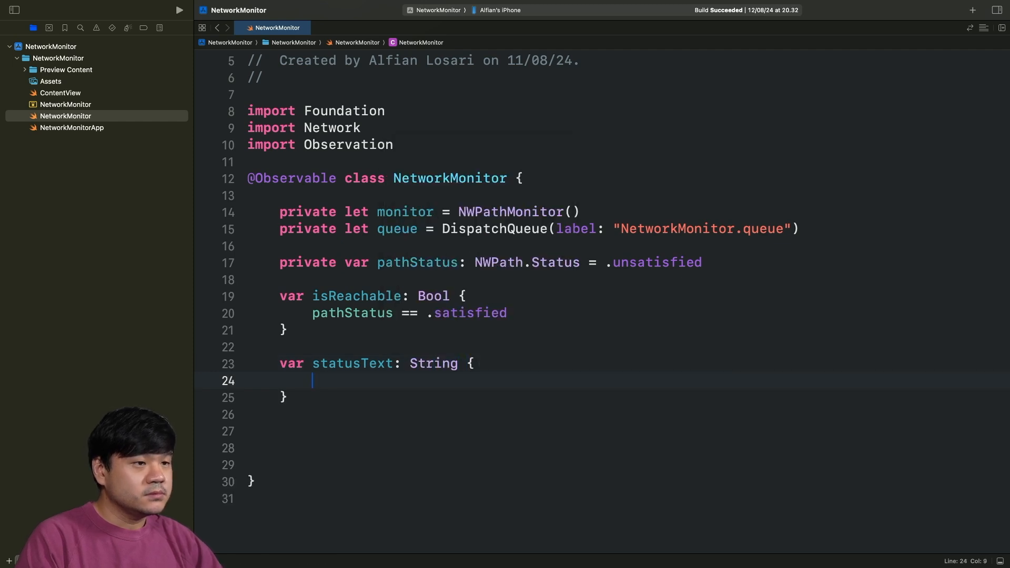
pyautogui.write('switch pa')
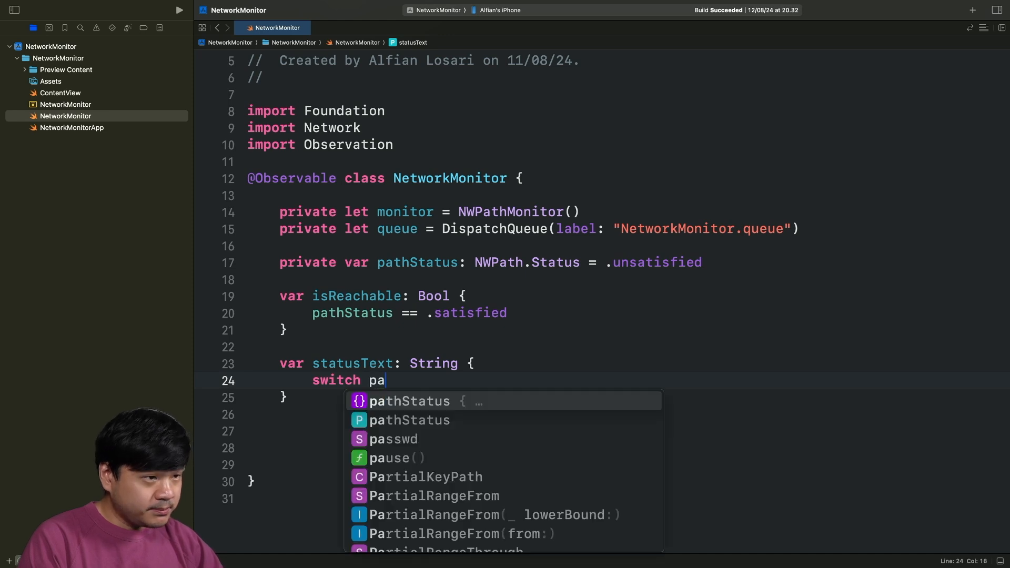
pyautogui.click(410, 401)
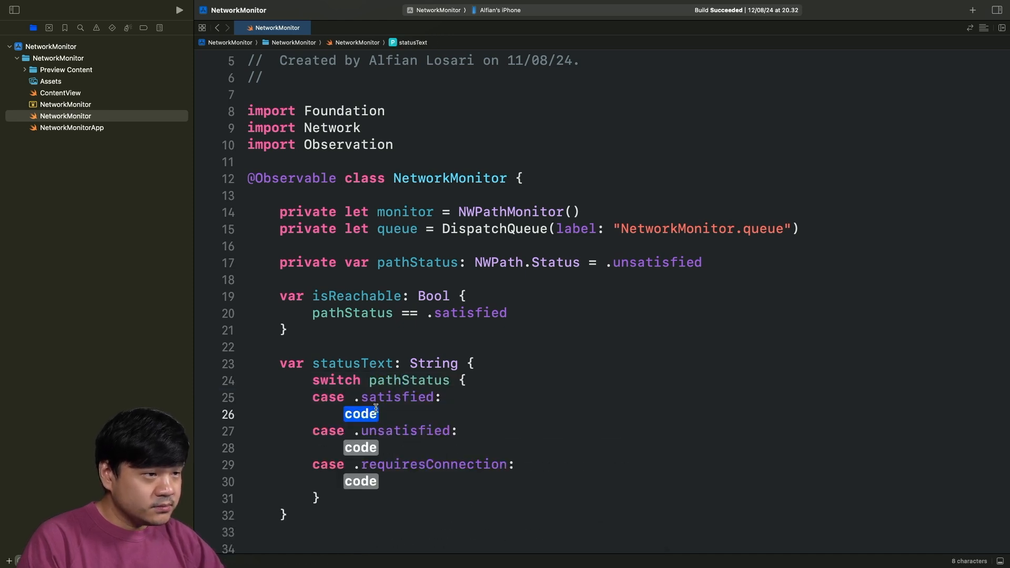
# Step: Return "Connected" for .satisfied and "No Internet Connection" for the default case
pyautogui.press('Delete')
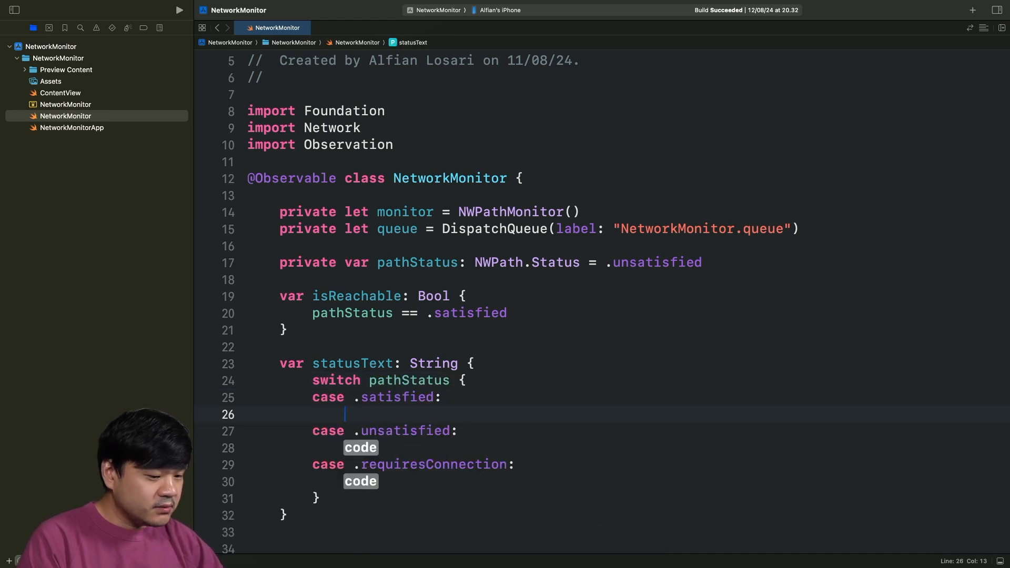
pyautogui.write('return "Conne"')
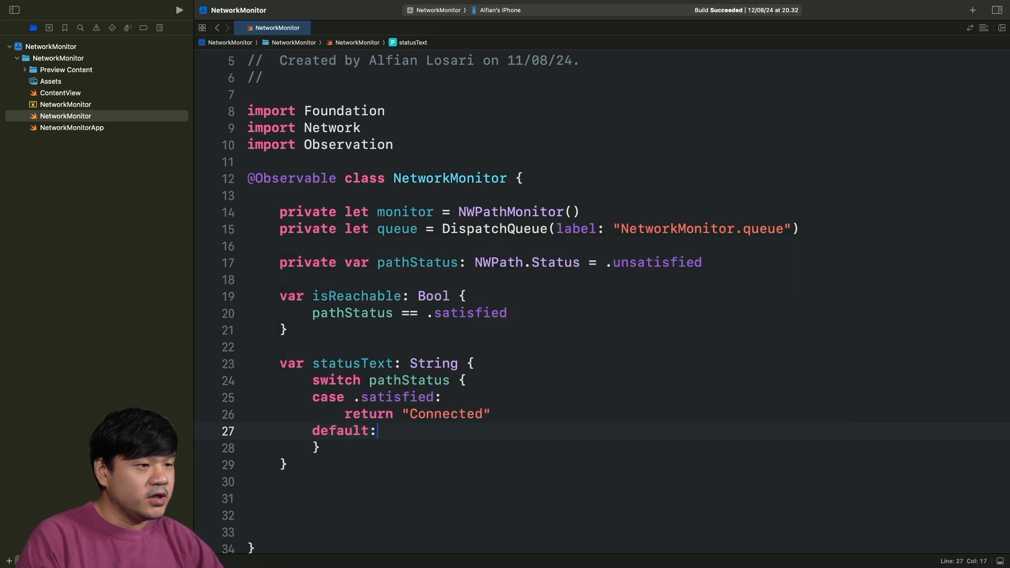
pyautogui.write('return "No Int')
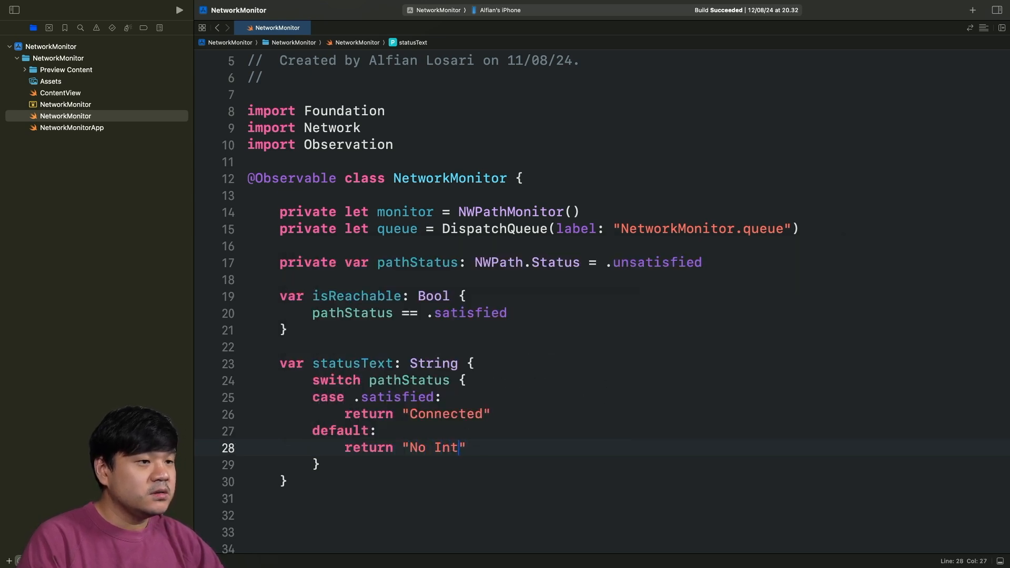
pyautogui.write('ernet Connect')
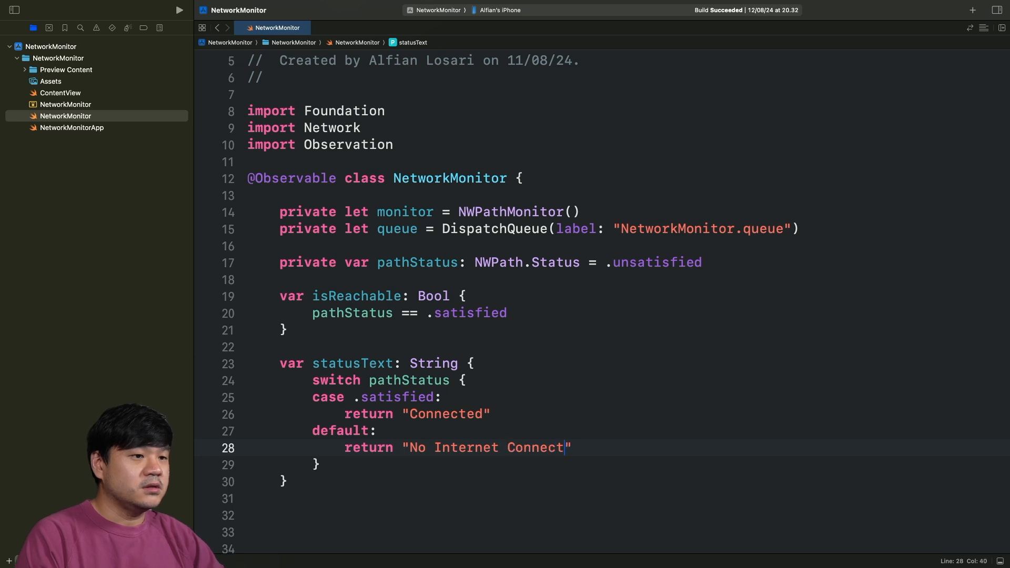
pyautogui.write('ion')
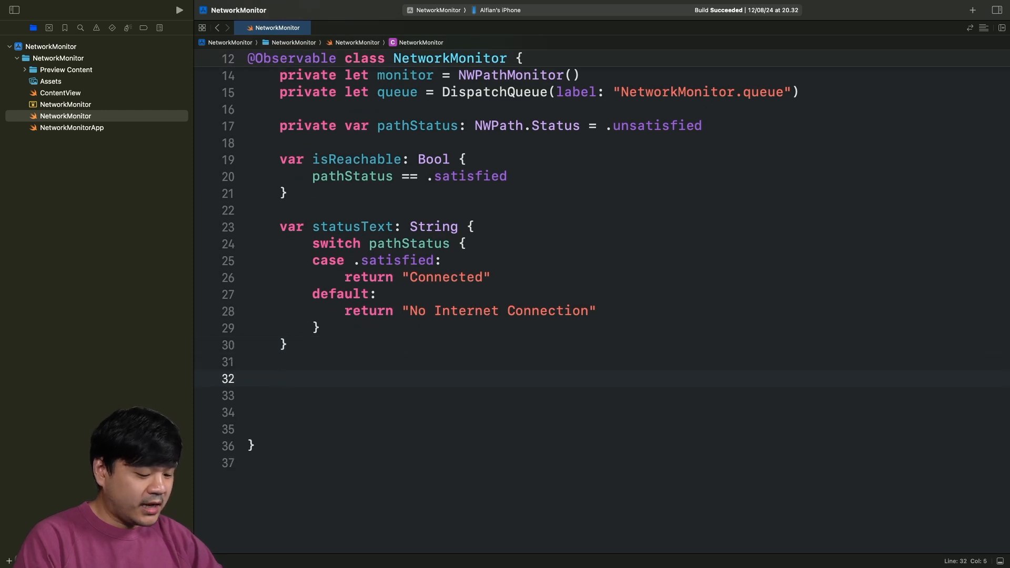
# Step: Declare private func startMonitoring() and begin assigning monitor.pathUpdateHandler
pyautogui.write('private func st')
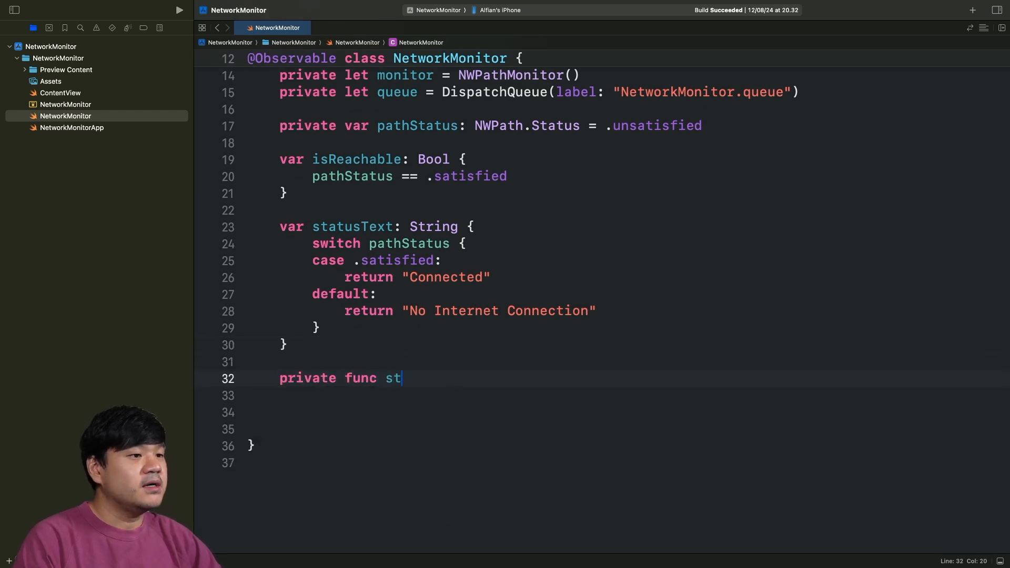
pyautogui.write('artMonitoru')
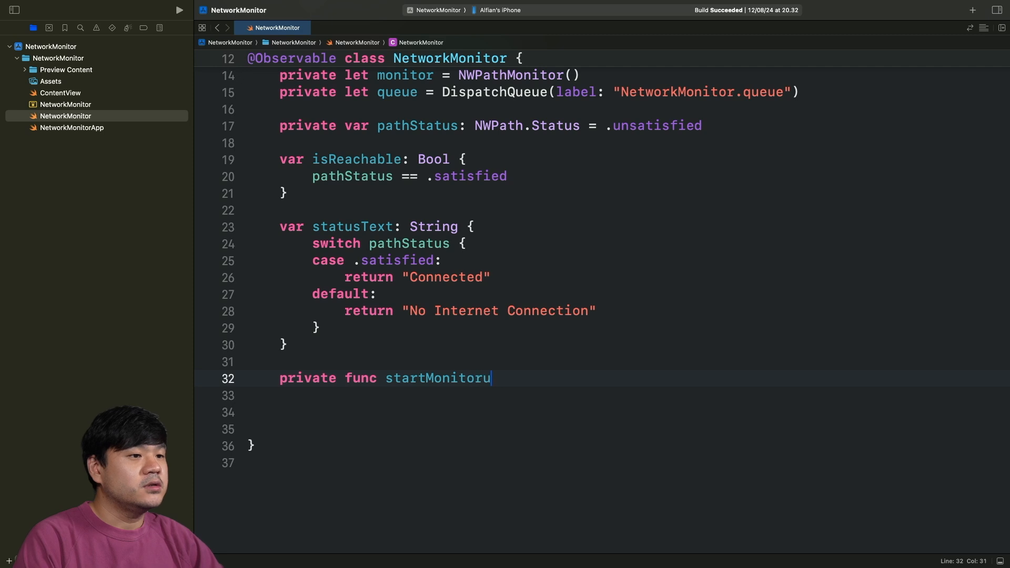
pyautogui.write('ing() {')
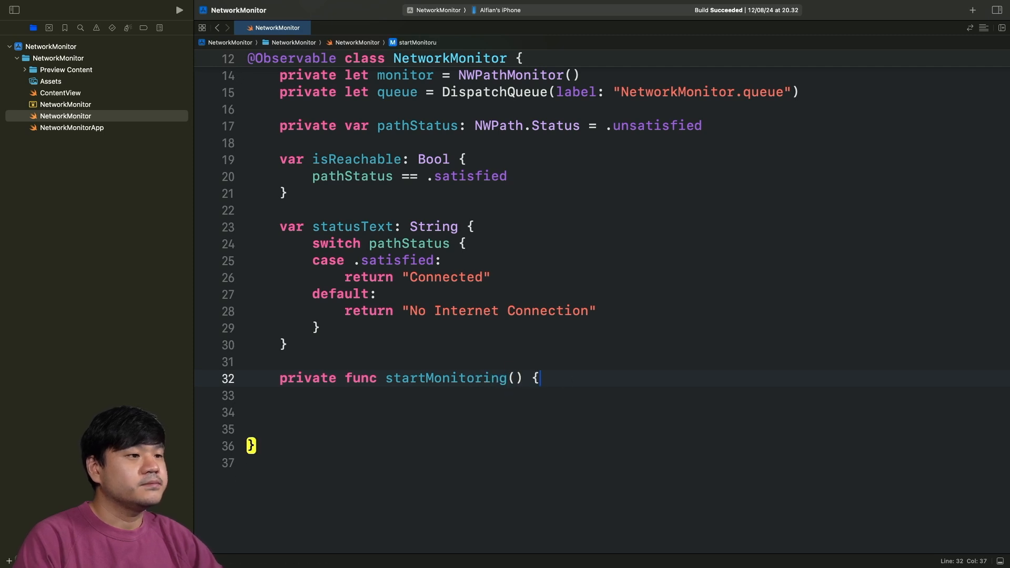
pyautogui.write('mo')
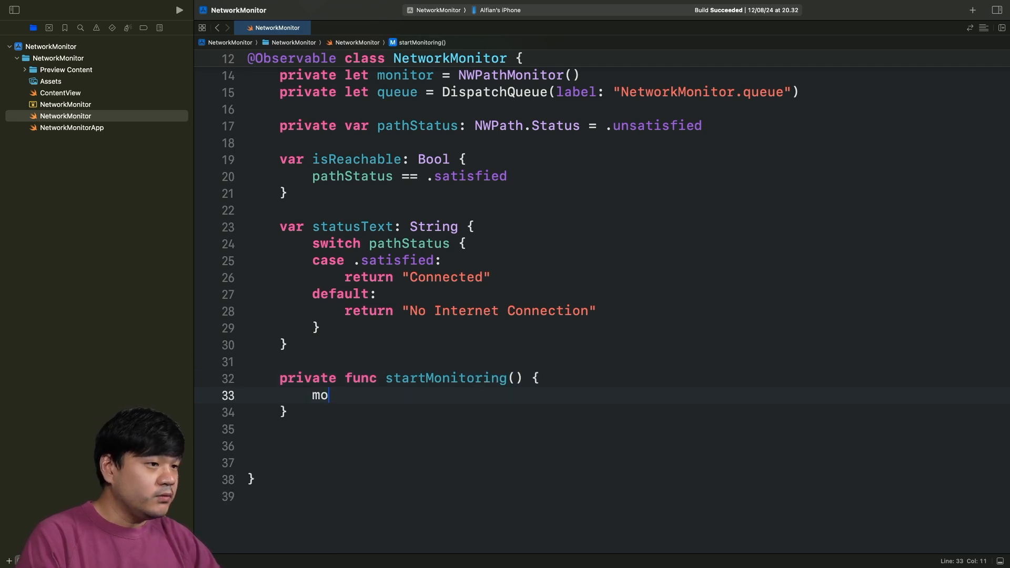
pyautogui.write('nitor.pathUpdateHandler = { [weak self] path in')
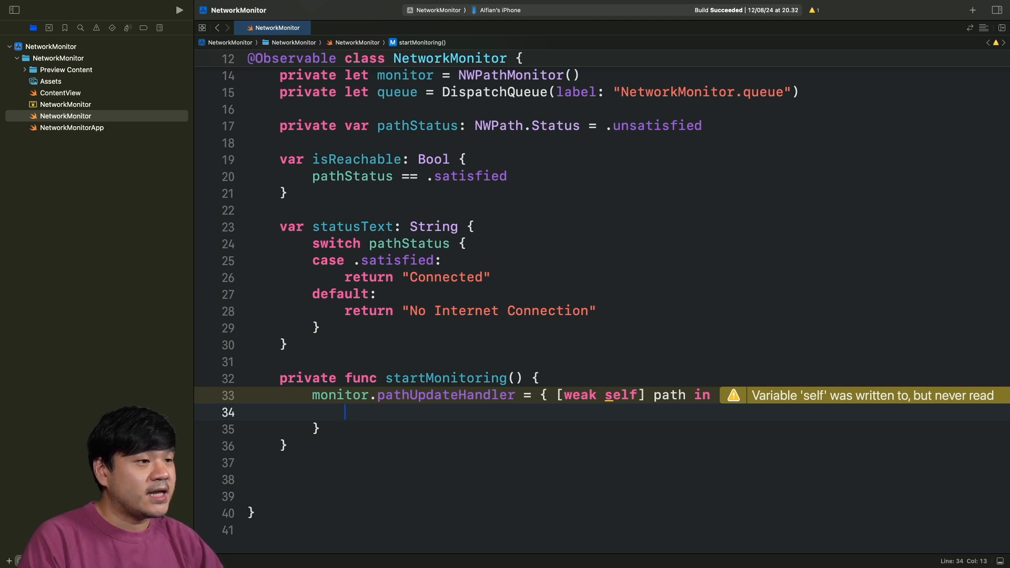
pyautogui.write('Task')
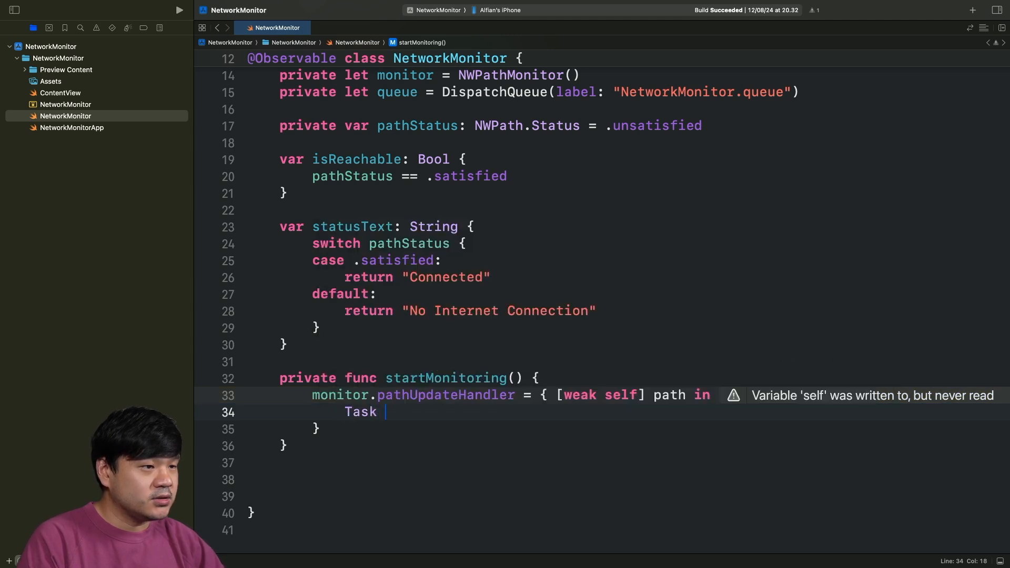
pyautogui.write('{ @MainT')
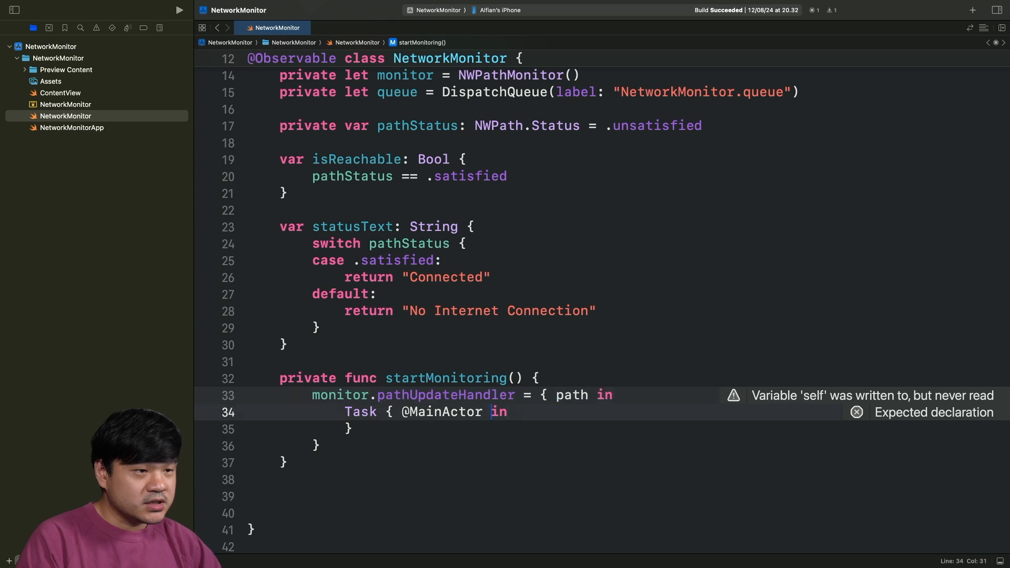
pyautogui.write('[weak self]')
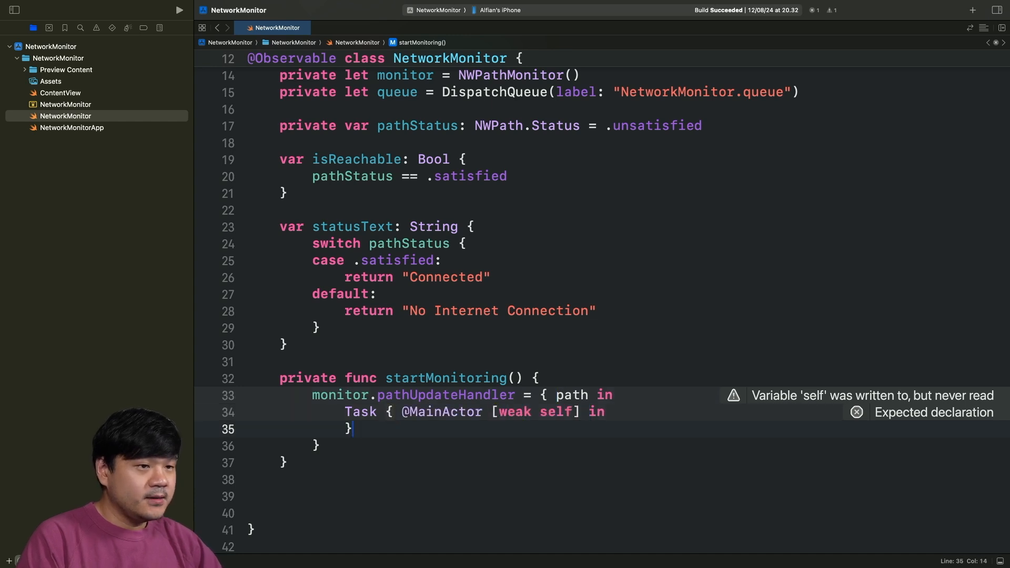
pyautogui.write('self')
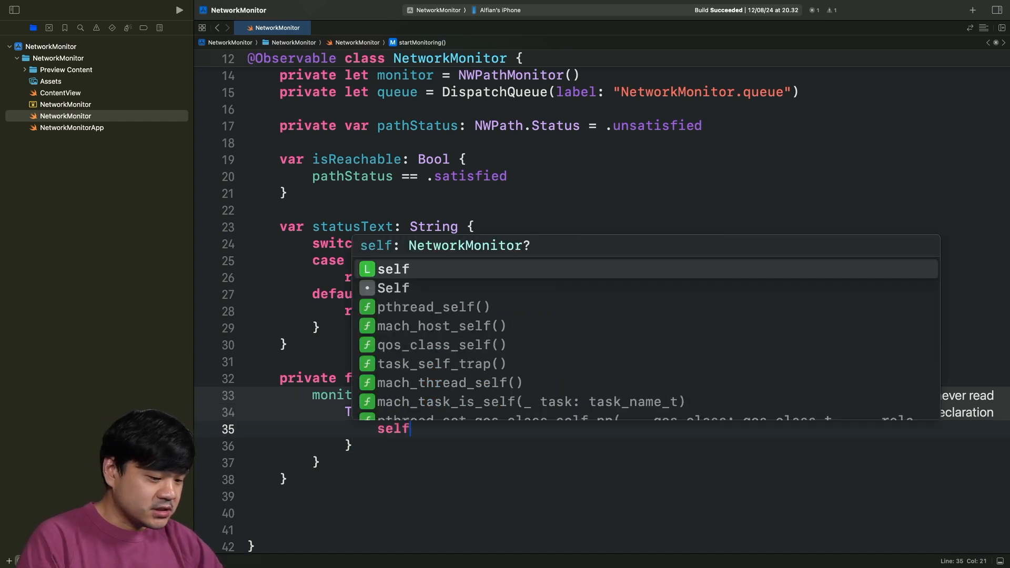
pyautogui.press('Return')
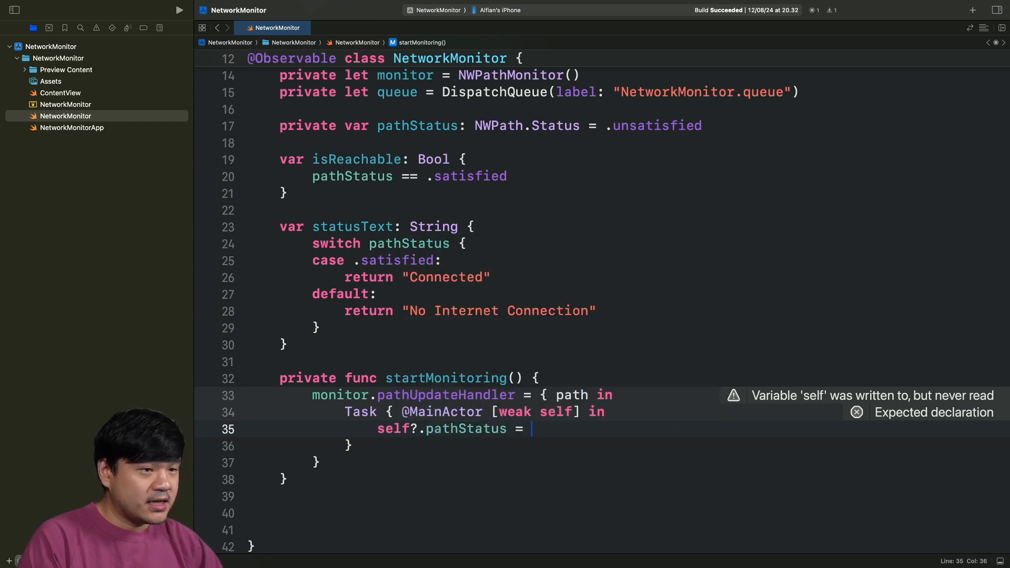
pyautogui.write('path.status')
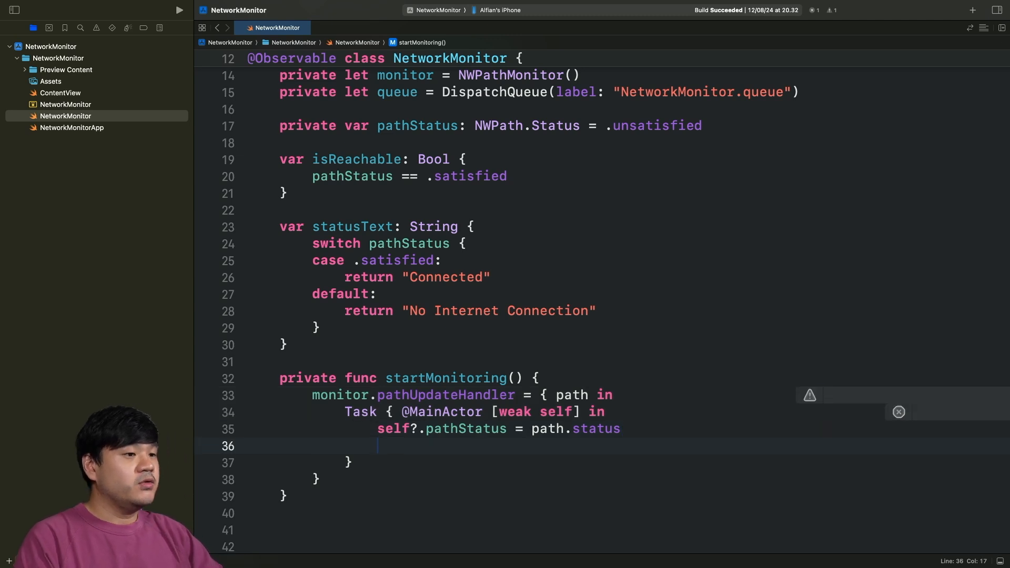
pyautogui.write('path.')
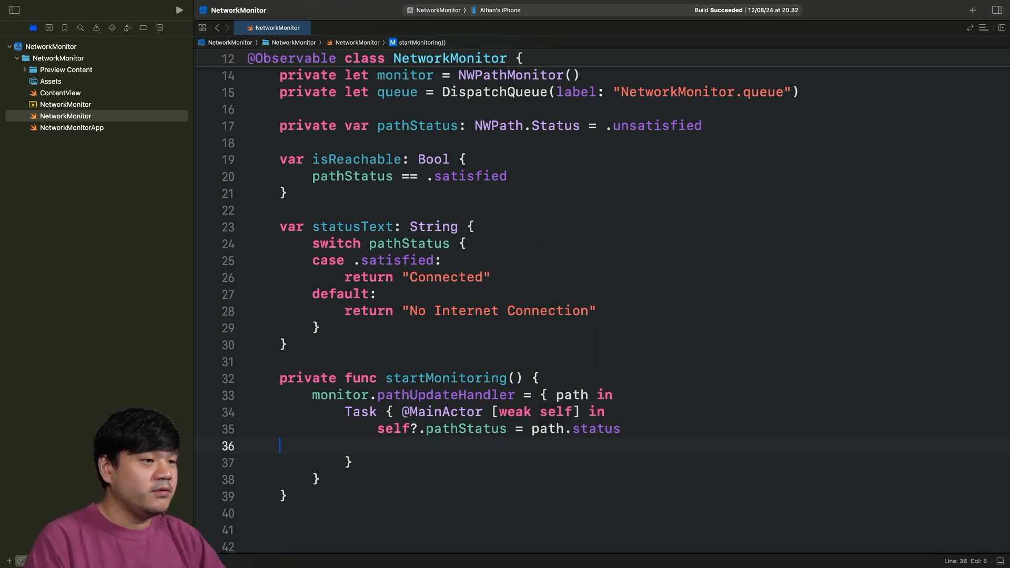
pyautogui.press('Backspace')
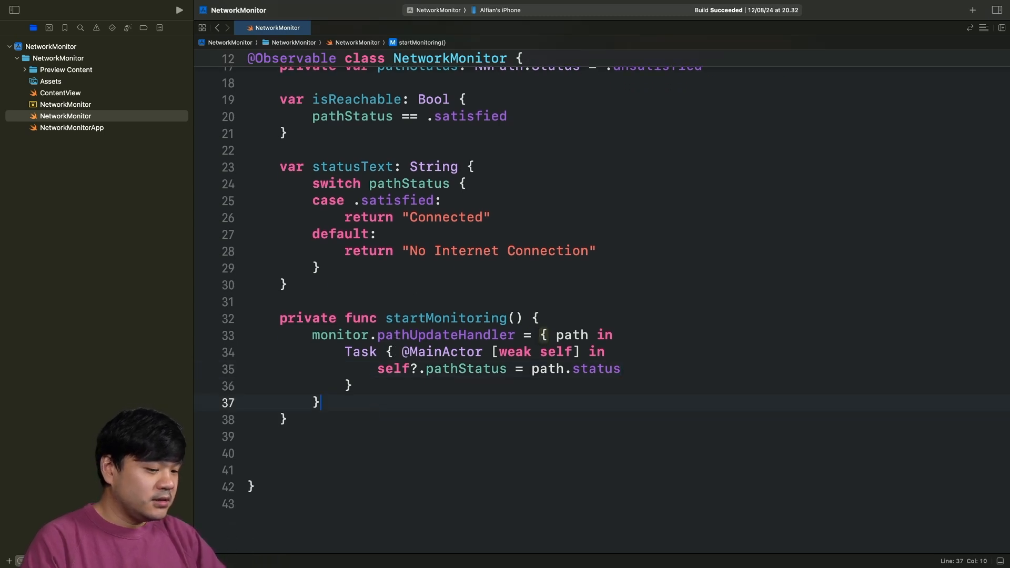
# Step: Start the monitor on the private queue with monitor.start(queue: queue)
pyautogui.write('monitor.start(queue: queue)')
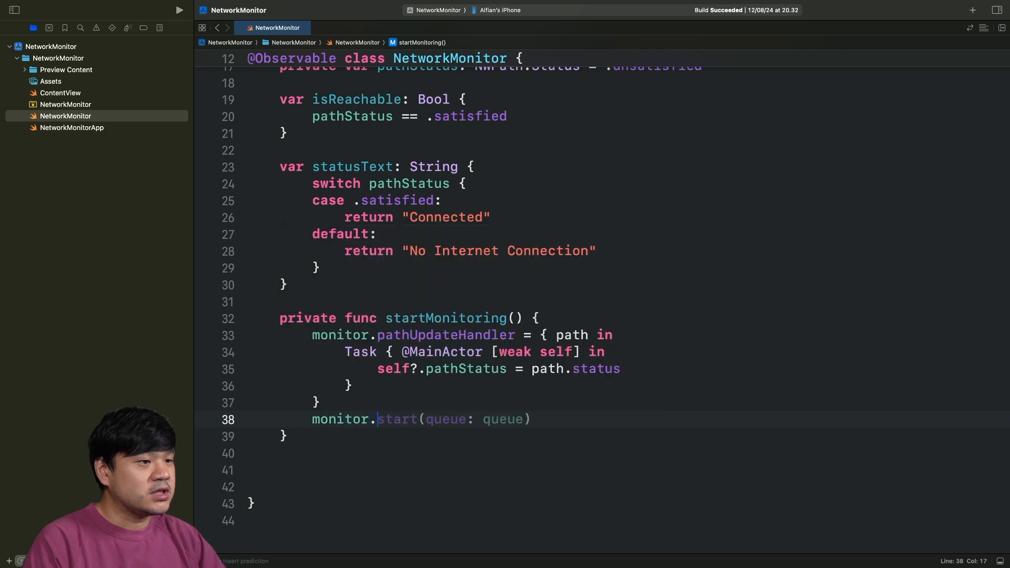
pyautogui.write('DispatchQueue)')
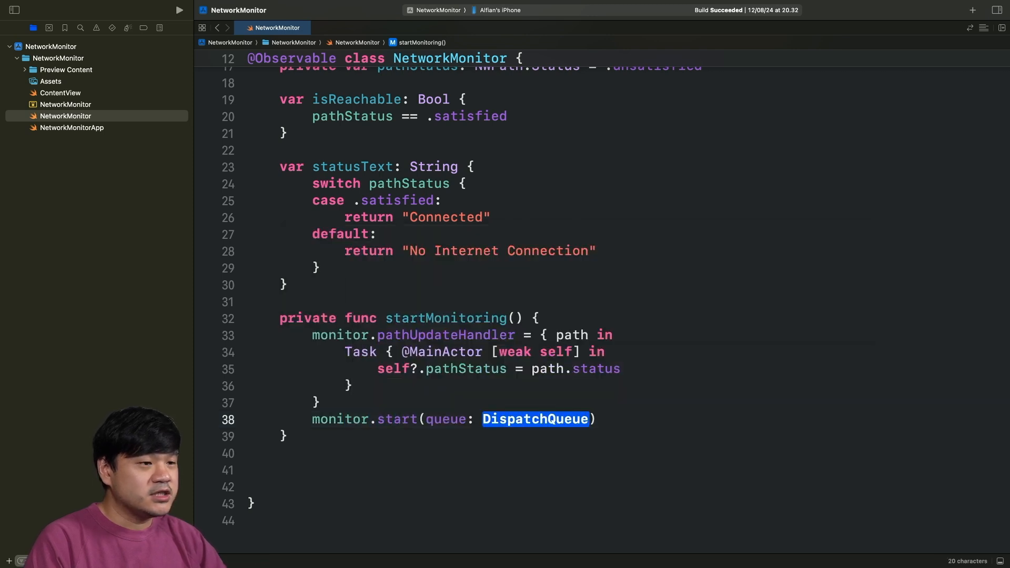
pyautogui.write('qu')
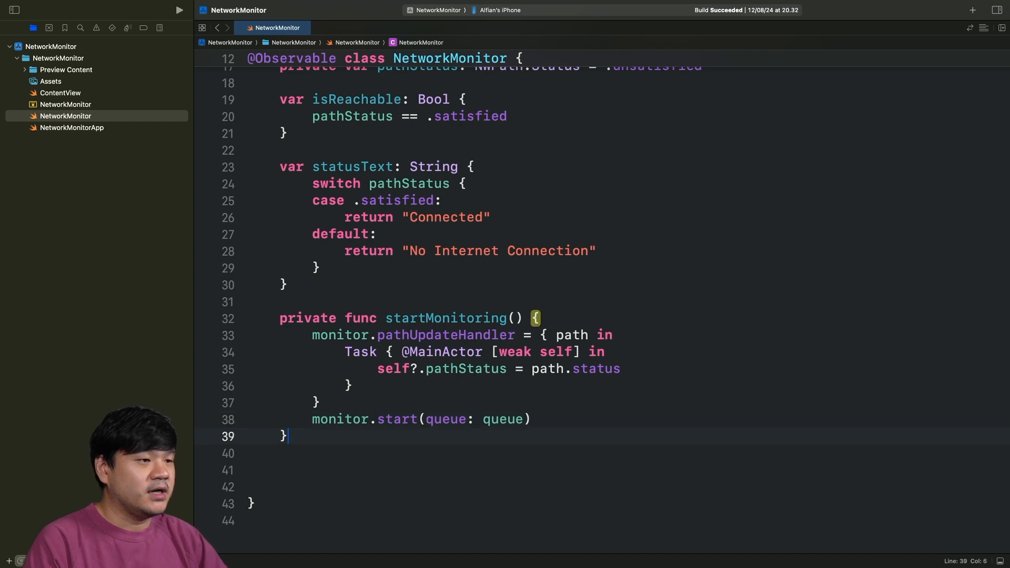
# Step: Add private stopMonitoring() calling monitor.cancel() and a deinit that calls it
pyautogui.write('private func')
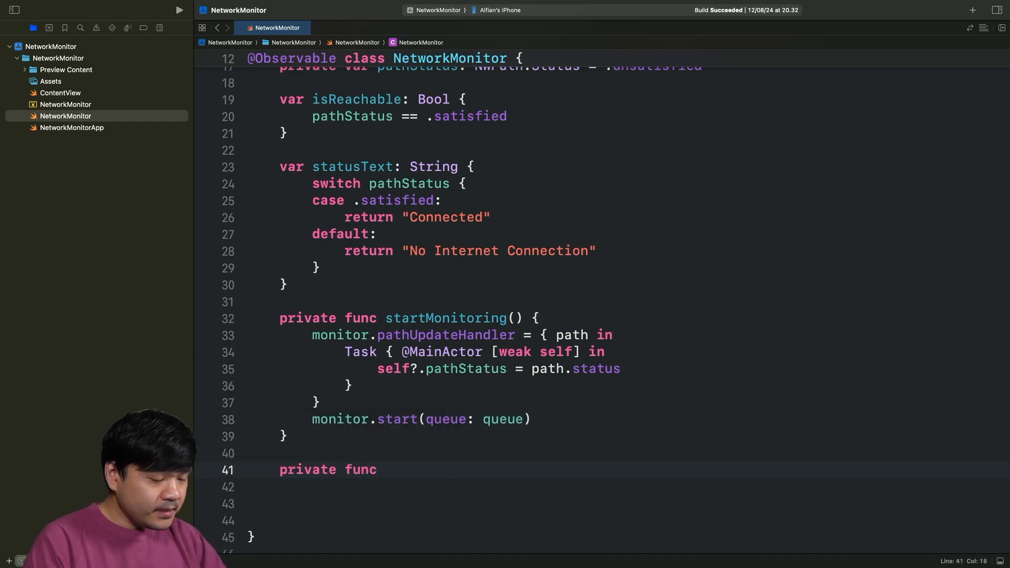
pyautogui.write('stopMon')
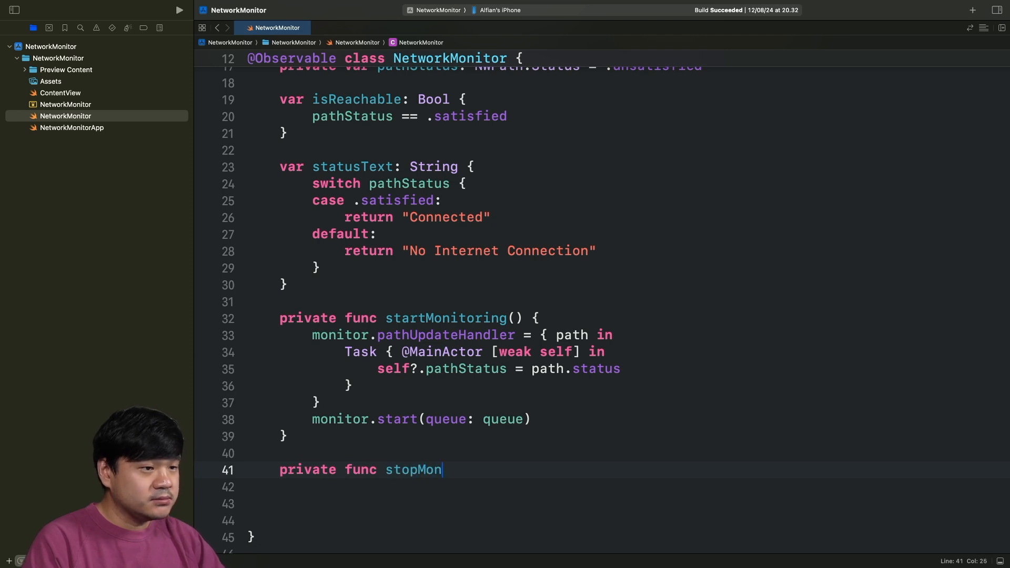
pyautogui.write('itoring() {')
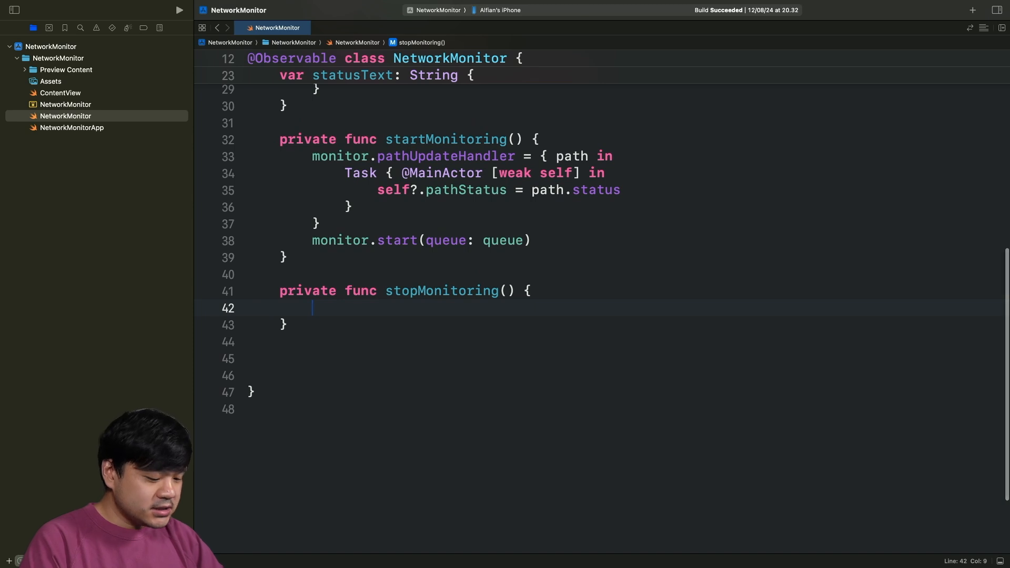
pyautogui.write('monitor.cancel()')
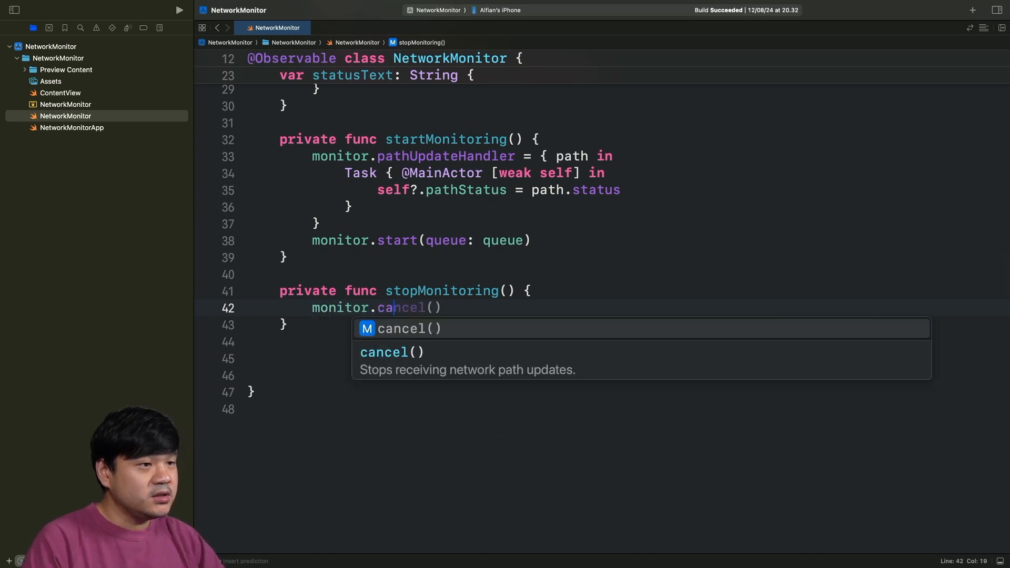
pyautogui.write('deinit {')
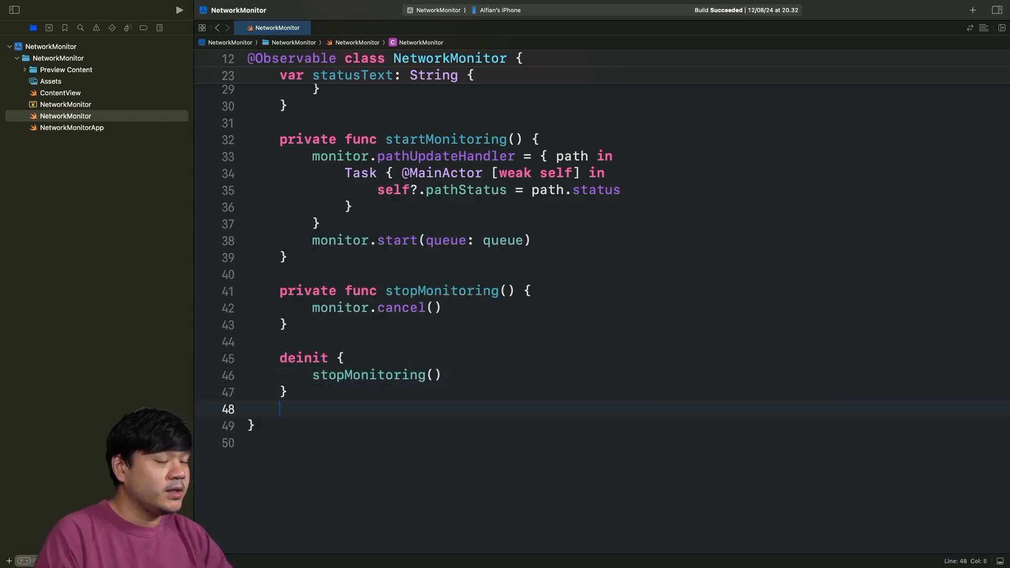
# Step: Add init() { startMonitoring() } to NetworkMonitor
pyautogui.scroll(-3)
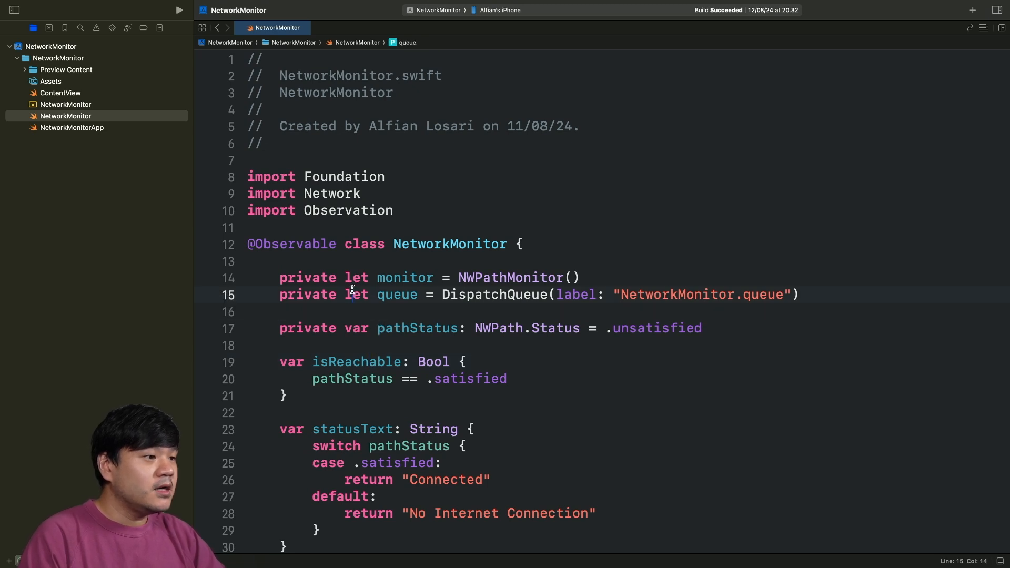
pyautogui.moveTo(334, 245)
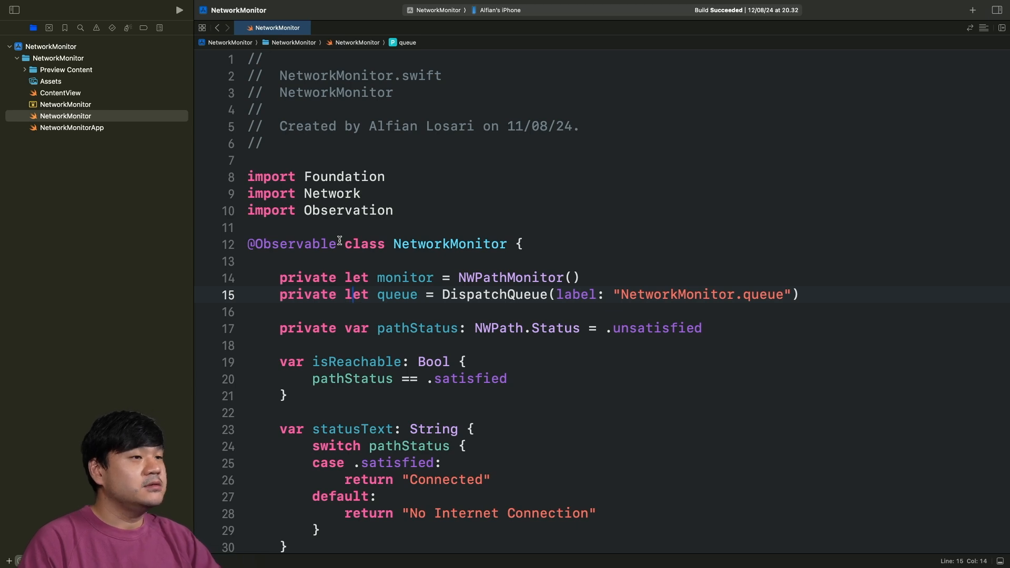
pyautogui.moveTo(181, 146)
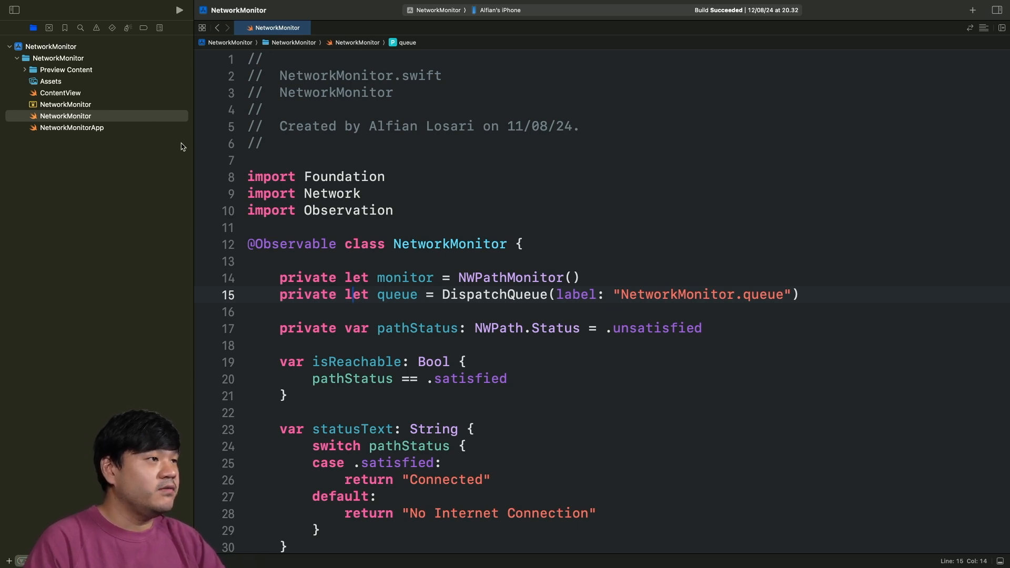
pyautogui.click(180, 9)
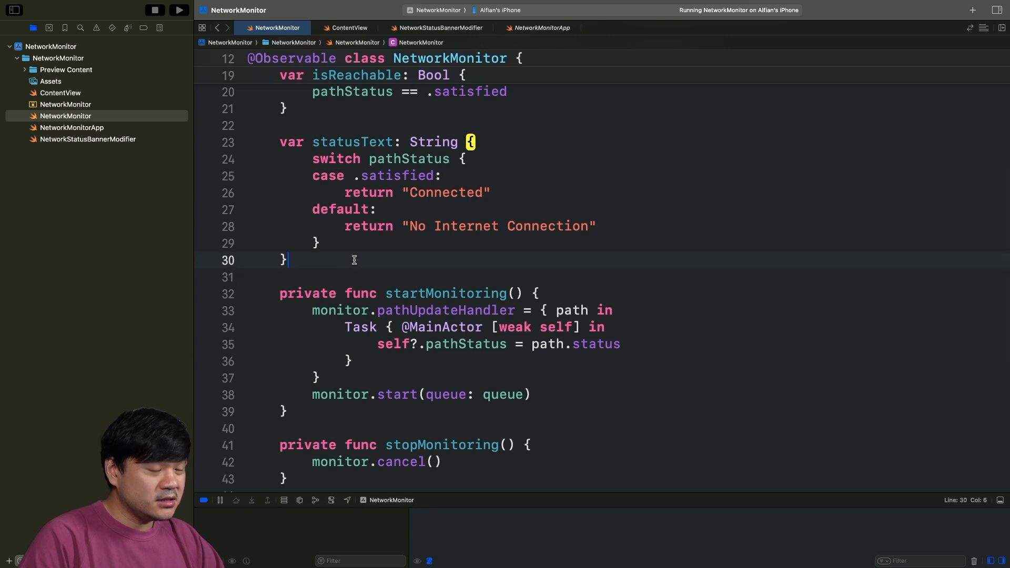
pyautogui.write('init() {')
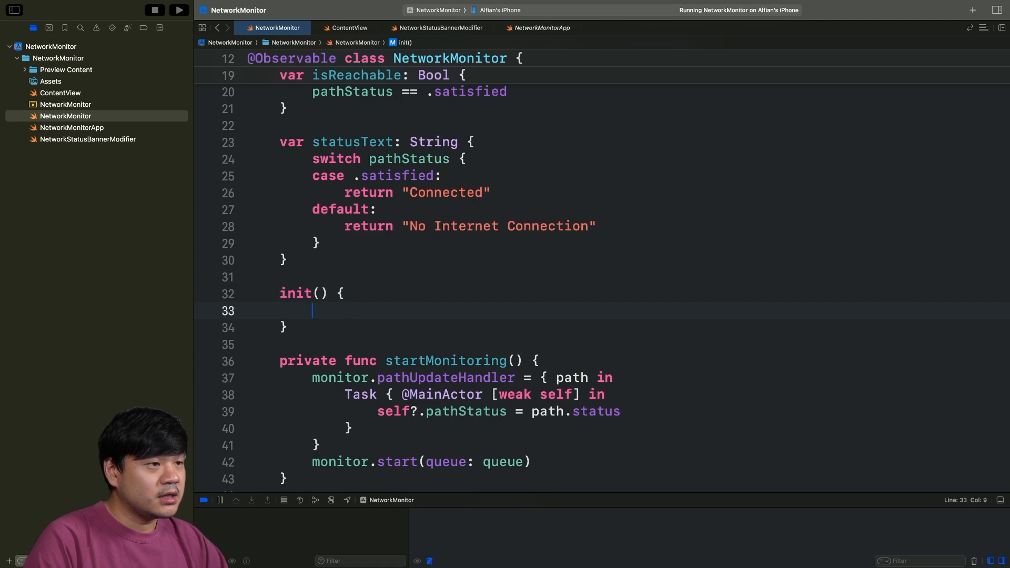
pyautogui.write('startMonitoring()')
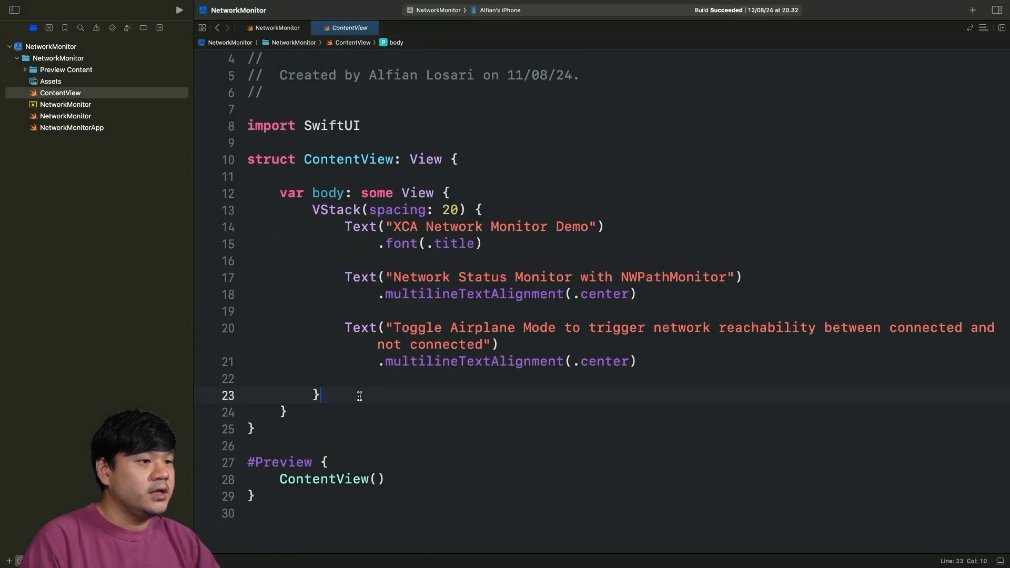
# Step: Attach a commented-out .networkStatusBanner() modifier after ContentView's VStack
pyautogui.write('.')
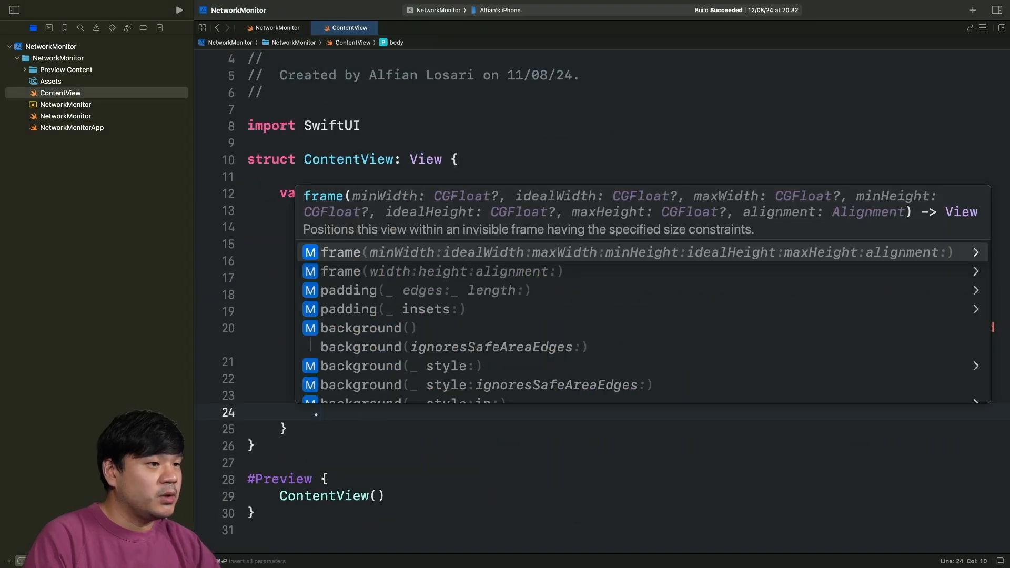
pyautogui.write('networkStatus')
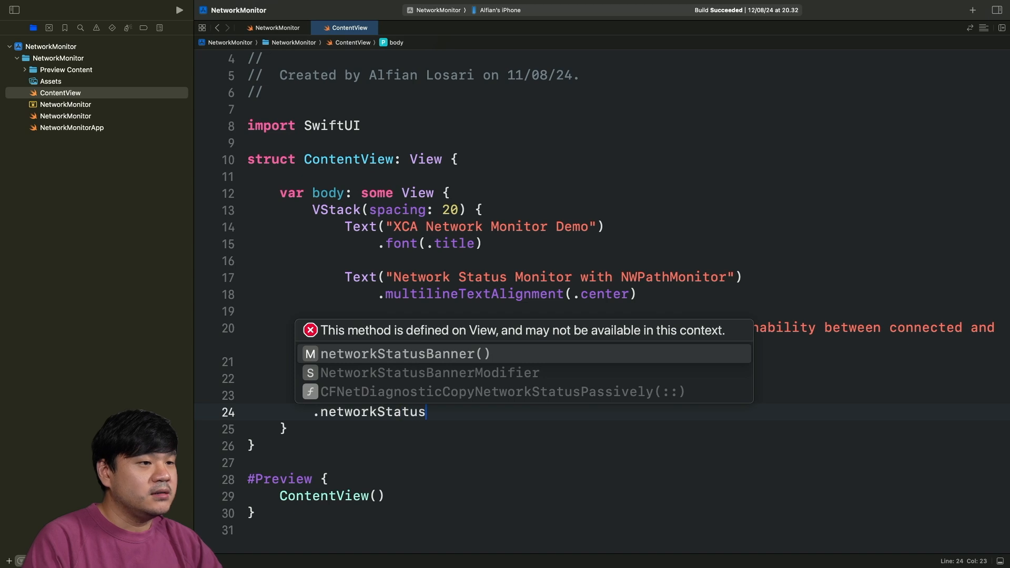
pyautogui.write('Banner()')
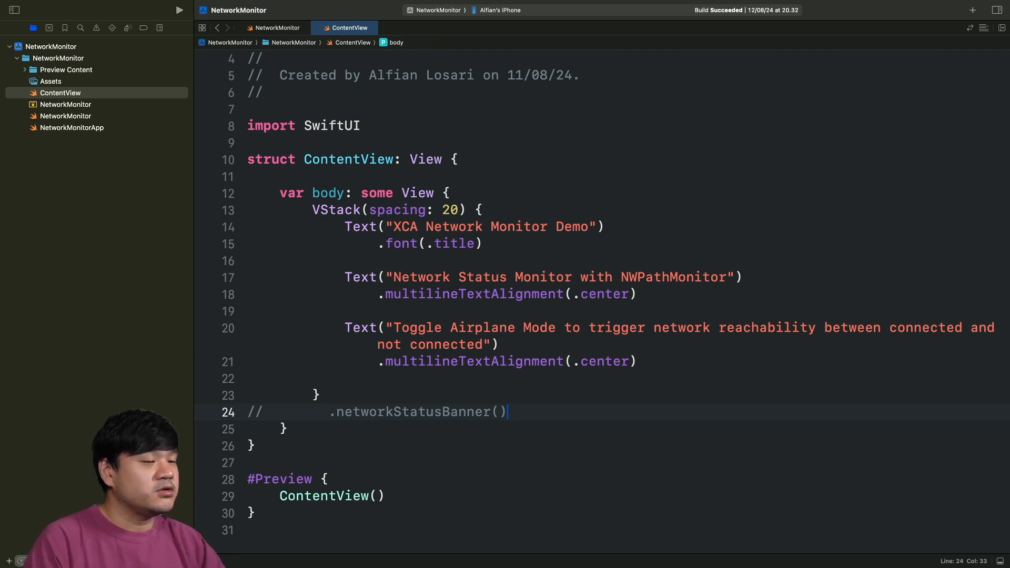
pyautogui.moveTo(335, 366)
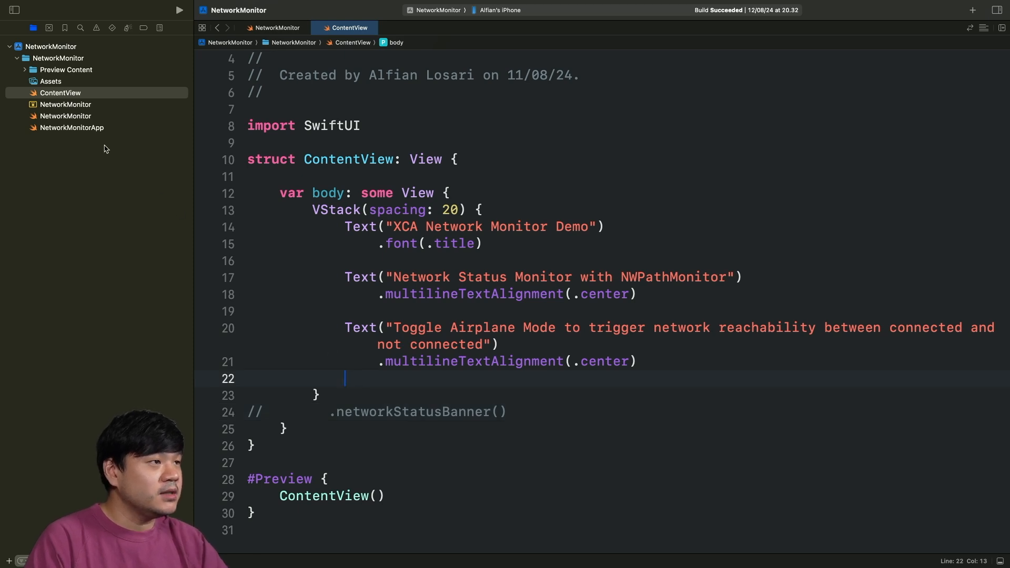
pyautogui.click(72, 127)
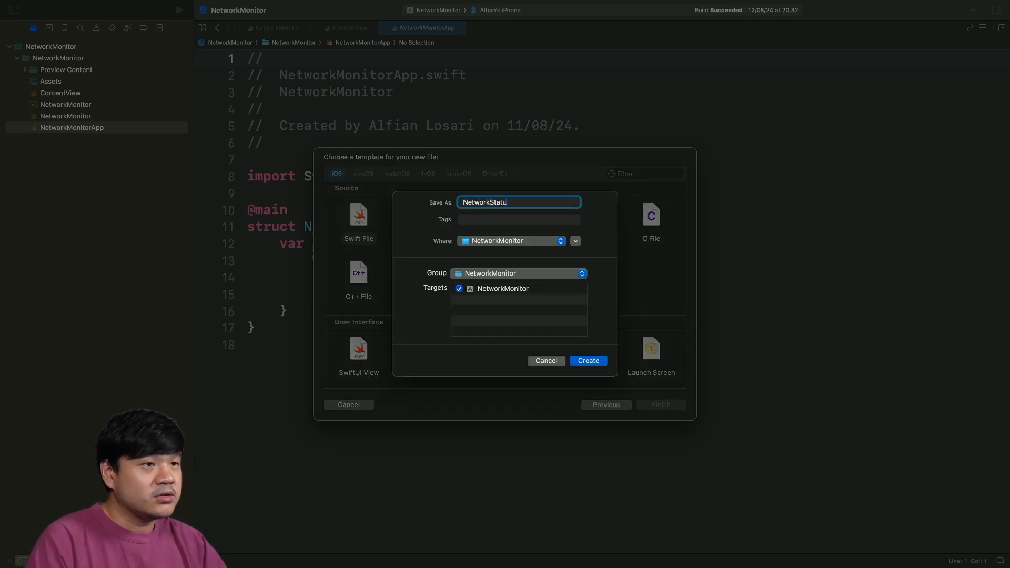
# Step: Create NetworkStatusBannerModifier.swift importing SwiftUI with a NetworkStatusBannerModifier struct
pyautogui.write('sBannerModifi')
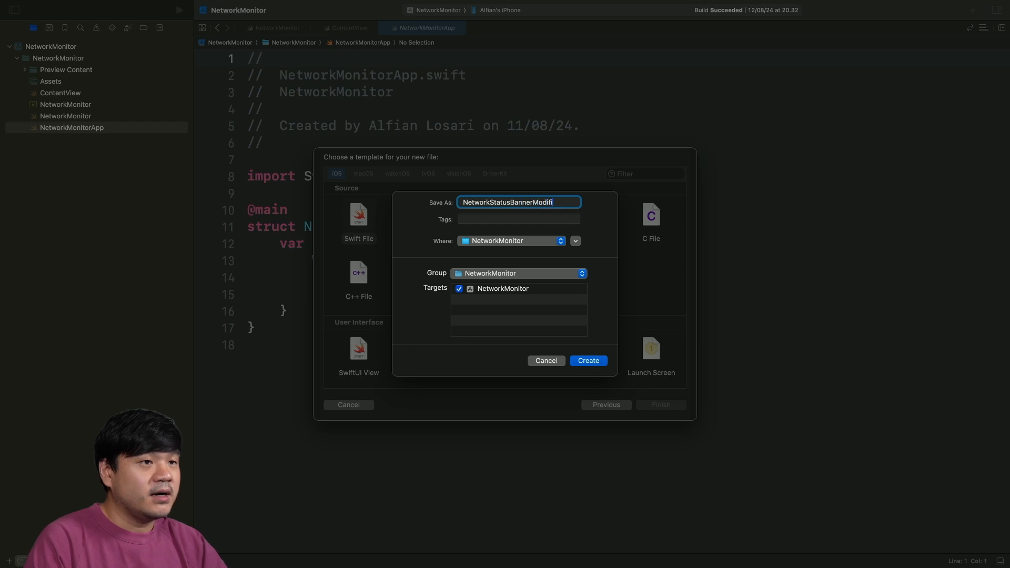
pyautogui.click(587, 360)
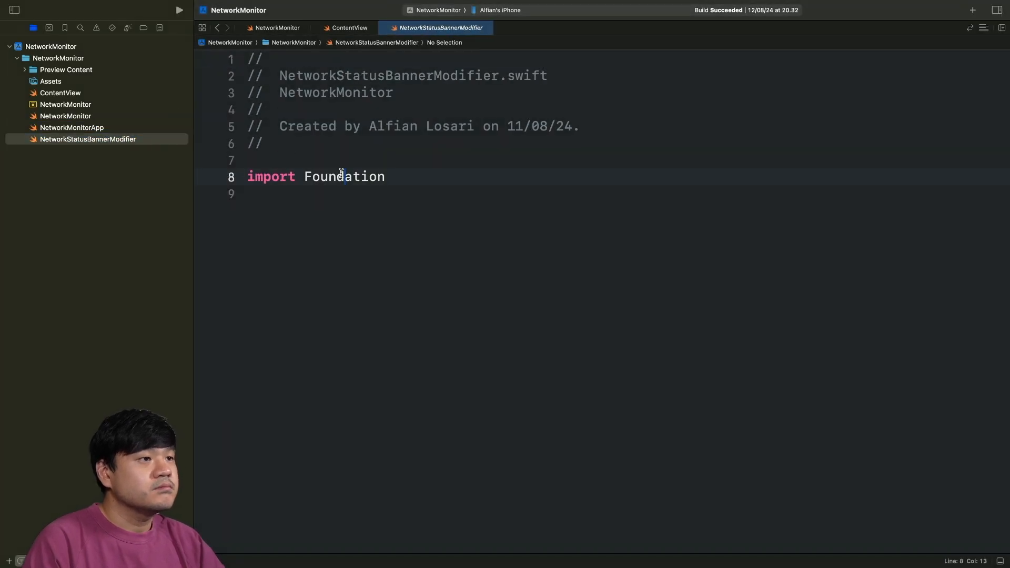
pyautogui.write('import')
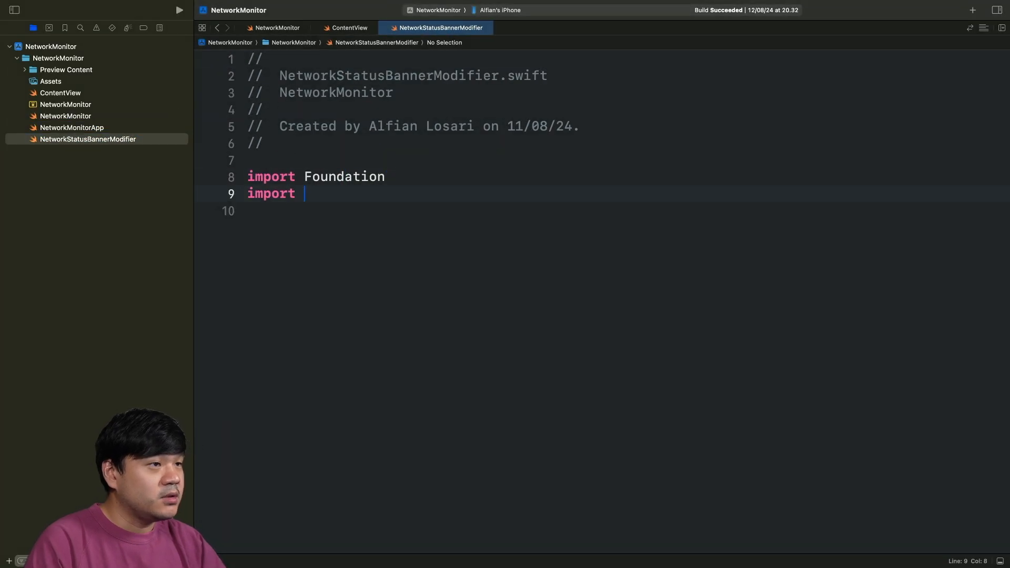
pyautogui.write('SwiftUI')
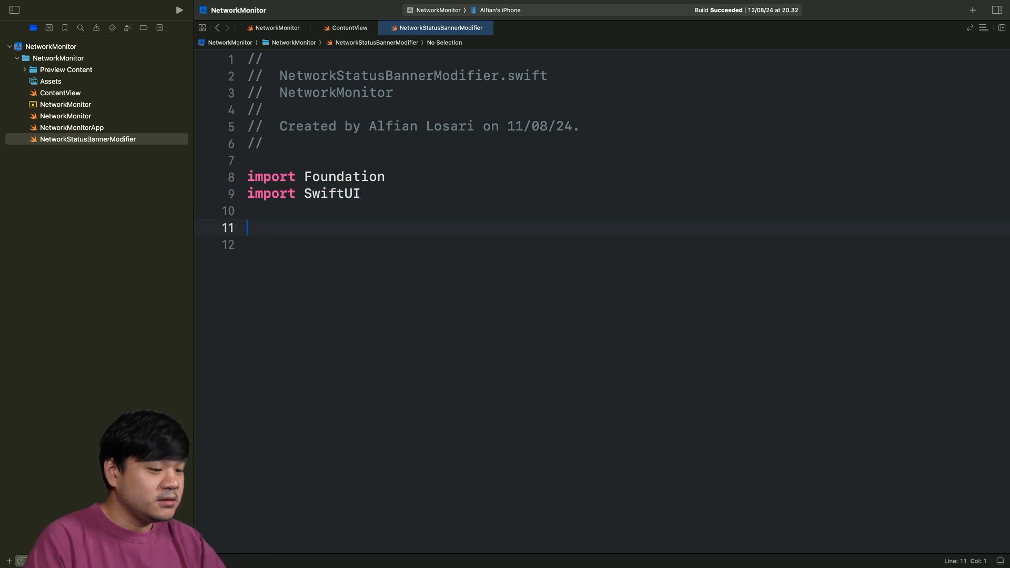
pyautogui.write('struct')
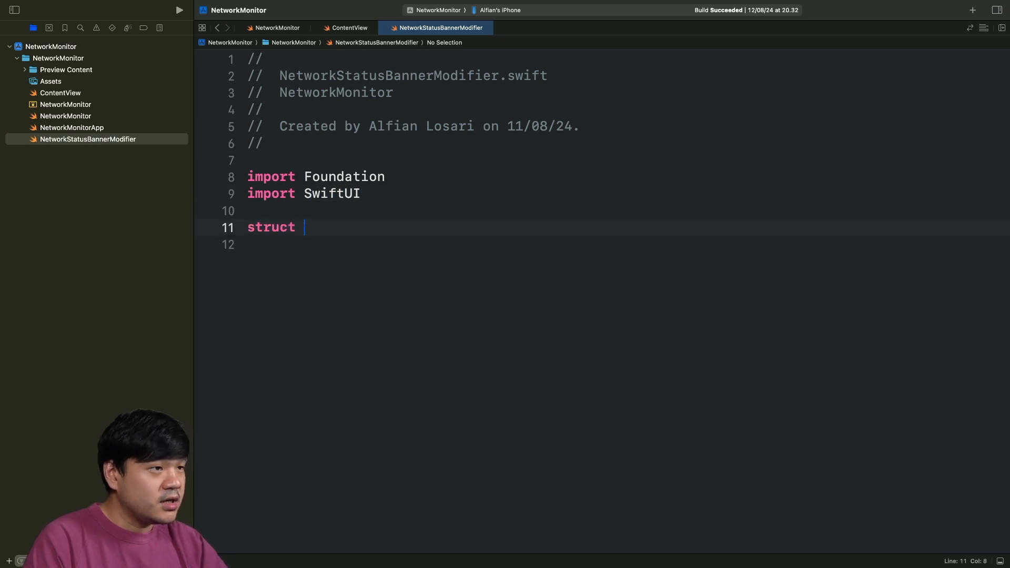
pyautogui.write('Network')
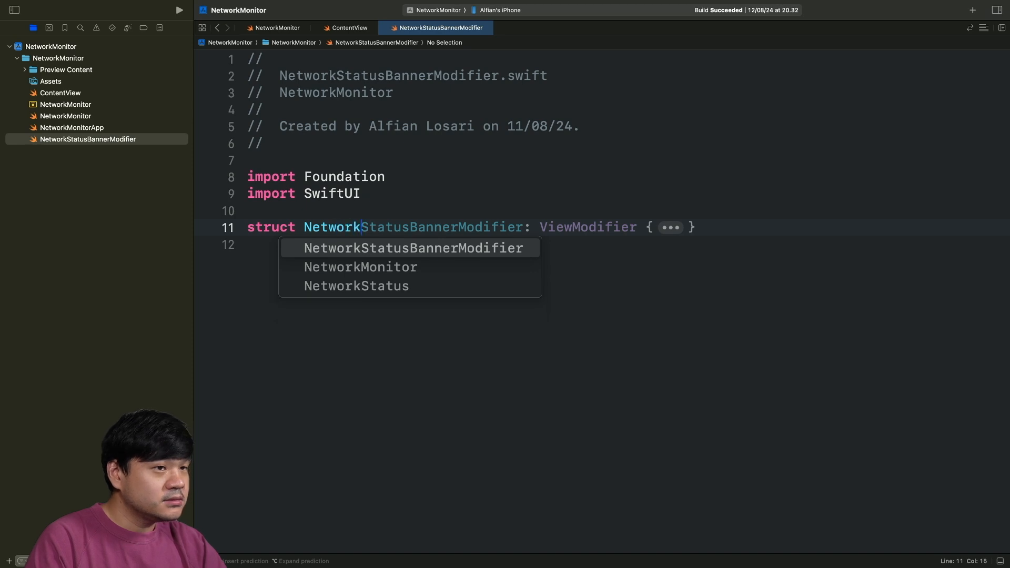
pyautogui.press('Return')
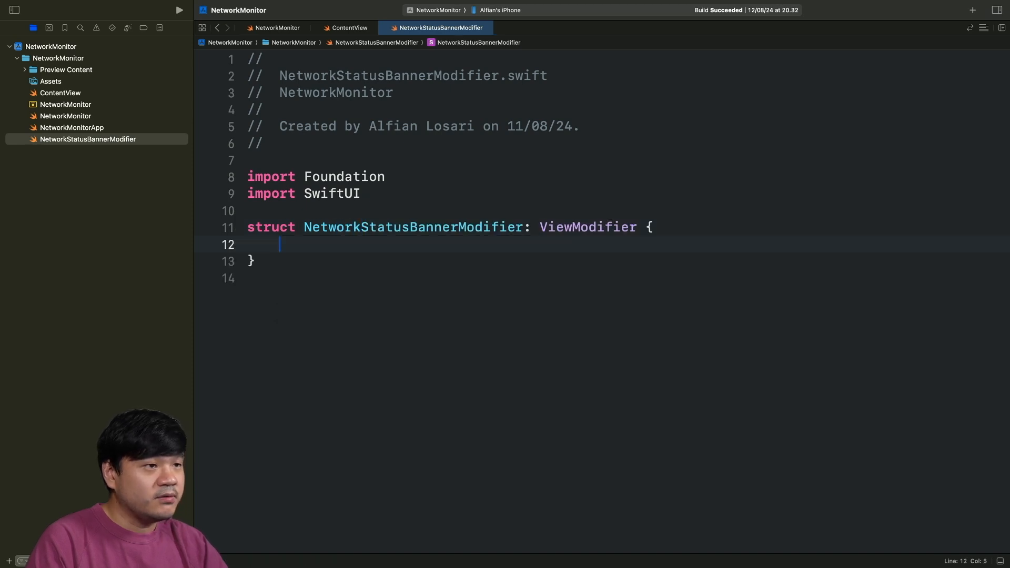
pyautogui.write('@Environment(\\.networkStatus) var networkStatus: NetworkStatus')
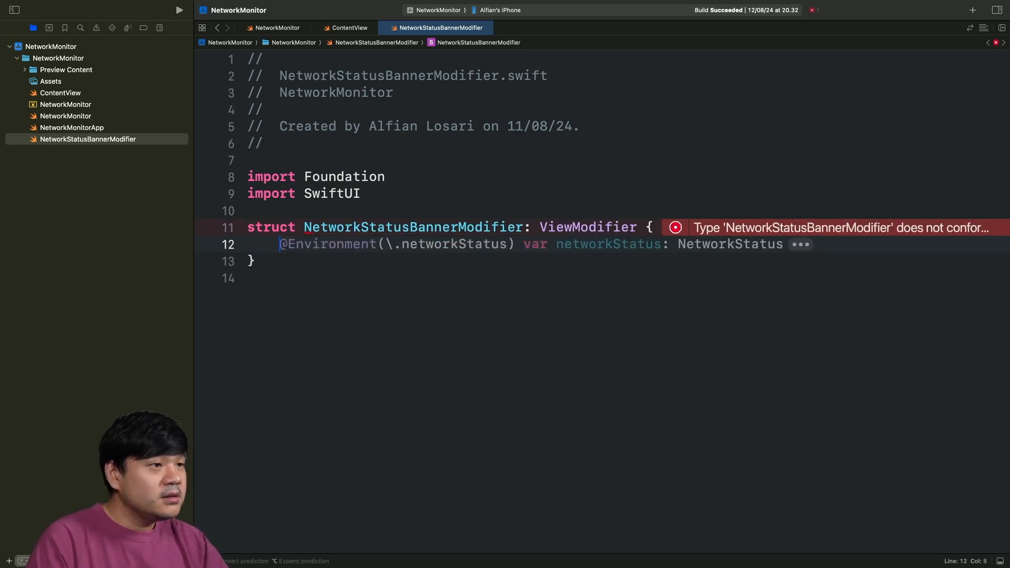
pyautogui.write('@State var isShowing: Bool = false')
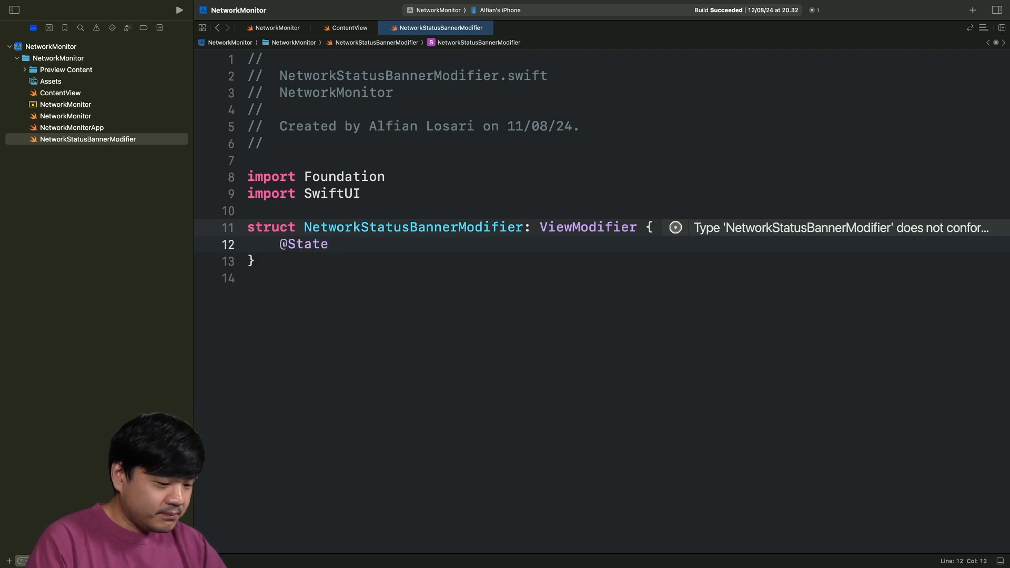
pyautogui.write('private var net')
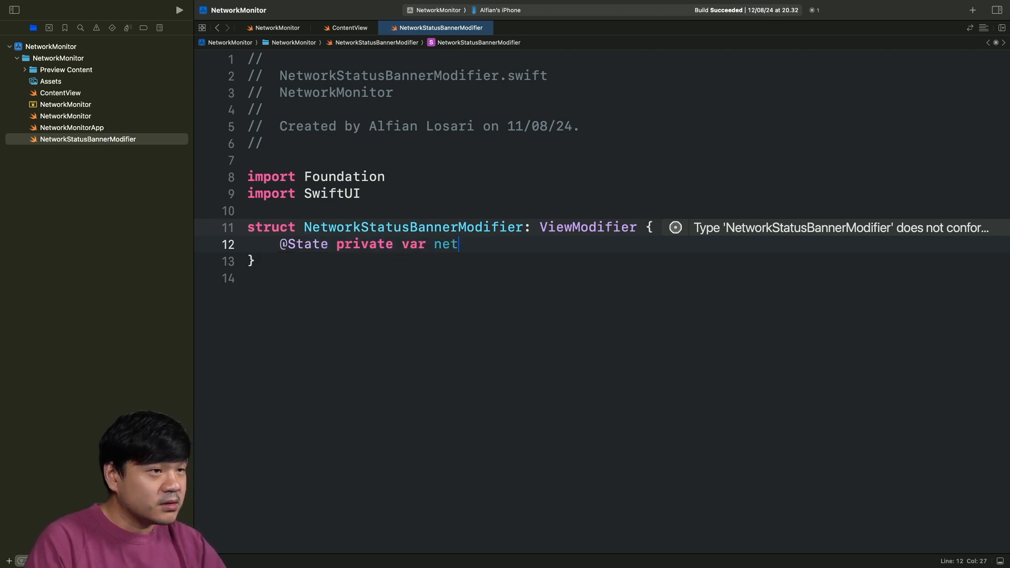
pyautogui.write('workMoni')
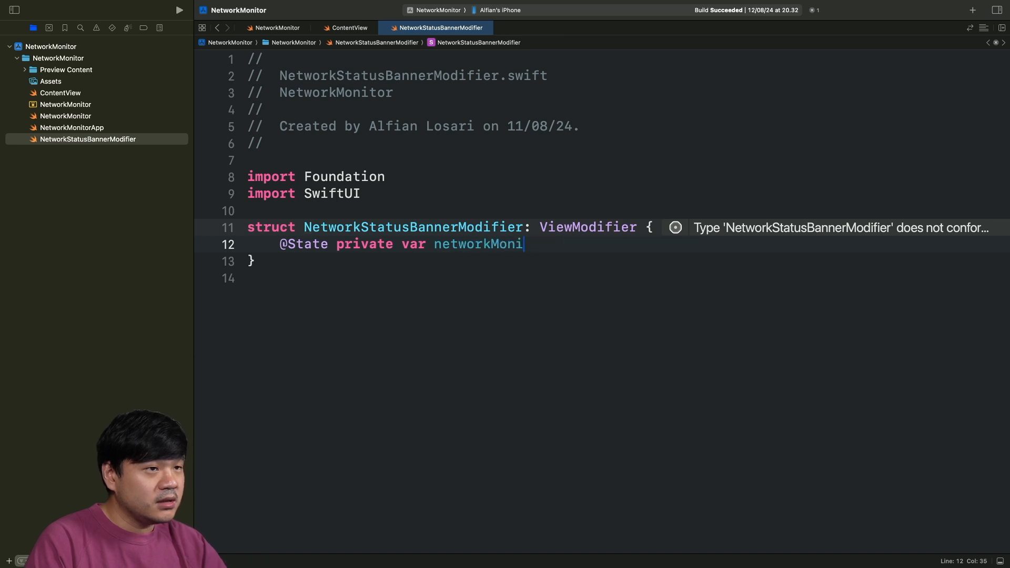
pyautogui.write('tor = NetworkMonitor.shared')
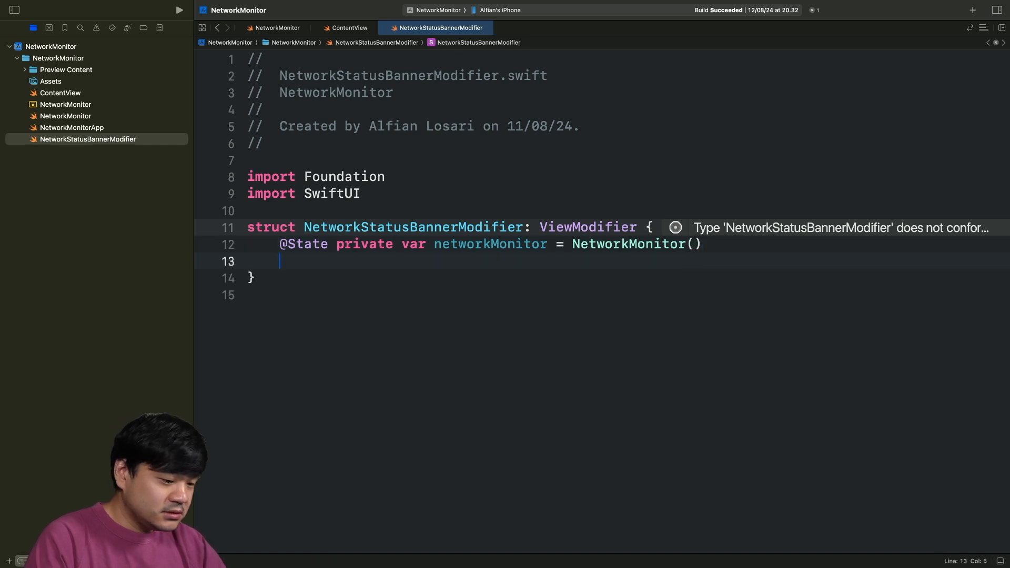
pyautogui.write('@State privat')
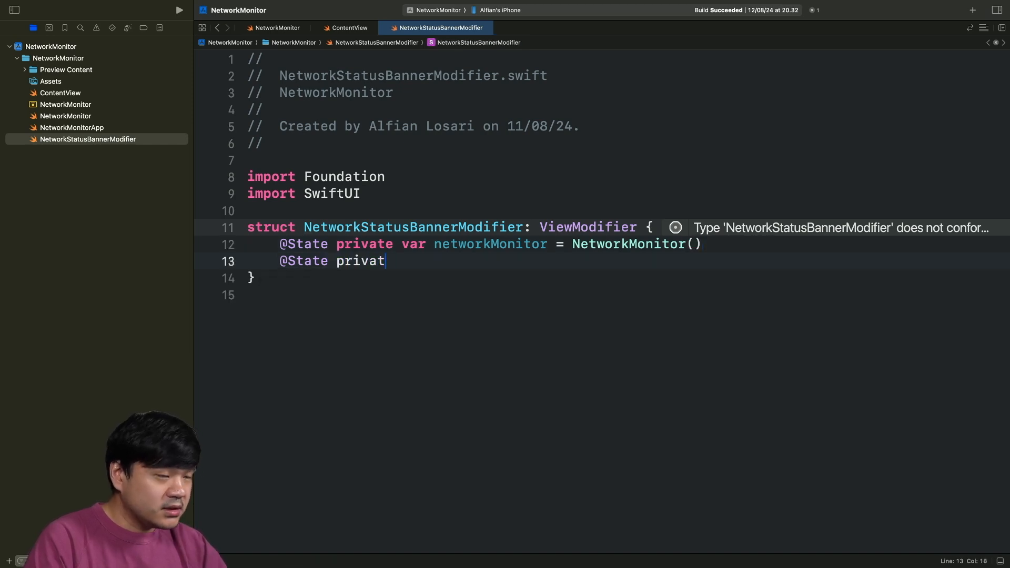
pyautogui.write('e var showBanner')
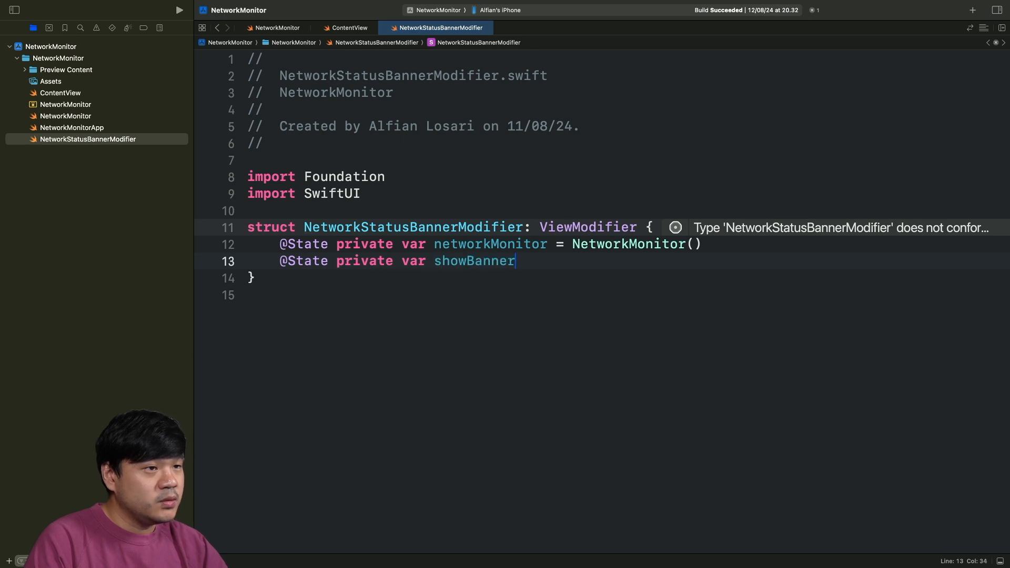
pyautogui.write('= false')
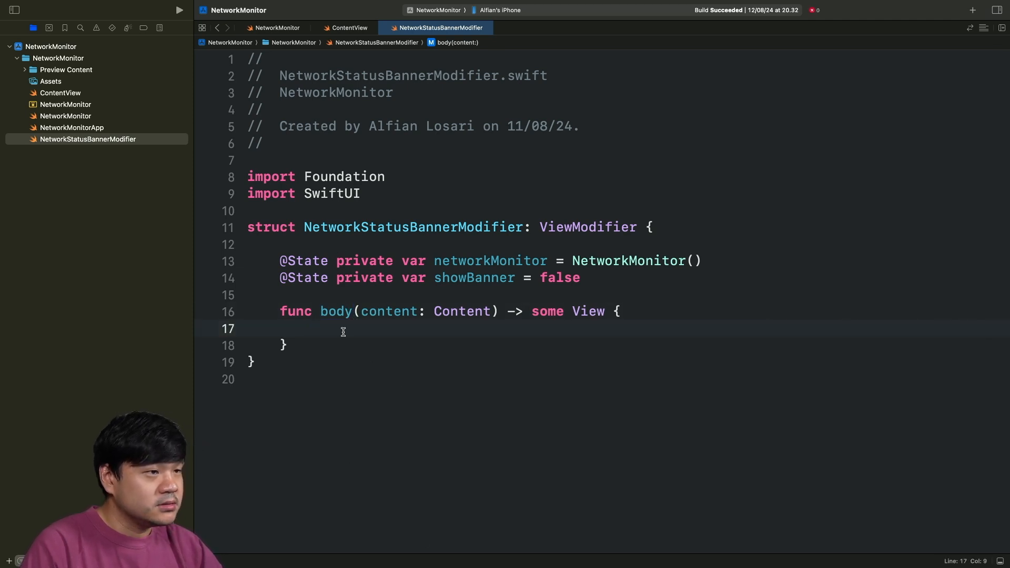
# Step: Build the body as a ZStack with content and, if showBanner, a VStack containing an HStack
pyautogui.write('ZStack {')
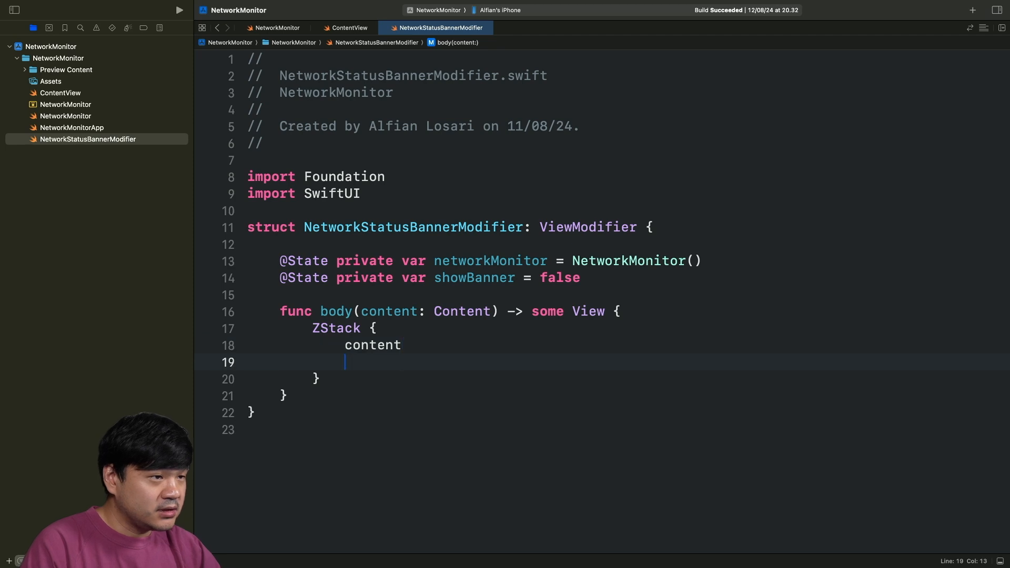
pyautogui.write('if showBanner {')
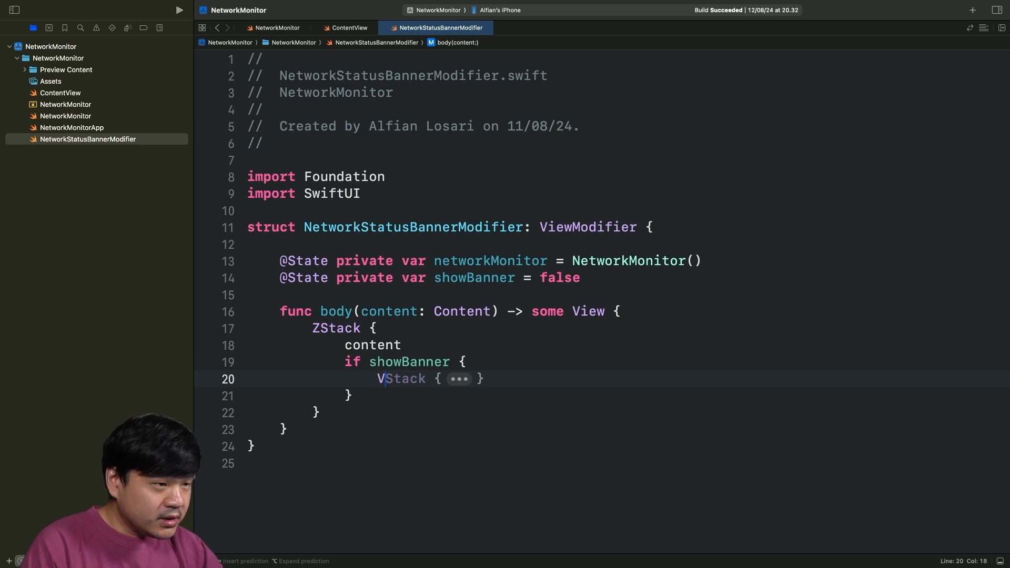
pyautogui.click(443, 379)
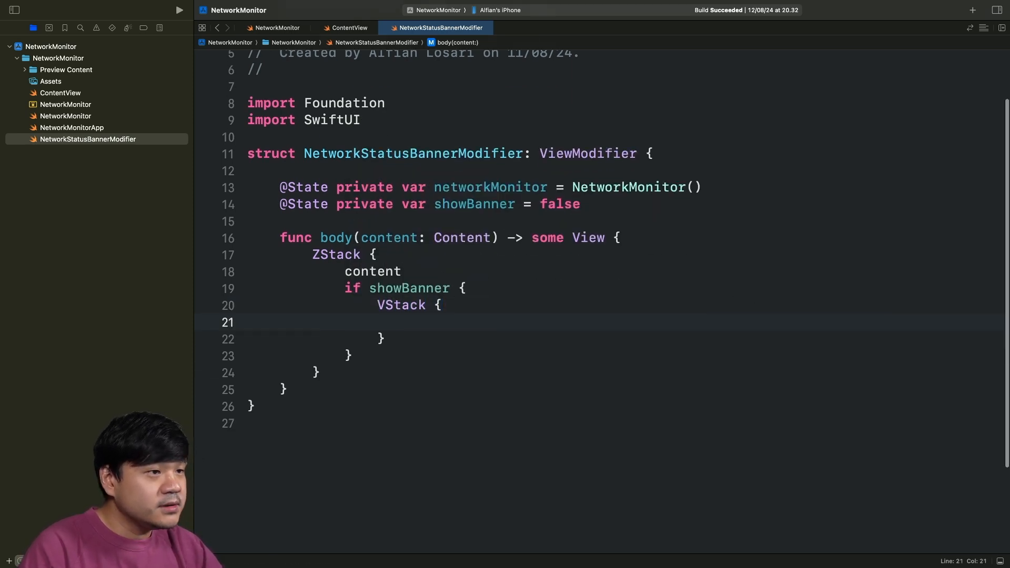
pyautogui.write('HStack')
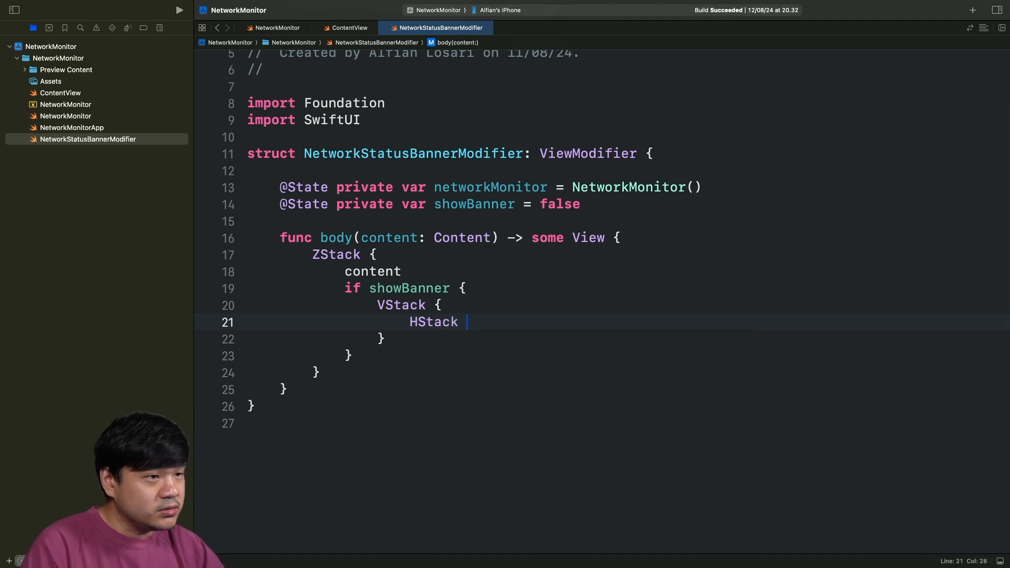
pyautogui.write('{')
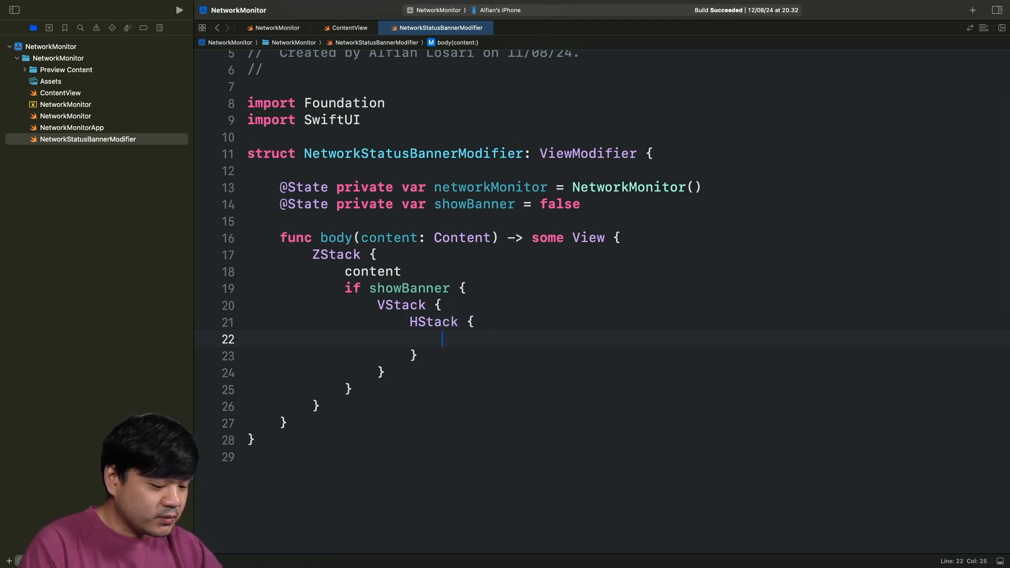
# Step: Show a white, large "network" or "network.slash" Image depending on networkMonitor.isReachable
pyautogui.write('Image(systemName: inet_netof(in_addr')
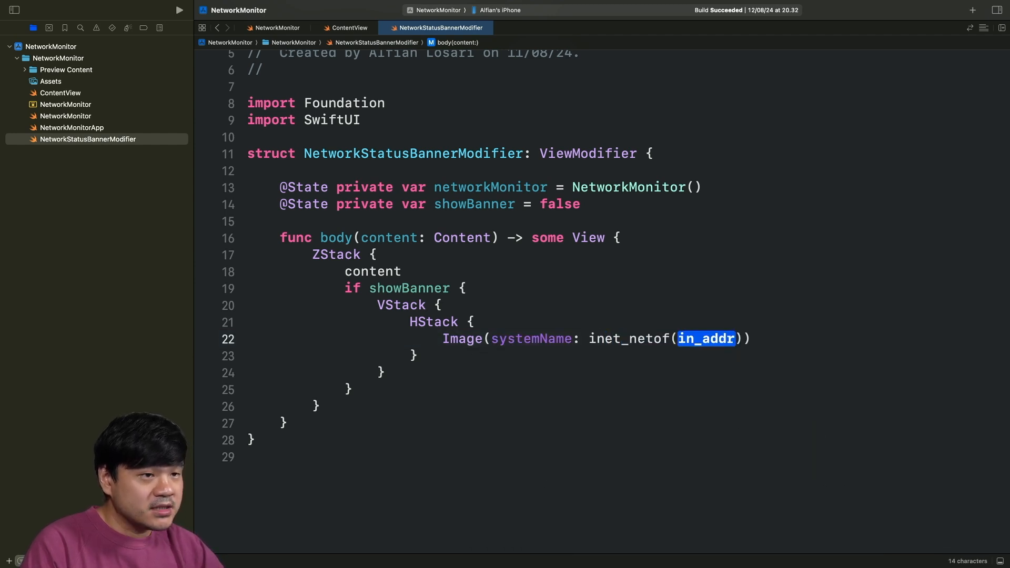
pyautogui.write('networkMonitor')
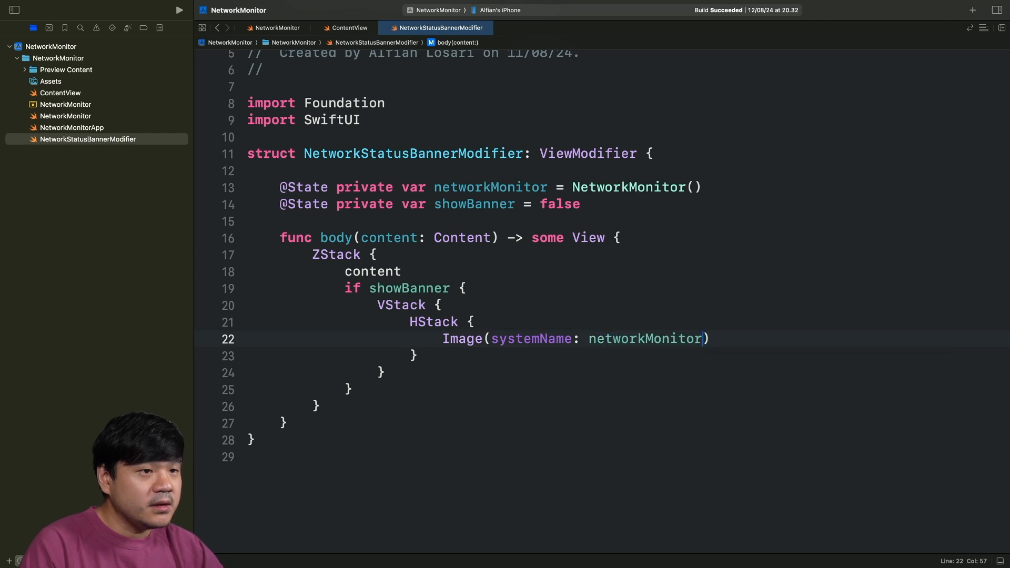
pyautogui.write('.isReachable ?')
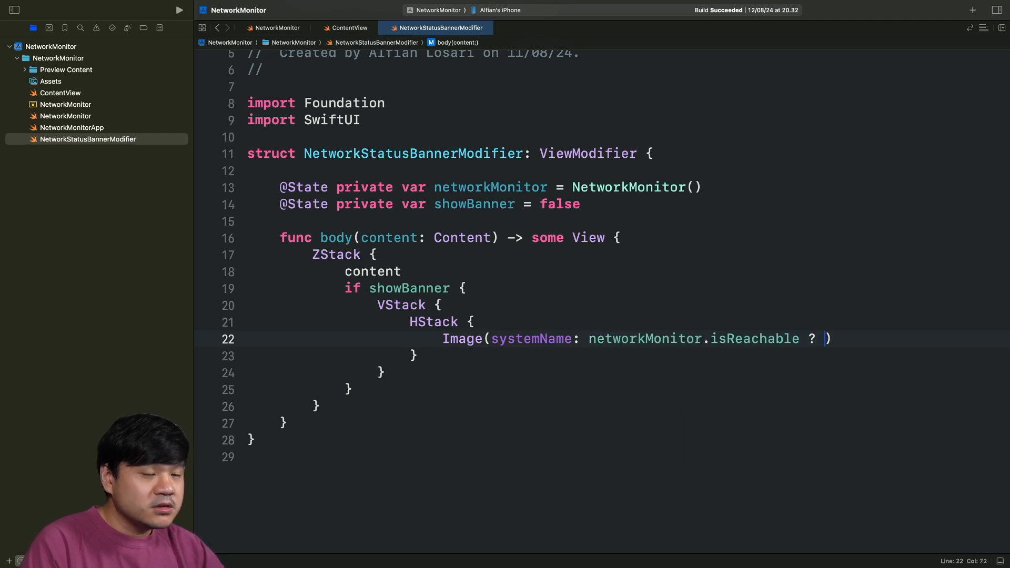
pyautogui.write('"networ')
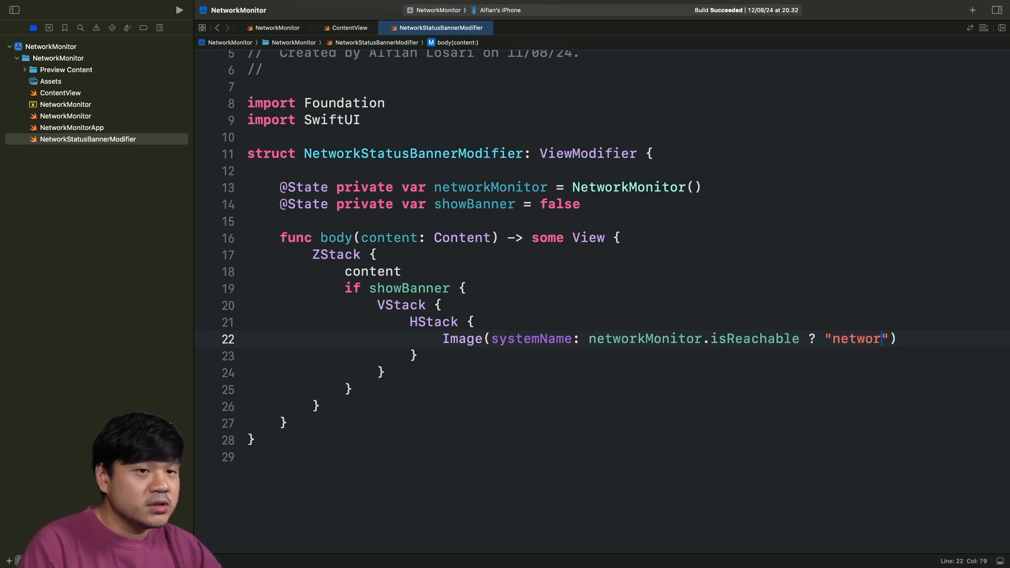
pyautogui.write('k')
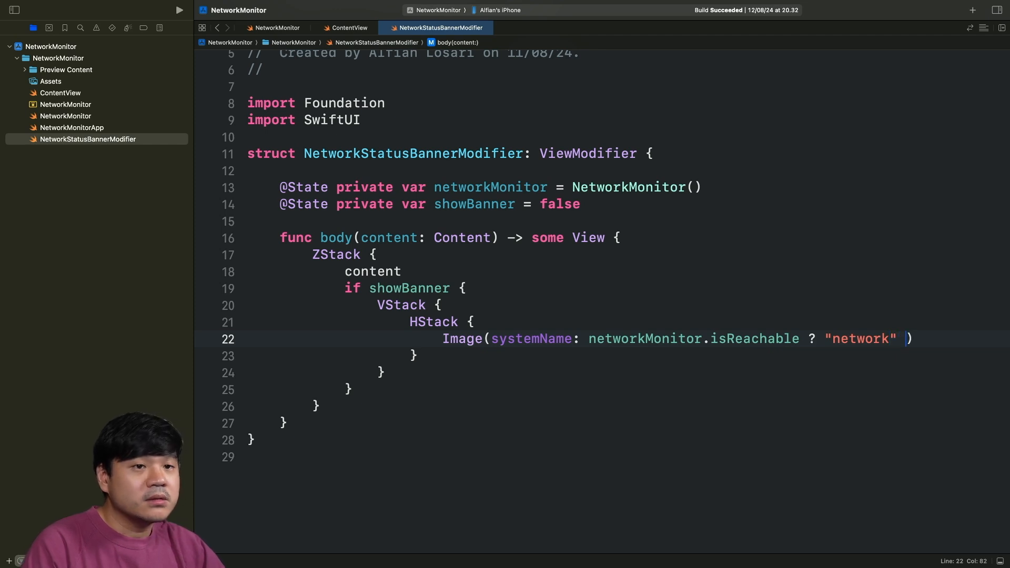
pyautogui.write(': "net"')
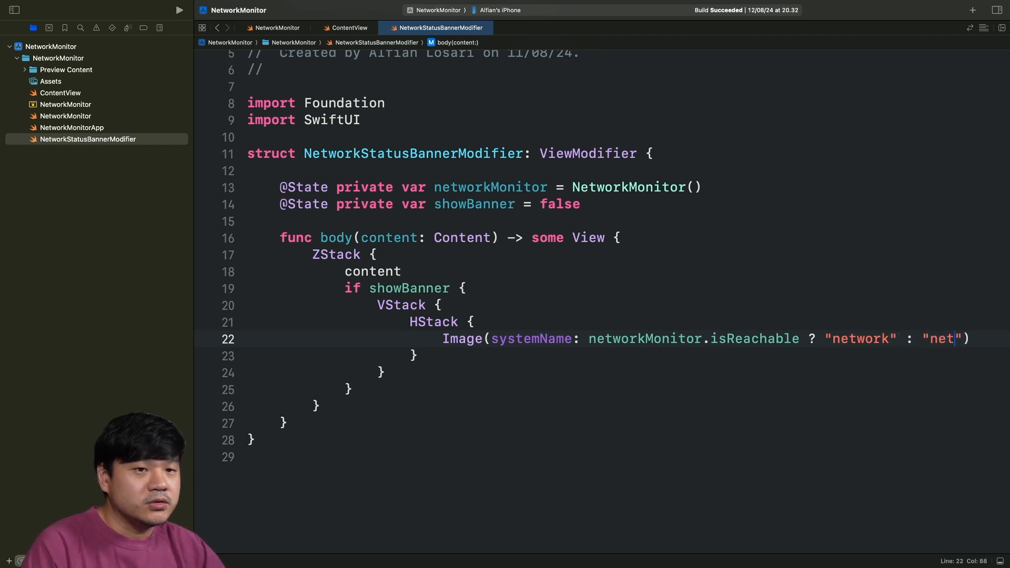
pyautogui.write('work.slash')
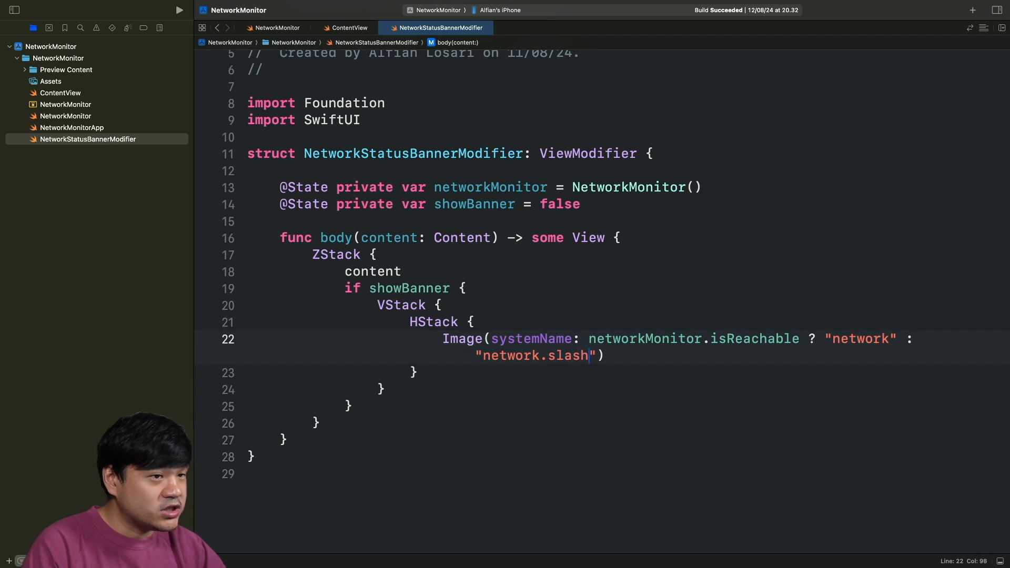
pyautogui.write('.foregroundColor(.white)')
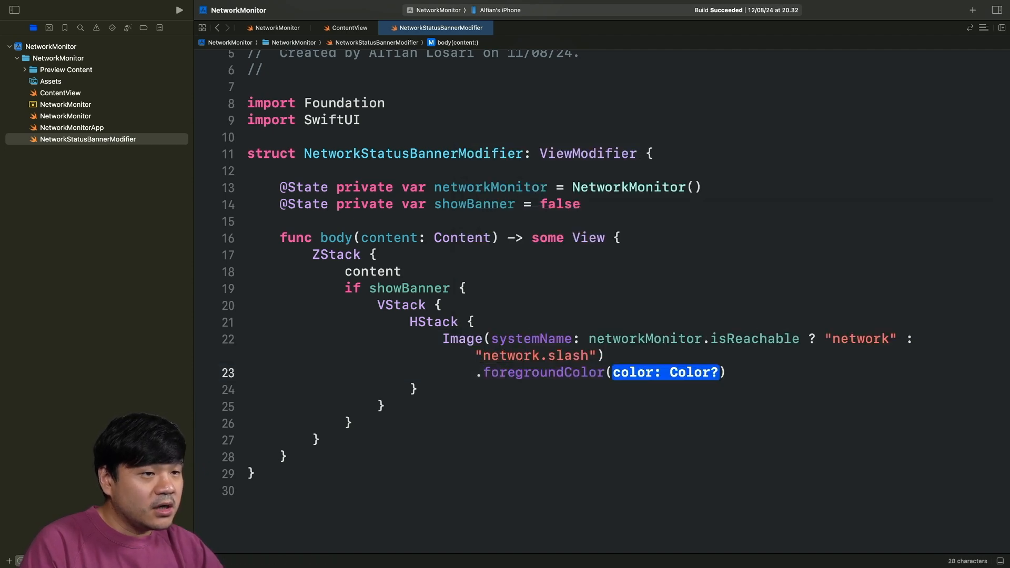
pyautogui.write('.white')
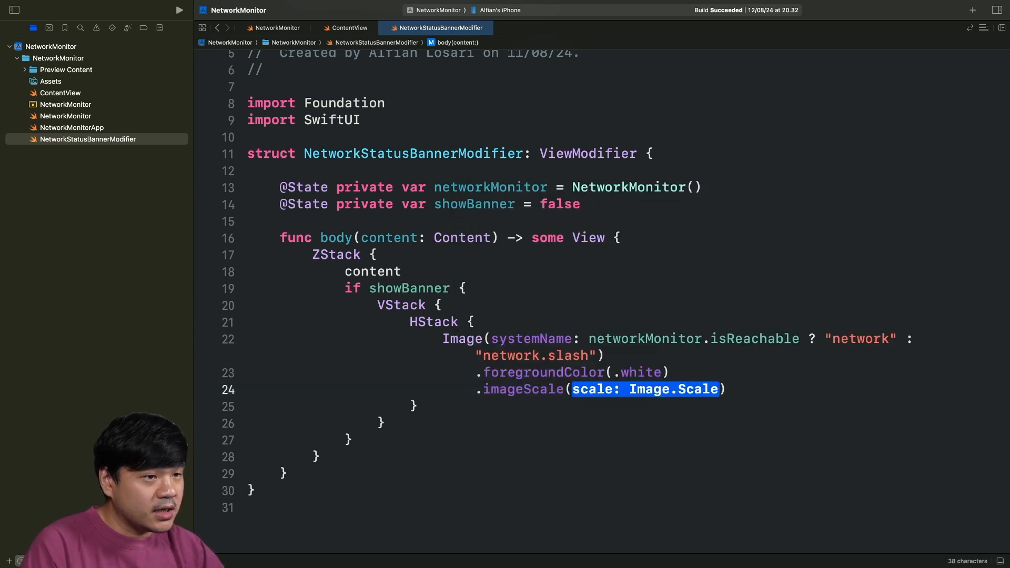
pyautogui.write('.large')
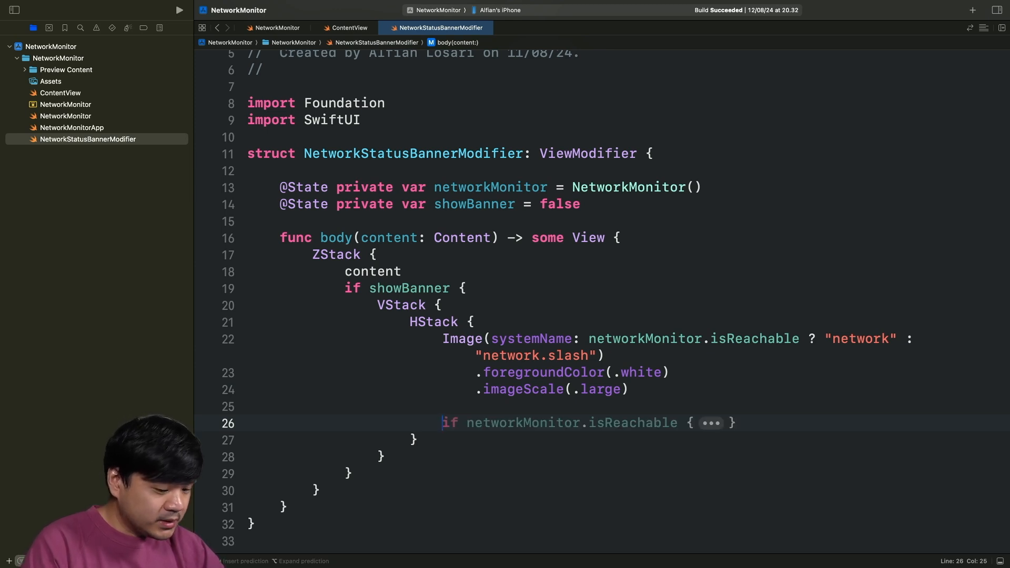
# Step: Add Text(networkMonitor.statusText) with white foreground color and headline font beside the icon
pyautogui.write('Text(networkMonitor.statusText')
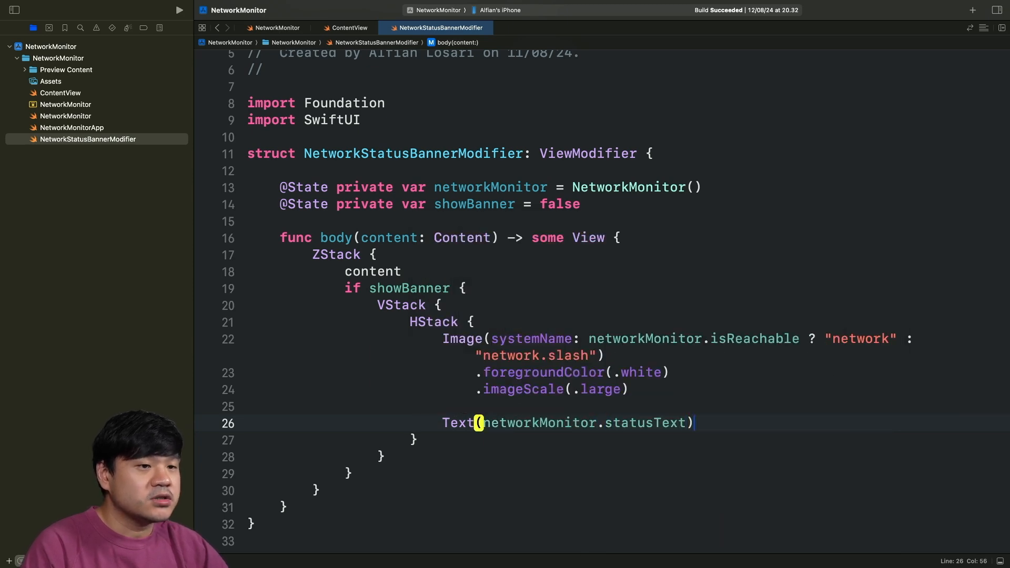
pyautogui.write('.foreg')
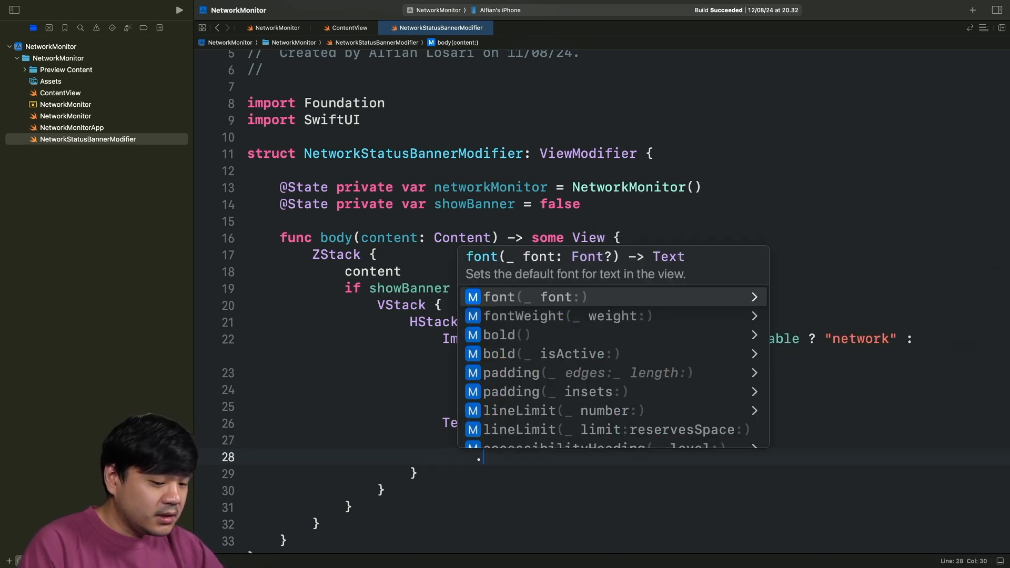
pyautogui.write('headline')
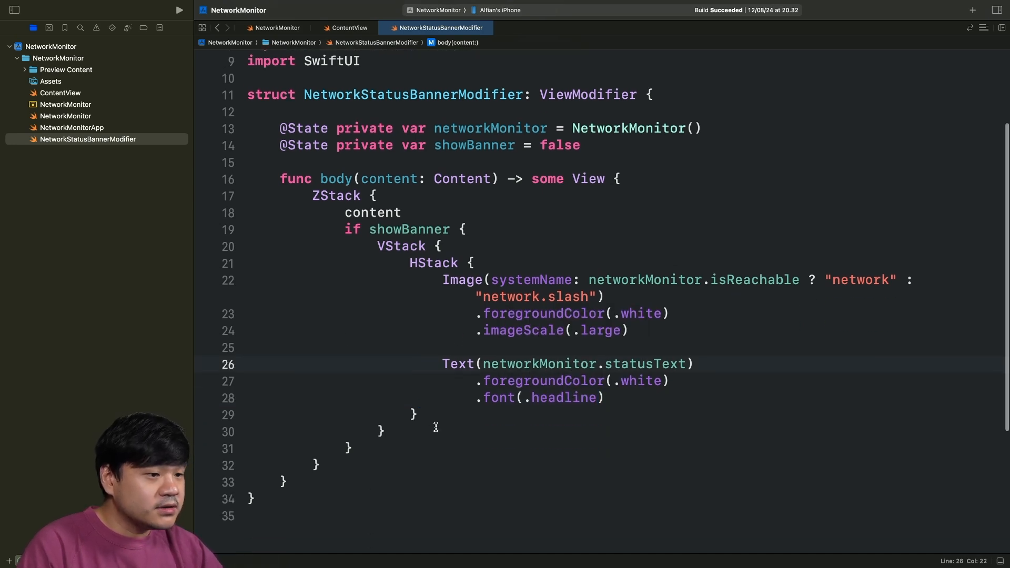
# Step: Attach a .padding() modifier to the whole HStack status row
pyautogui.click(382, 432)
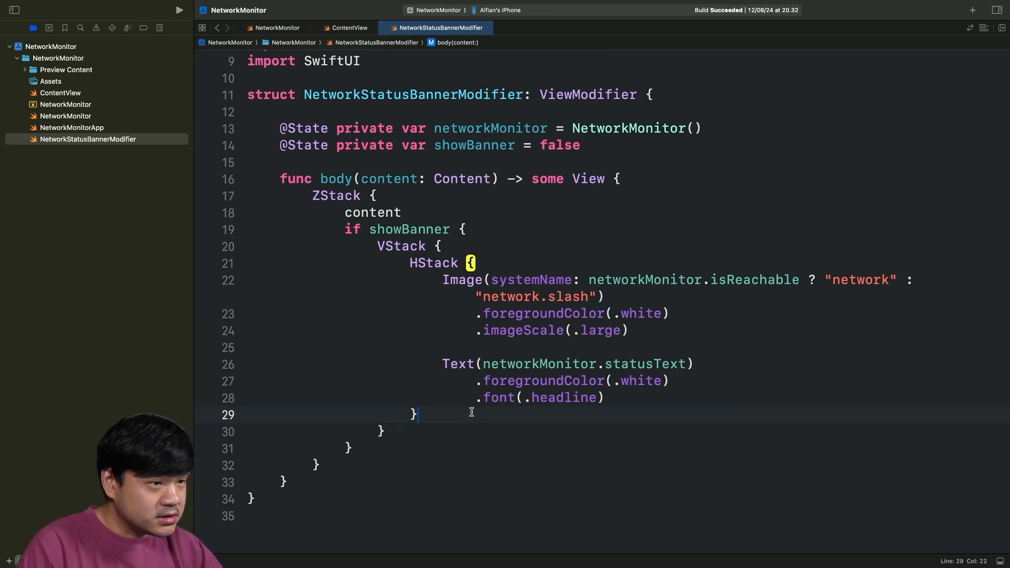
pyautogui.write('.padding()')
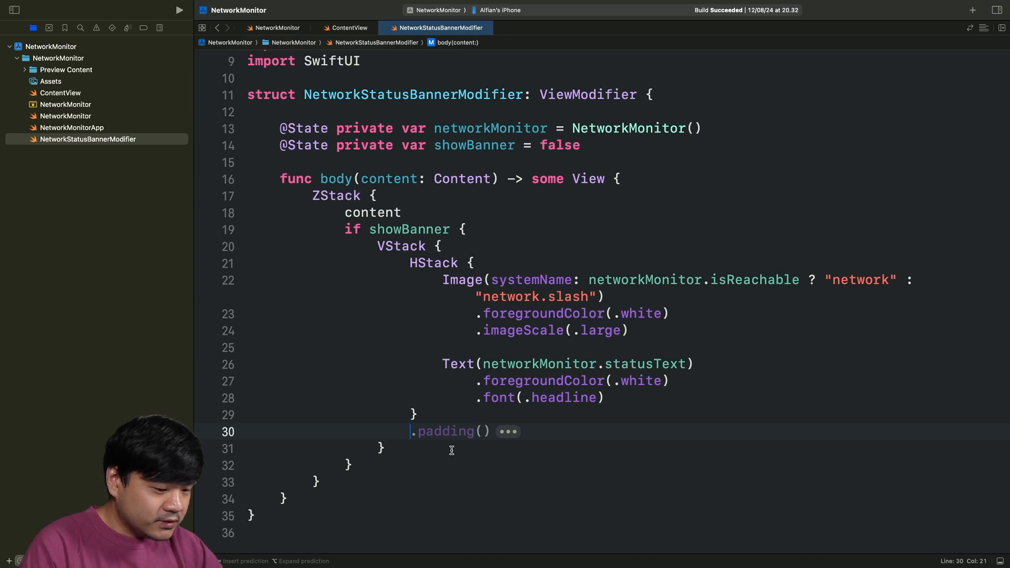
# Step: Give the padded row a background of Color.green or Color.red depending on isReachable
pyautogui.write('foregroundColor(color: Color?')
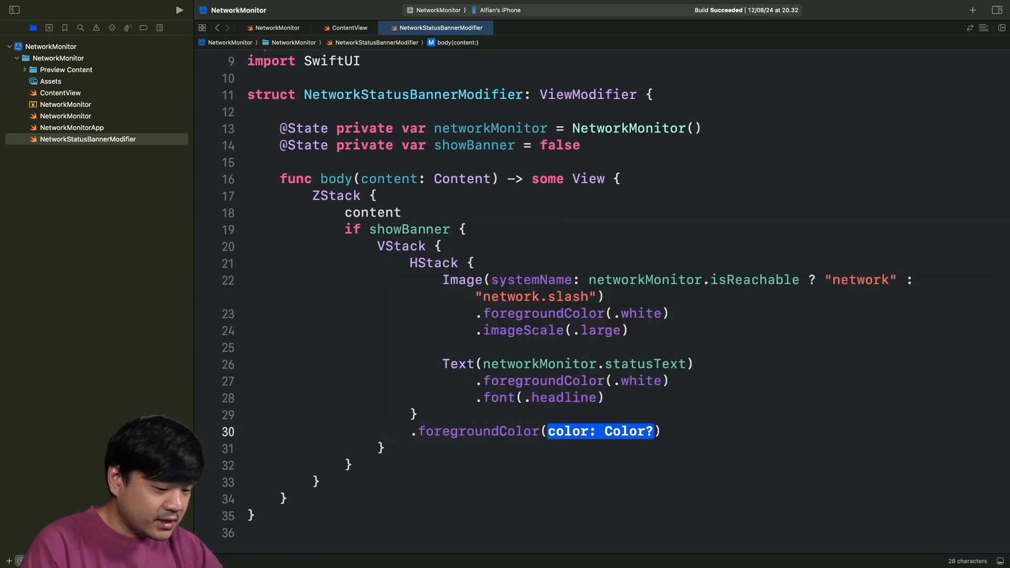
pyautogui.write('.white')
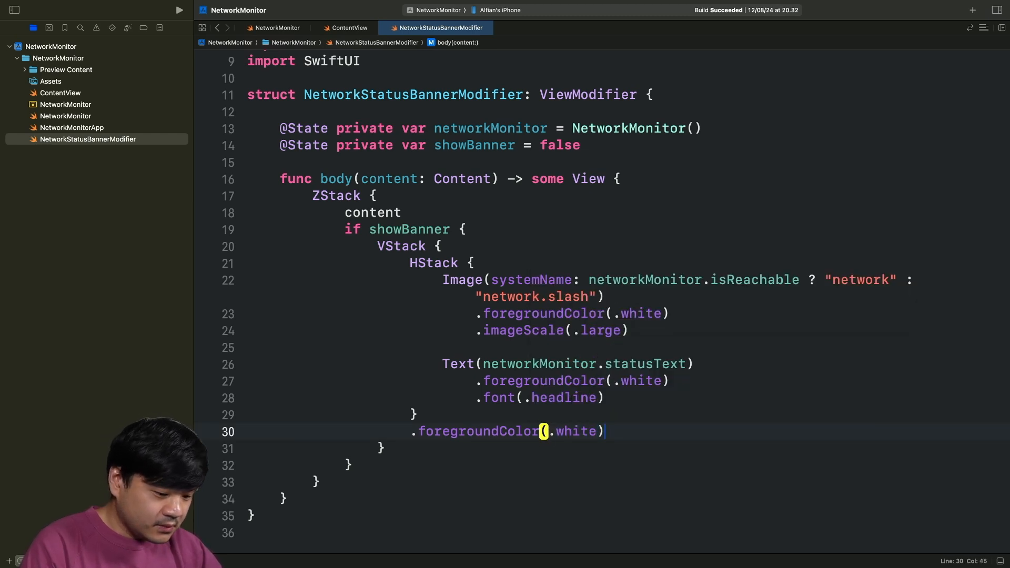
pyautogui.write('.padding()')
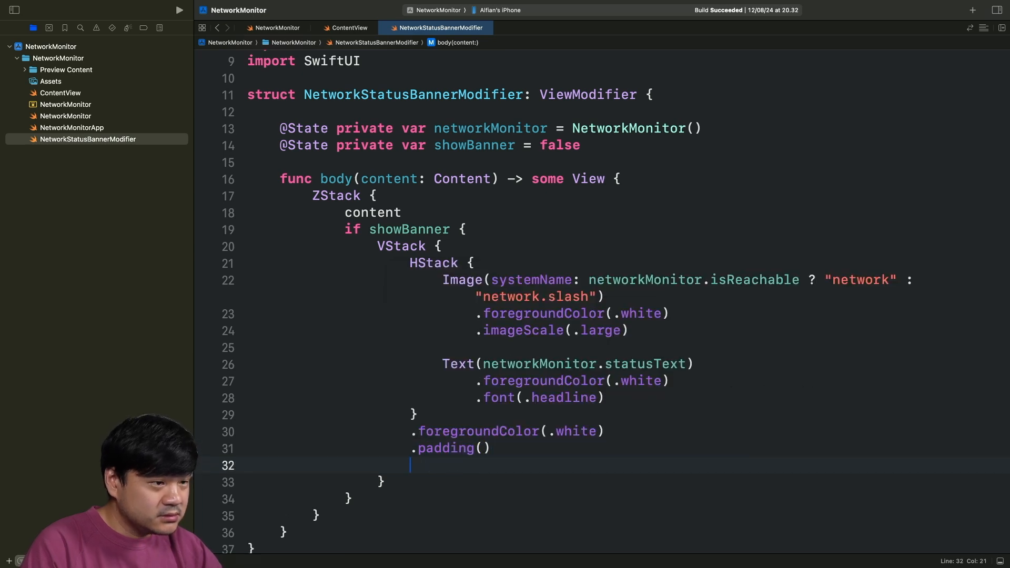
pyautogui.write('.background(Color.red)')
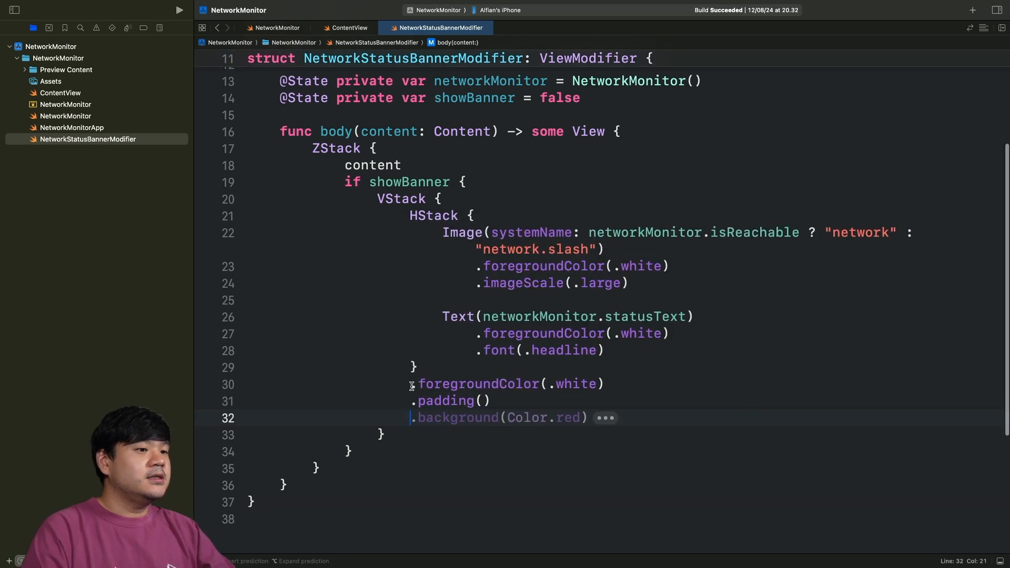
pyautogui.write('background(networkMonitor.isReachable ?')
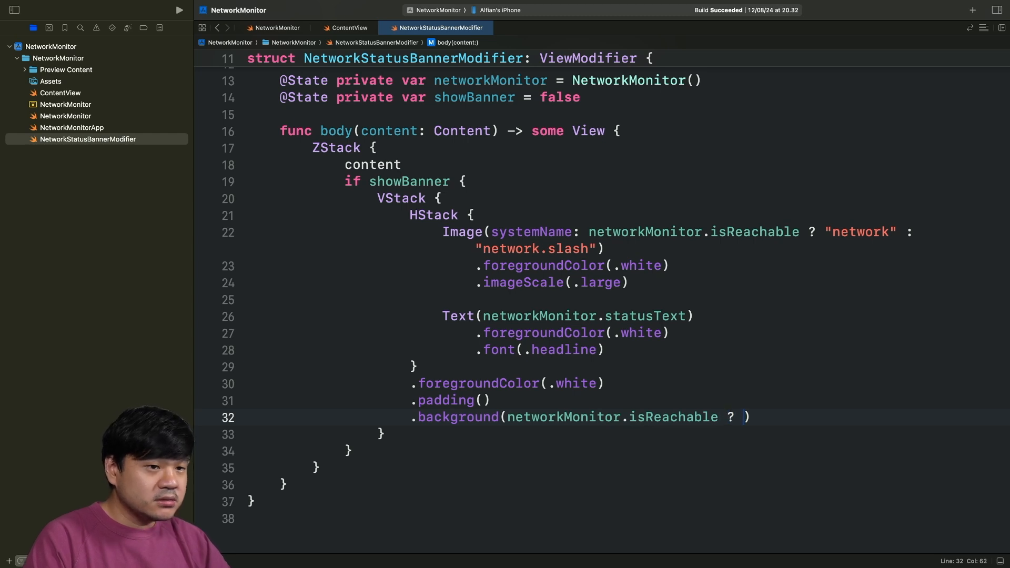
pyautogui.write('.g')
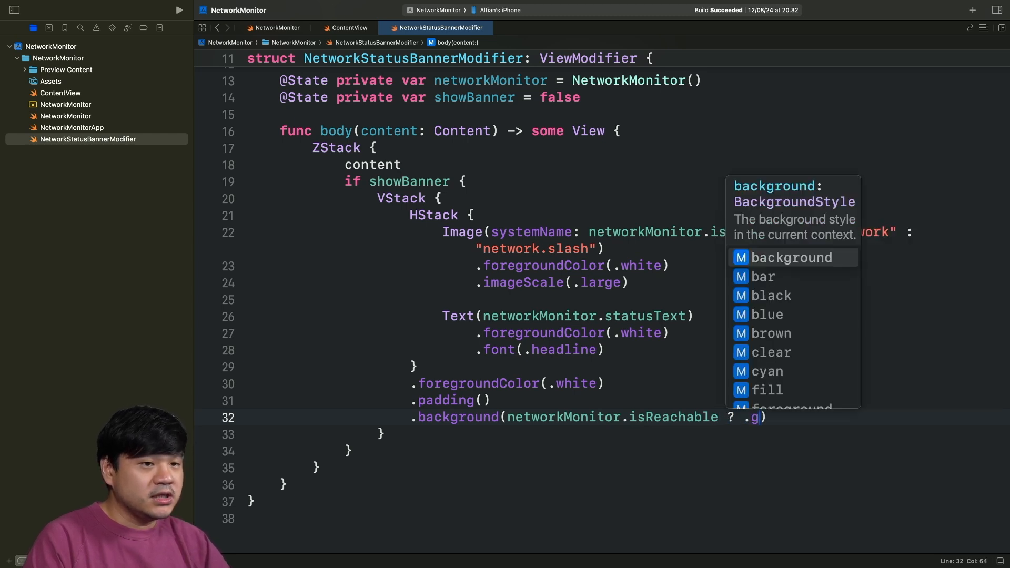
pyautogui.write('.green : .red')
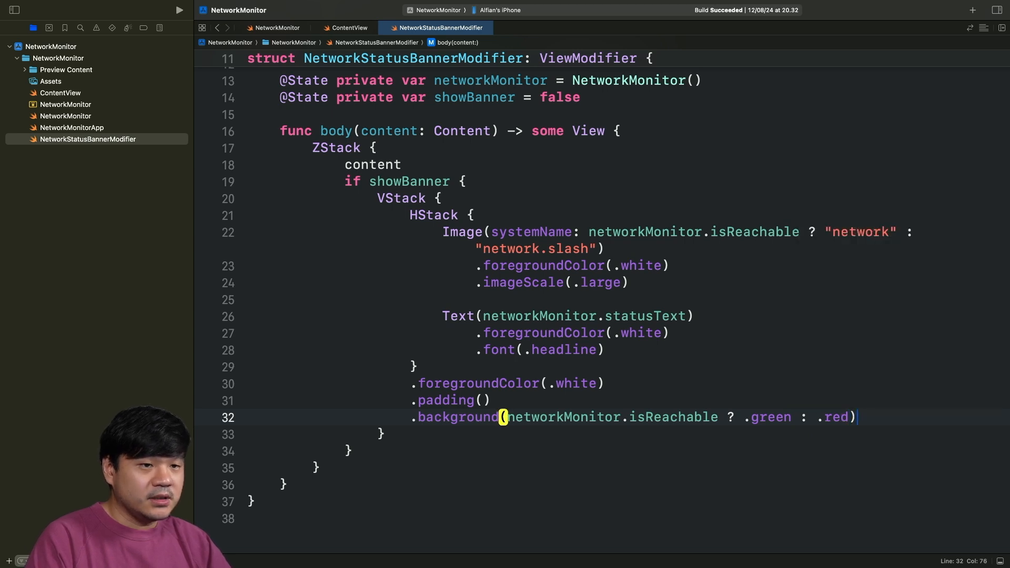
pyautogui.write('Color')
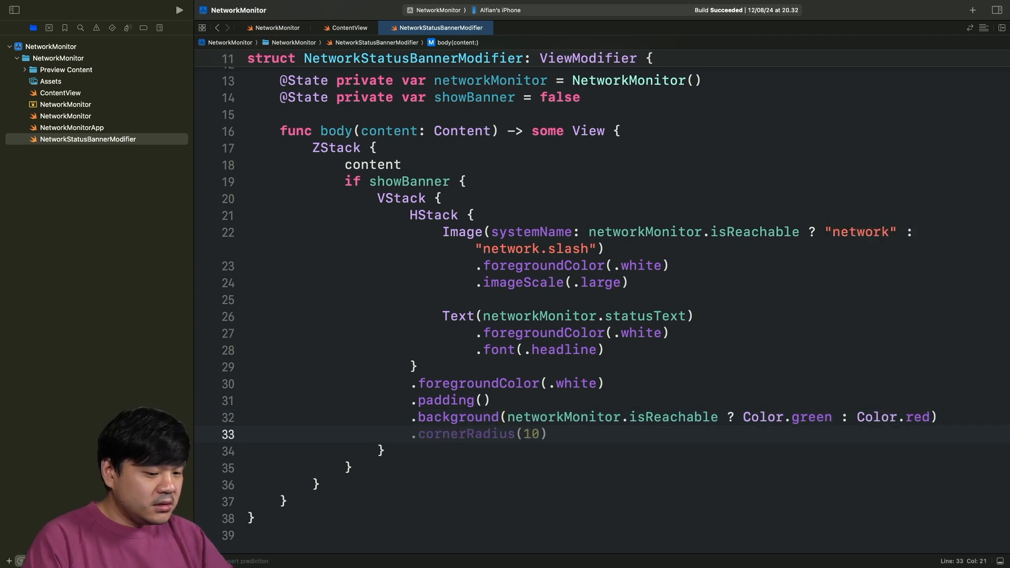
# Step: Add .cornerRadius(32) and a soft .shadow, then begin an .onTapGesture closure
pyautogui.write(',cir')
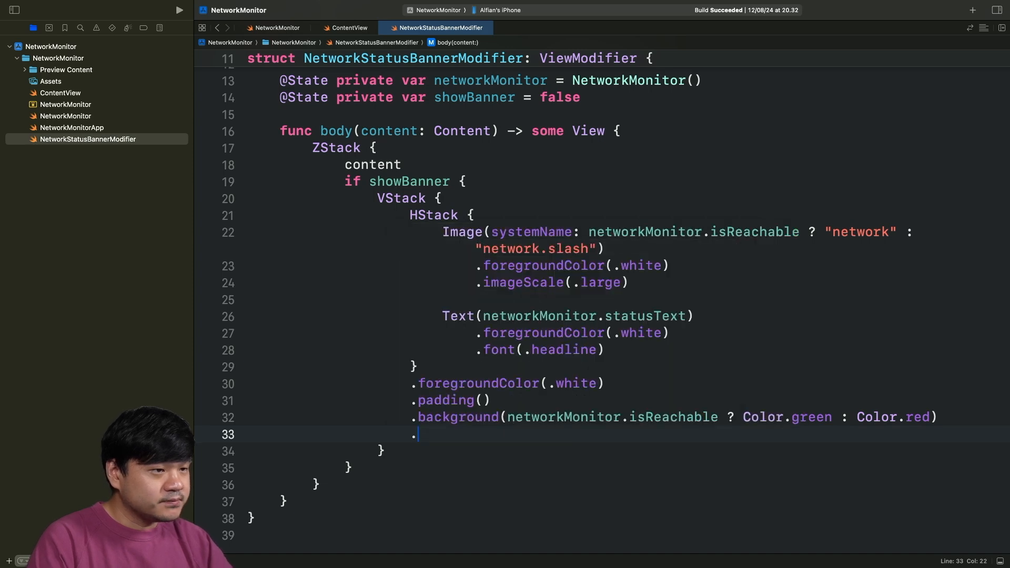
pyautogui.write('cornerRadius(32')
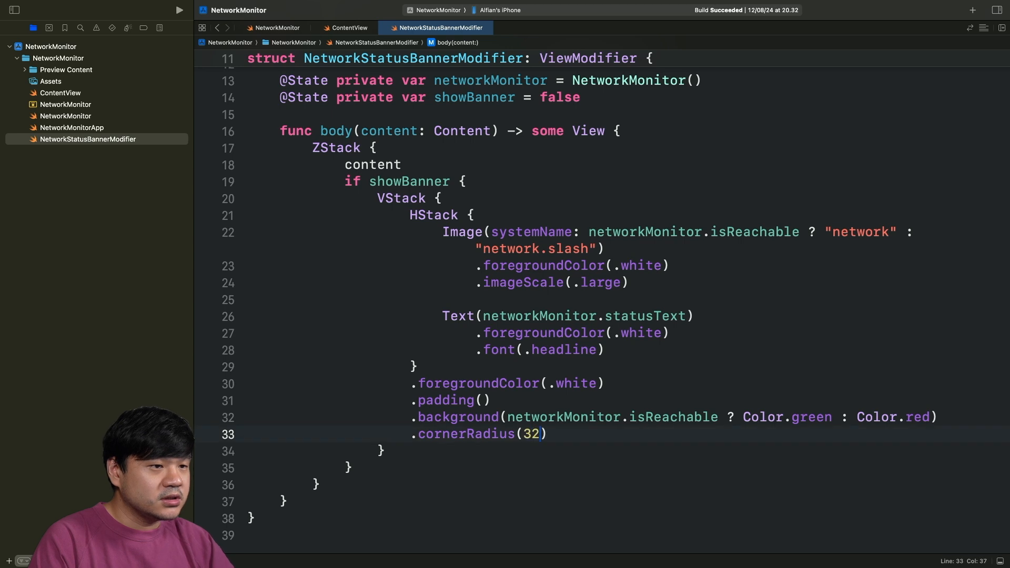
pyautogui.write('.shadow(radius: 8)')
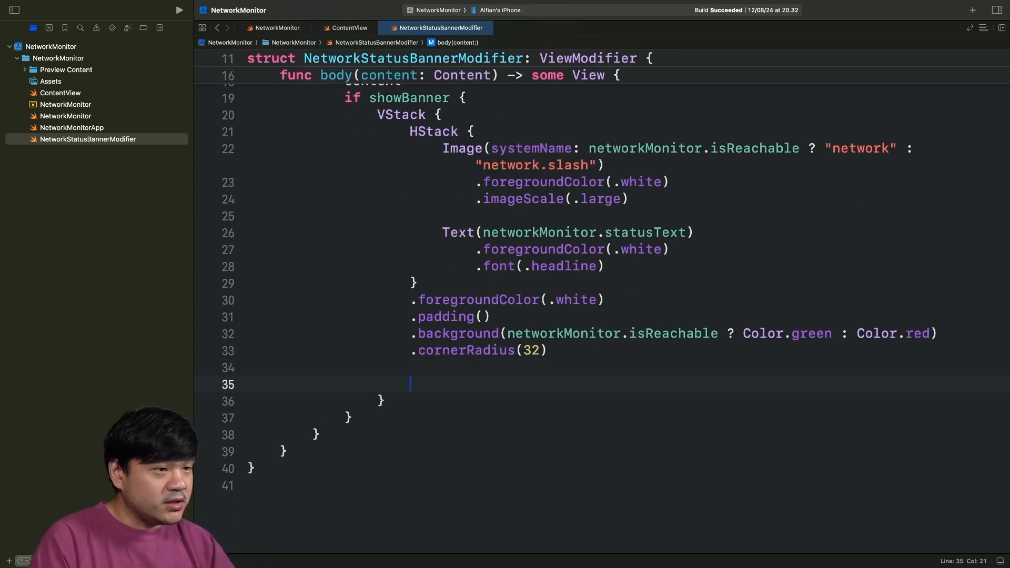
pyautogui.write('.shadow(radius: 8)')
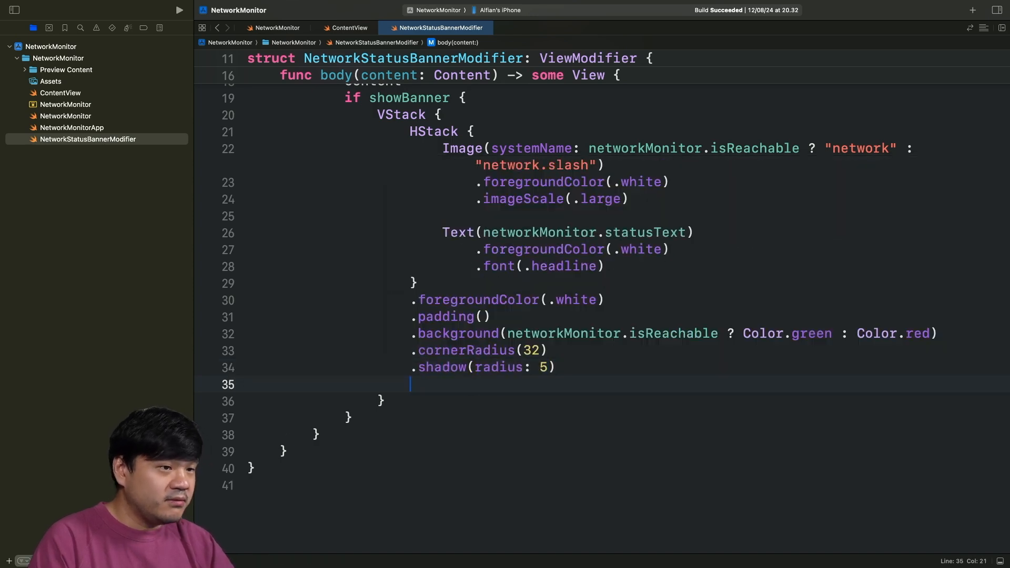
pyautogui.write('.ont')
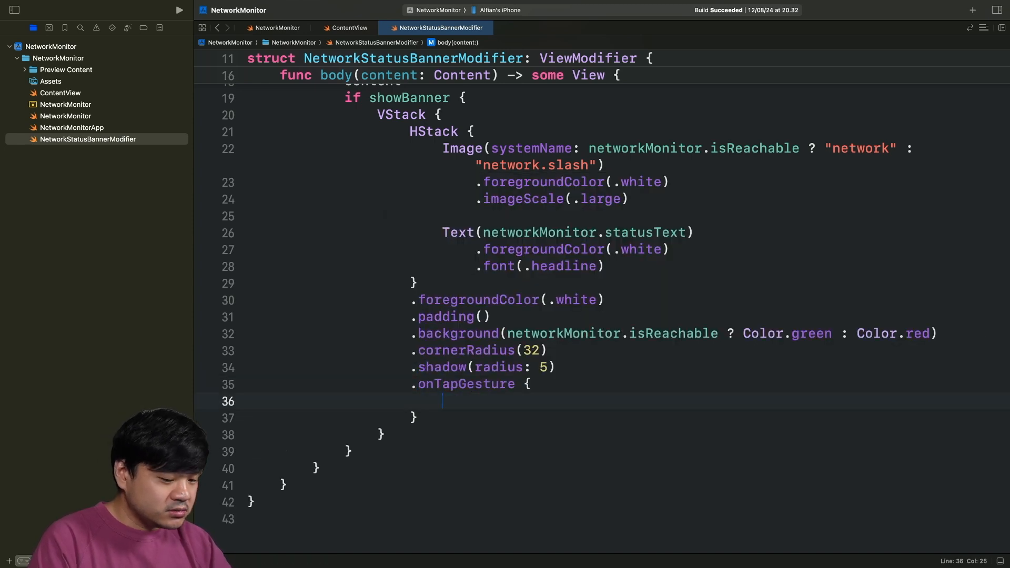
# Step: Inside onTapGesture, set showBanner = false within withAnimation to dismiss the banner
pyautogui.write('withAnimation')
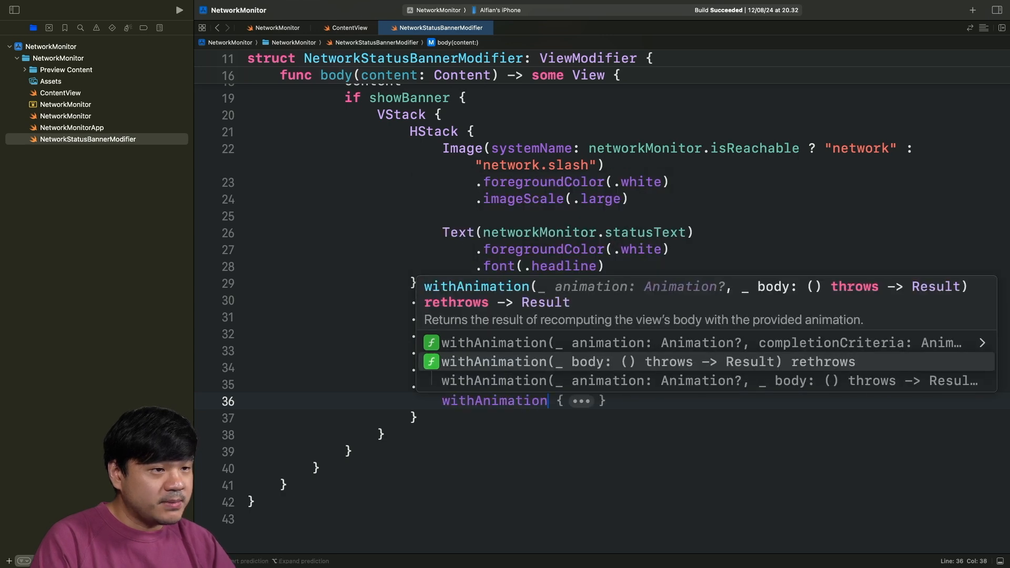
pyautogui.write('s')
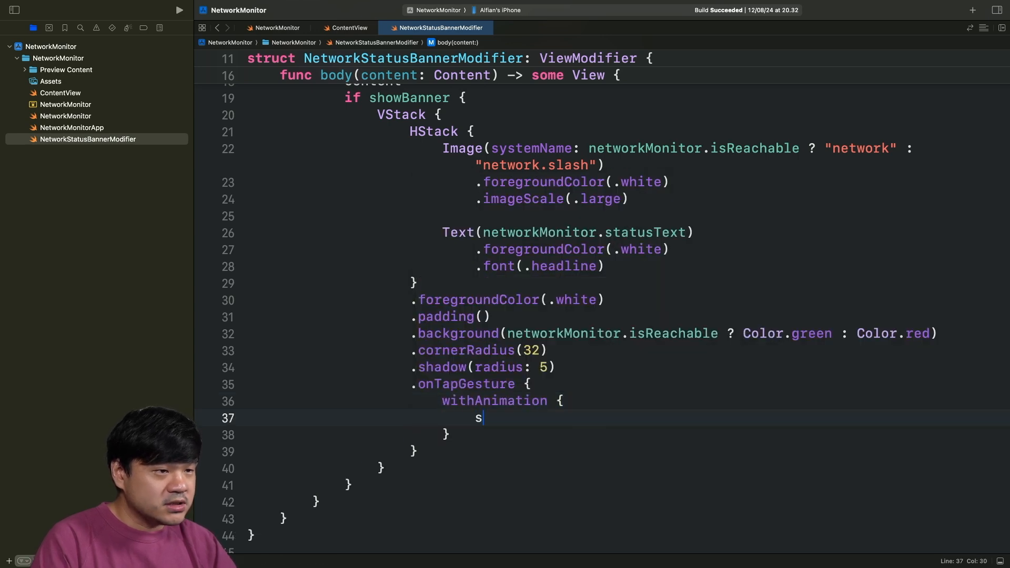
pyautogui.write('howBanner = false')
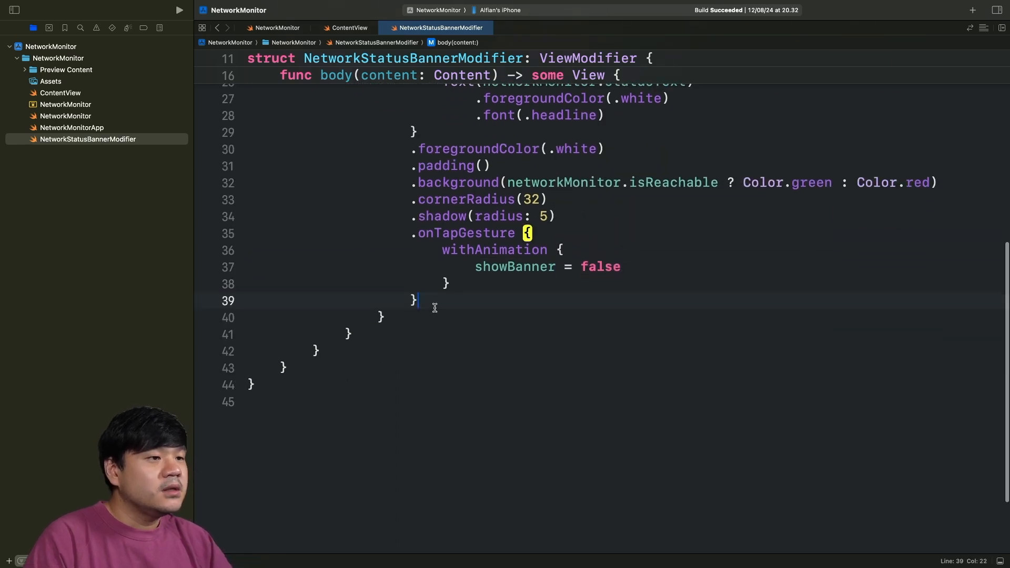
# Step: Add .transition(.move(edge: .top)) and .animation(.easeInOut, value: showBanner)
pyautogui.write('.offset(y: -100)')
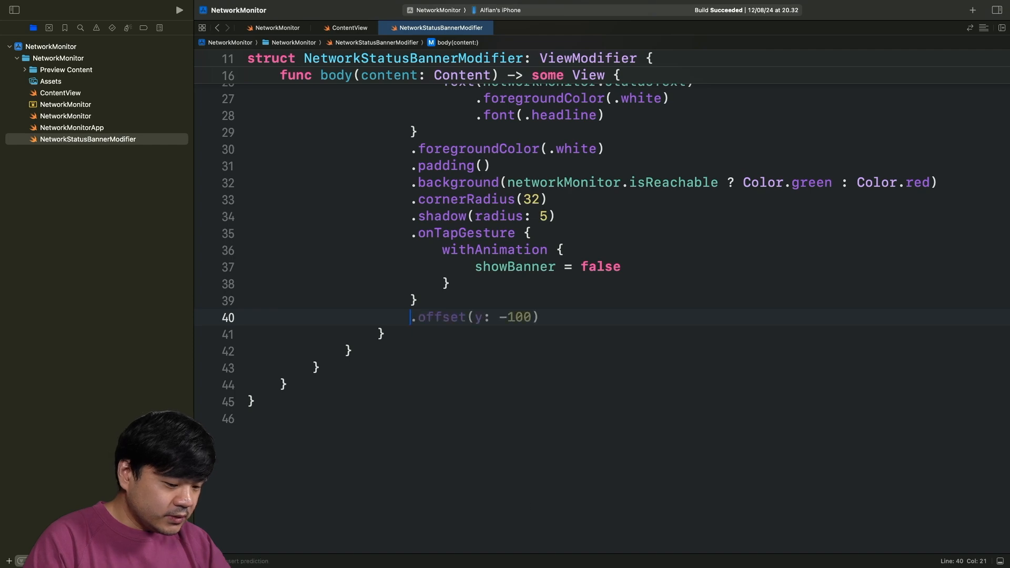
pyautogui.write('transition(.m')
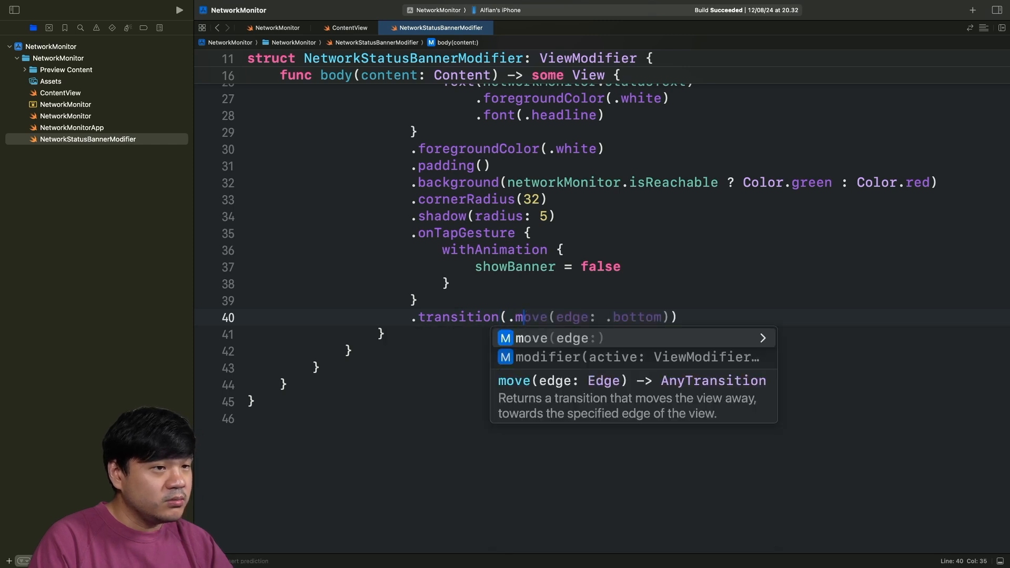
pyautogui.write('top))')
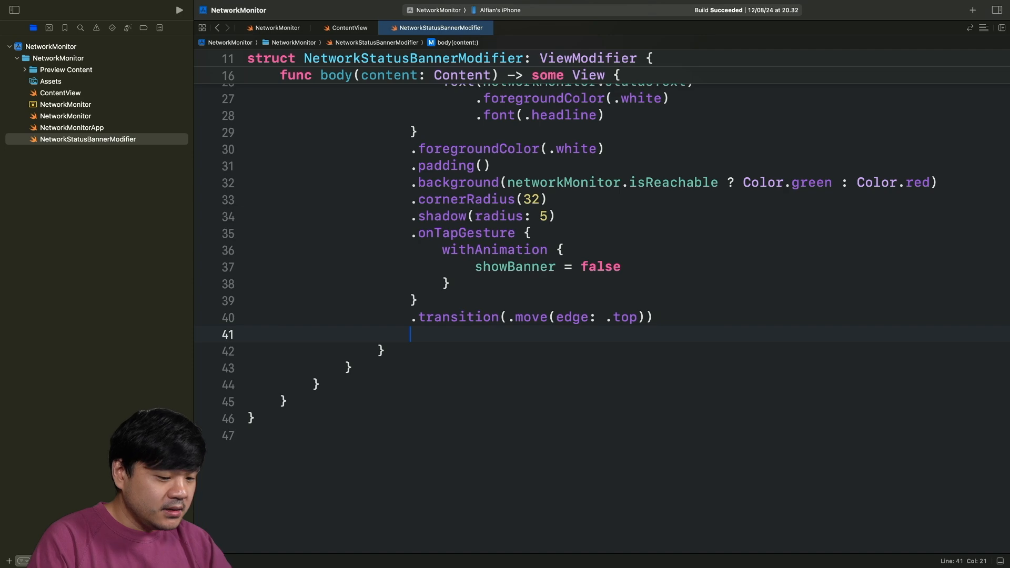
pyautogui.write('.animation(.eas, body: (PlaceholderContentView<View>) -> View')
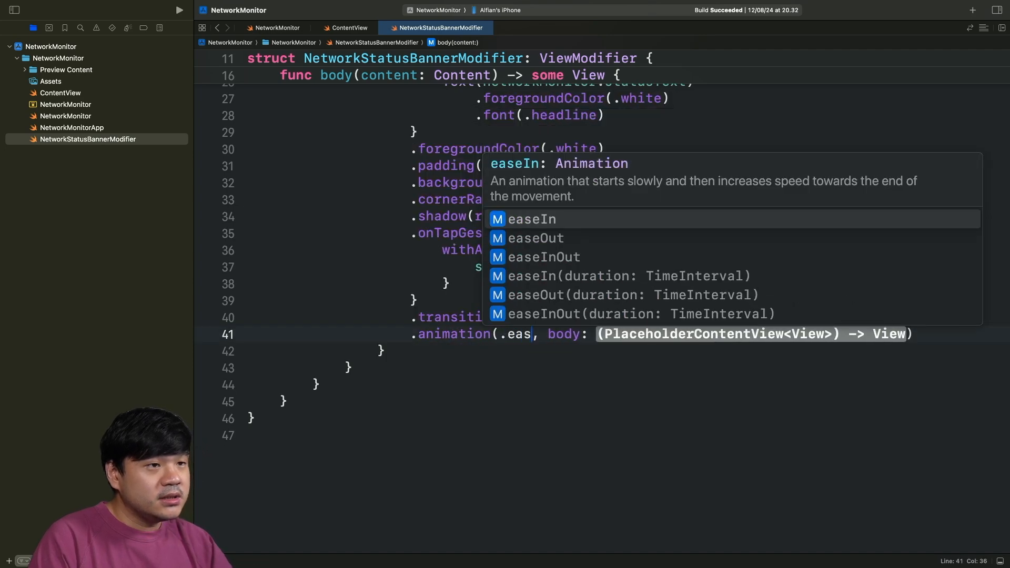
pyautogui.click(543, 257)
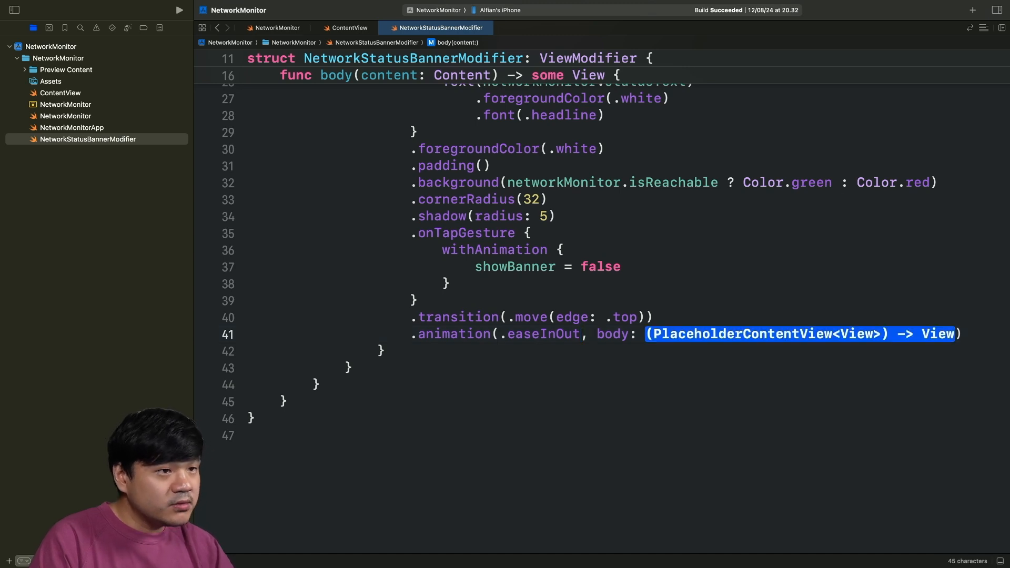
pyautogui.write('value: )')
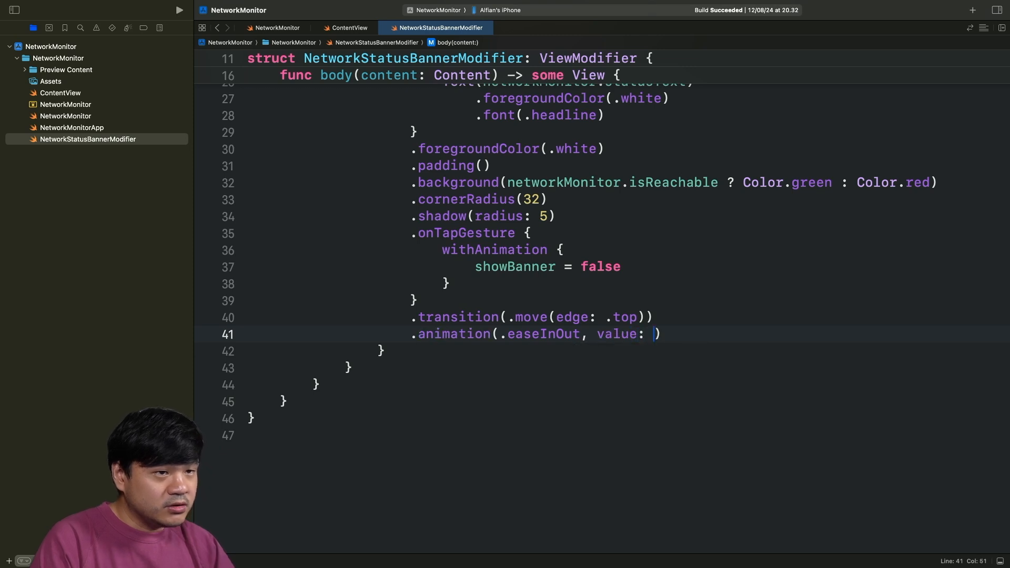
pyautogui.write('showBanner)')
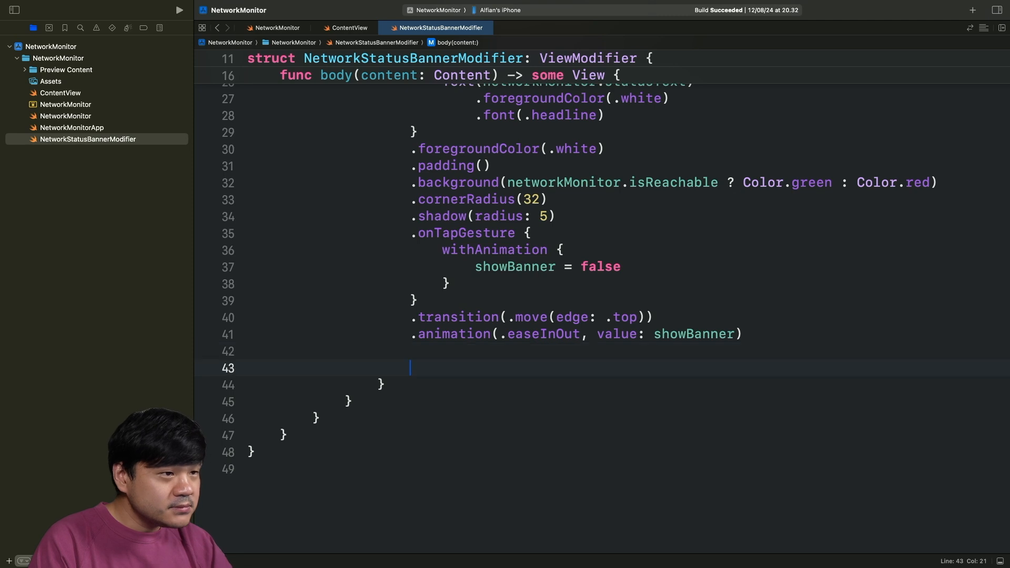
# Step: Add a Spacer() below the banner and outer .padding() so it sits at the top
pyautogui.write('Spacer()')
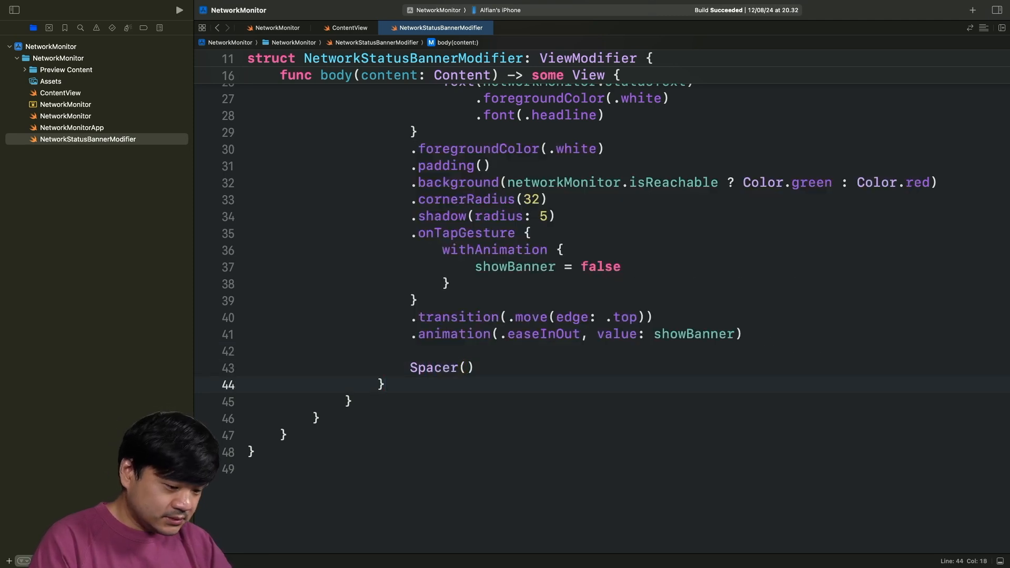
pyautogui.write('.p')
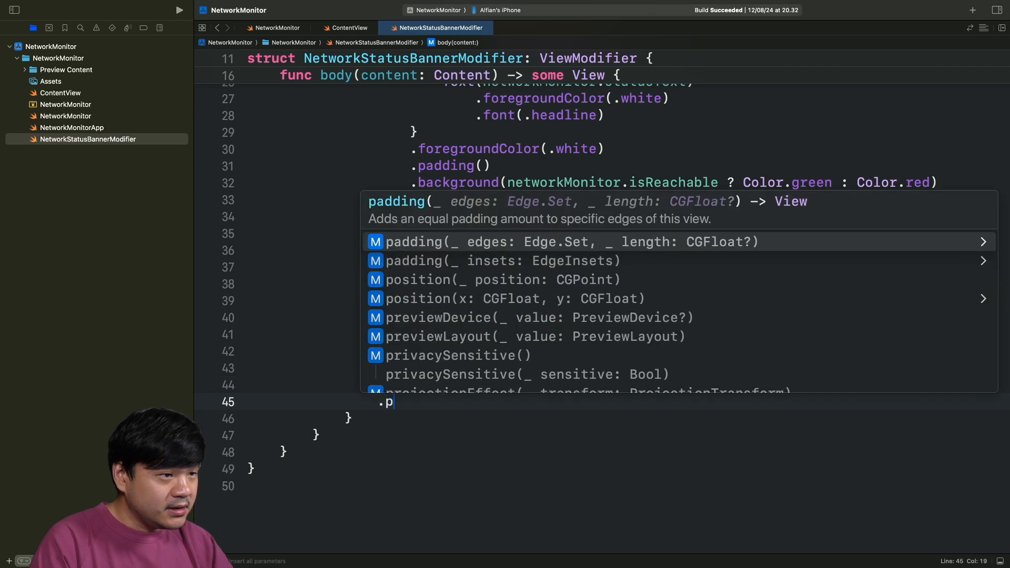
pyautogui.write('adding()')
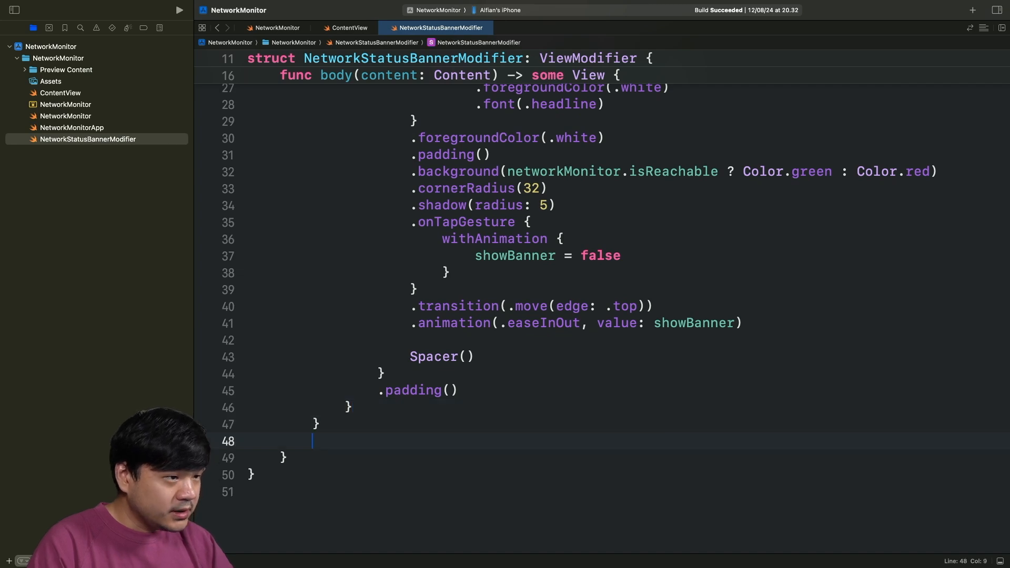
# Step: Add .onChange(of: networkMonitor.isReachable) that sets showBanner = true
pyautogui.write('.onChange')
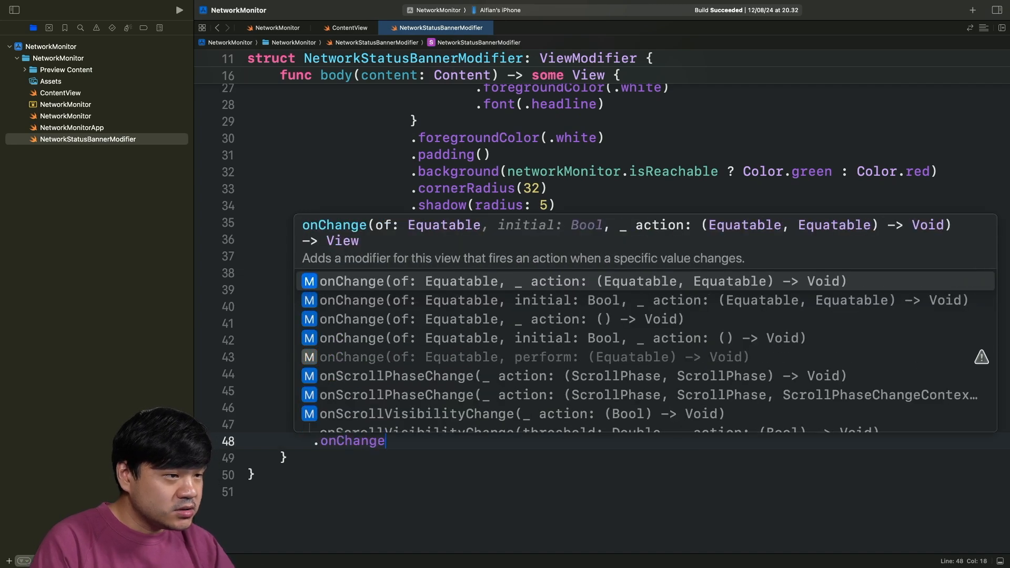
pyautogui.write('(of: networkMonitor.isReachable)')
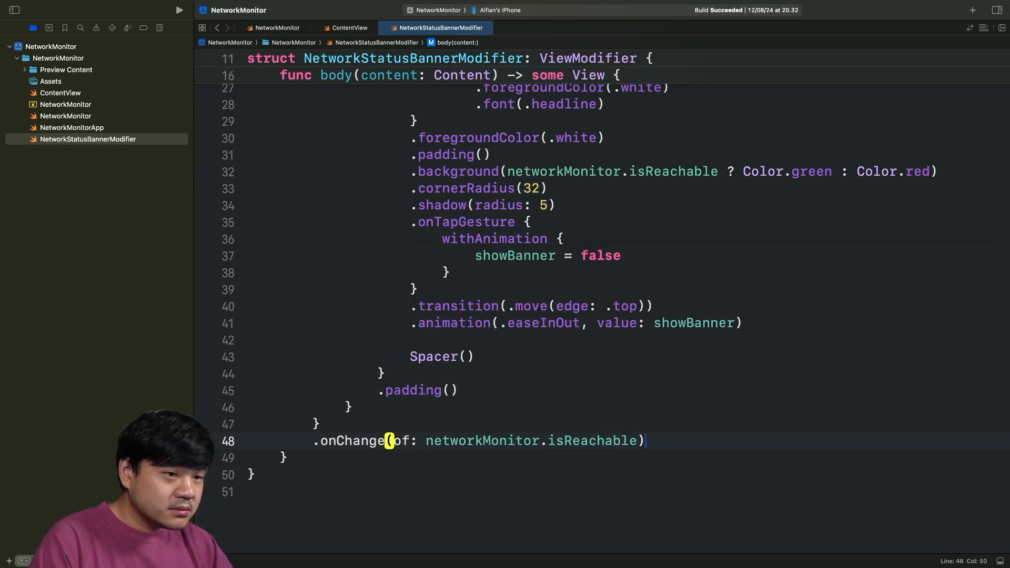
pyautogui.write(', {}')
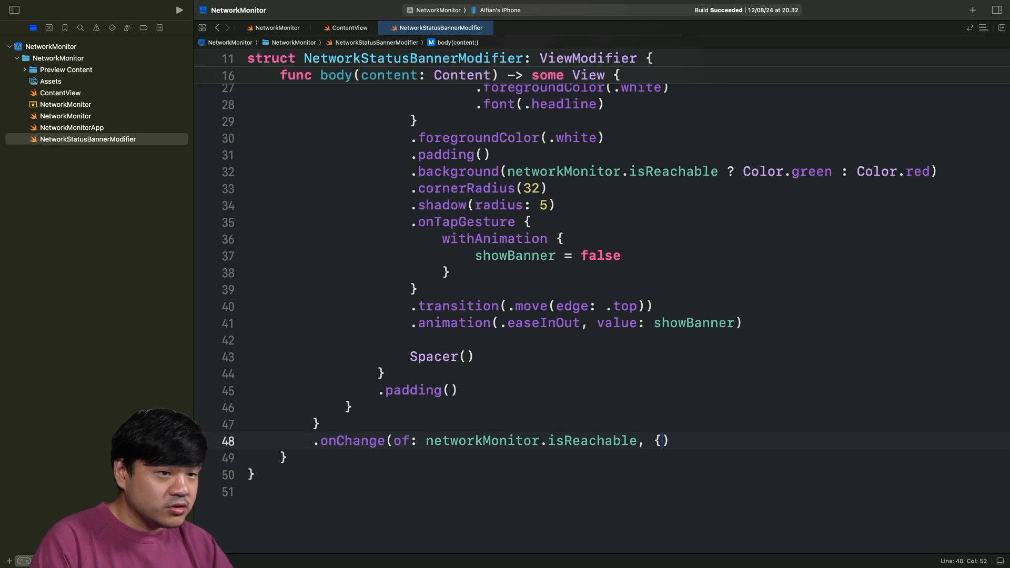
pyautogui.write('_,')
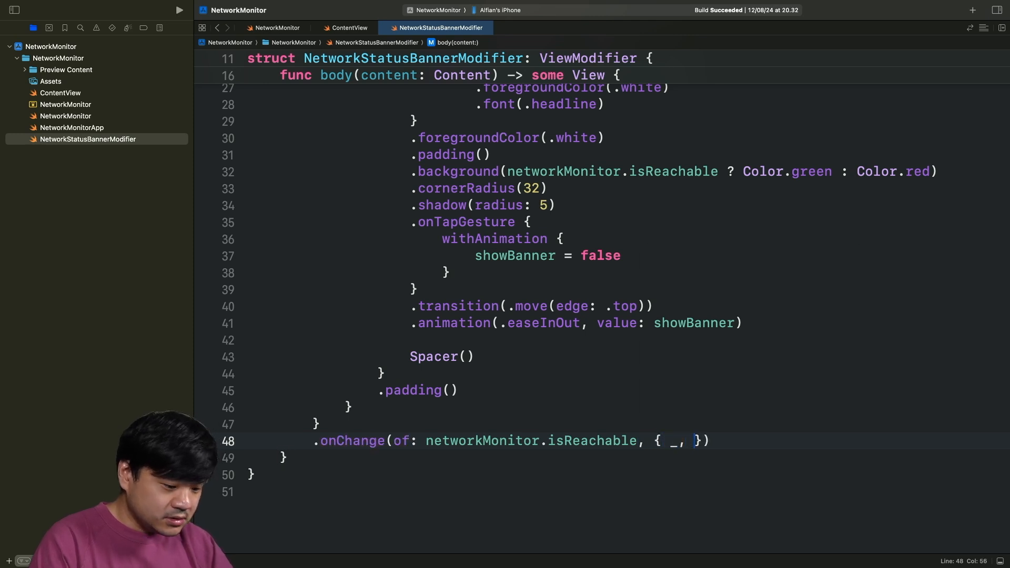
pyautogui.write('_ in')
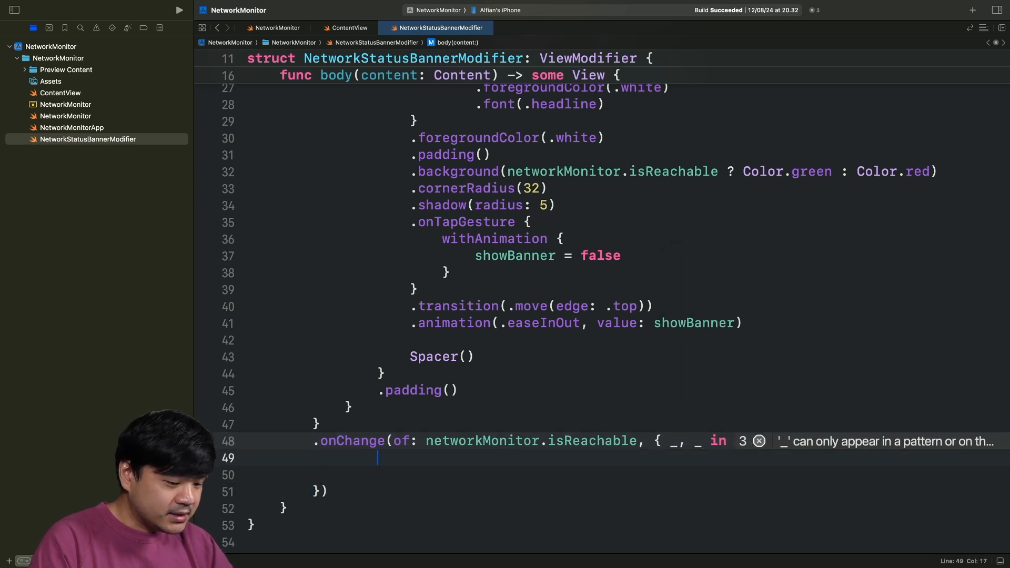
pyautogui.write('showBanner = true')
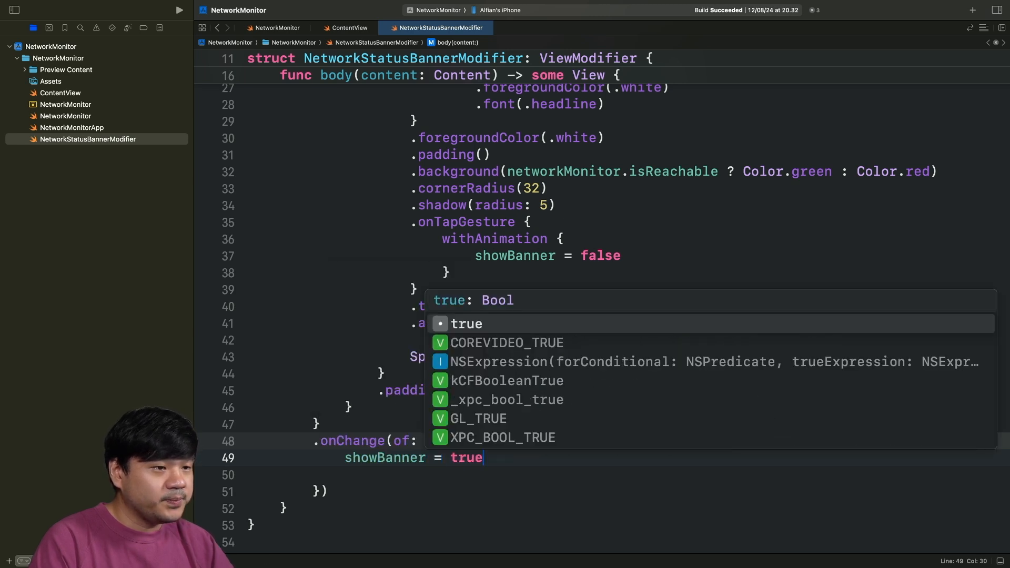
pyautogui.press('return')
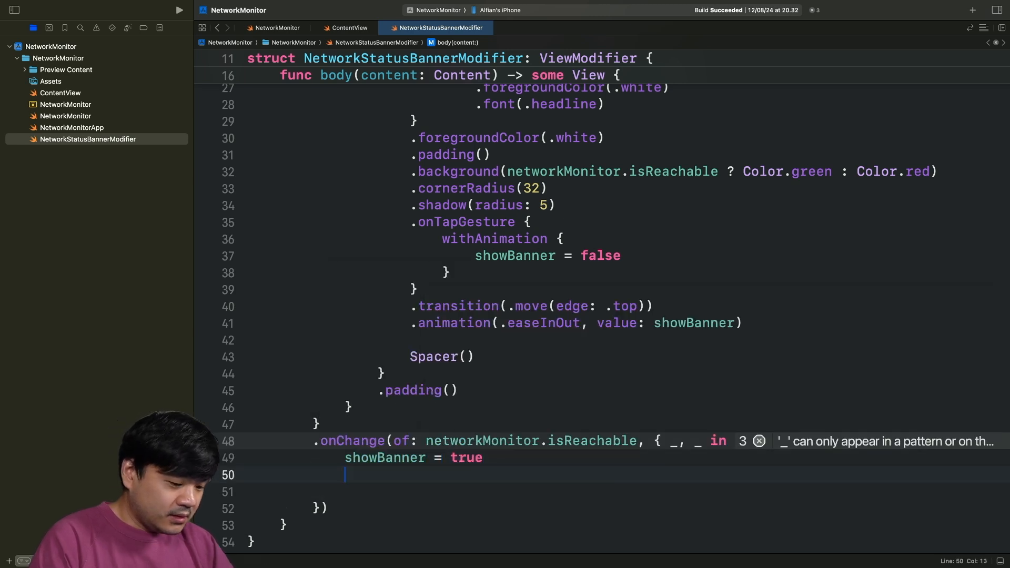
# Step: After DispatchQueue.main.asyncAfter(deadline: .now() + 2), set showBanner = false with animation
pyautogui.write('Dispatvch')
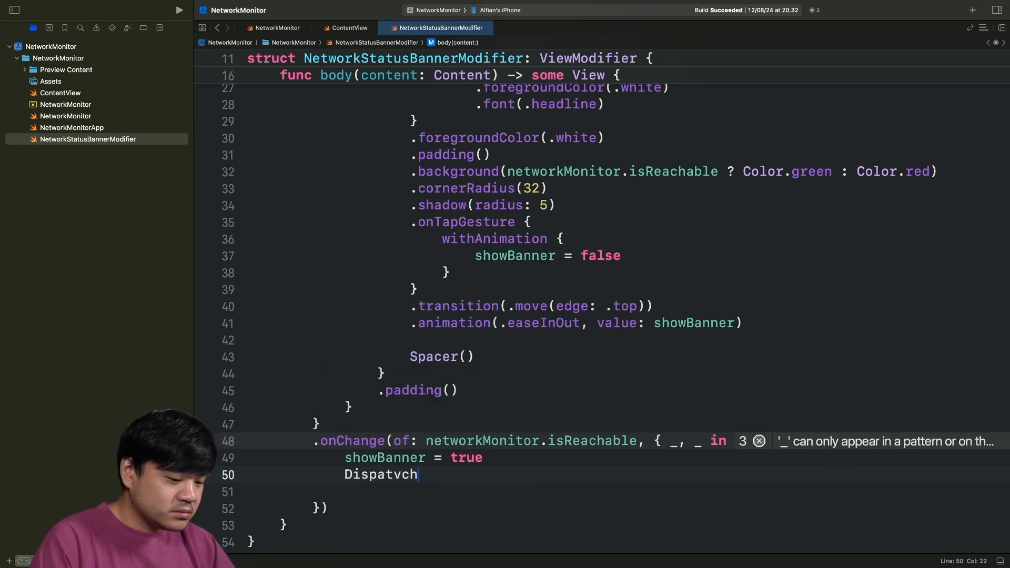
pyautogui.press('Backspace')
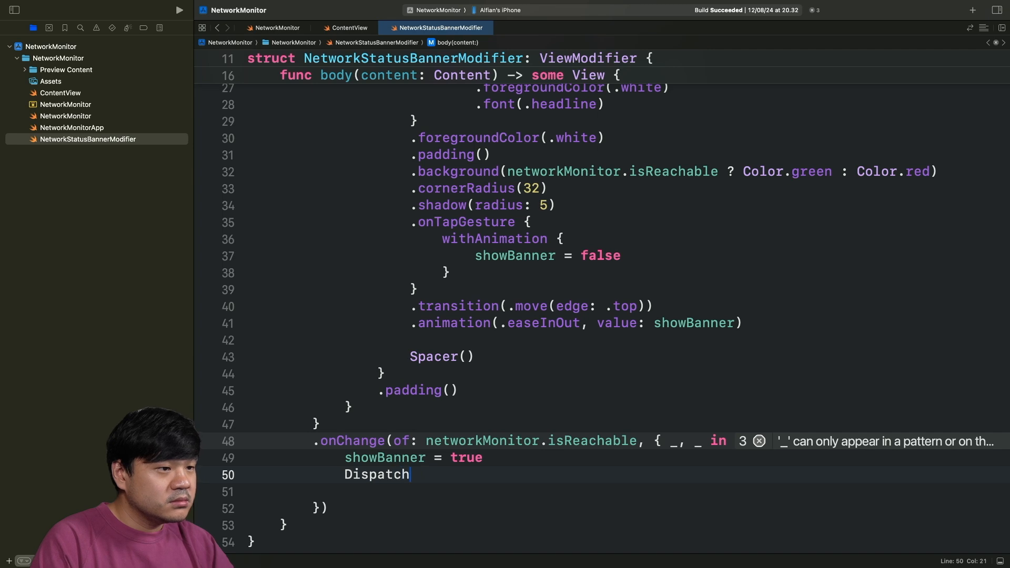
pyautogui.write('Queue.')
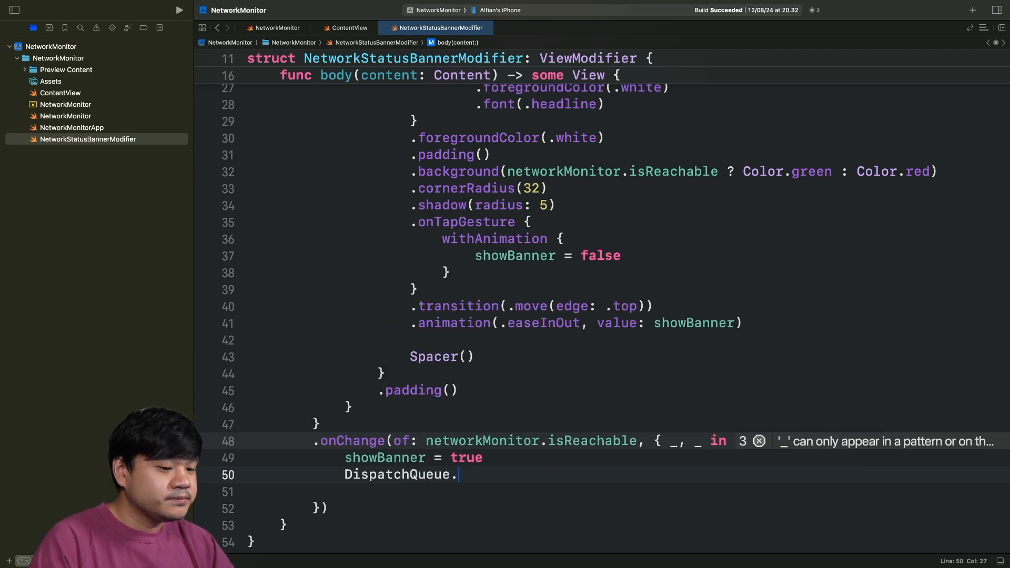
pyautogui.write('main.async')
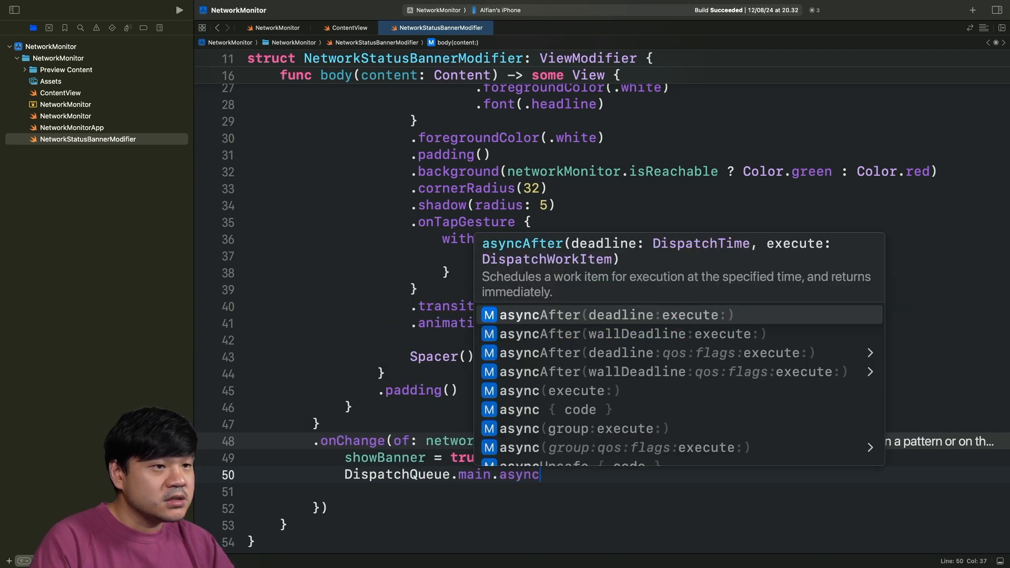
pyautogui.press('Tab')
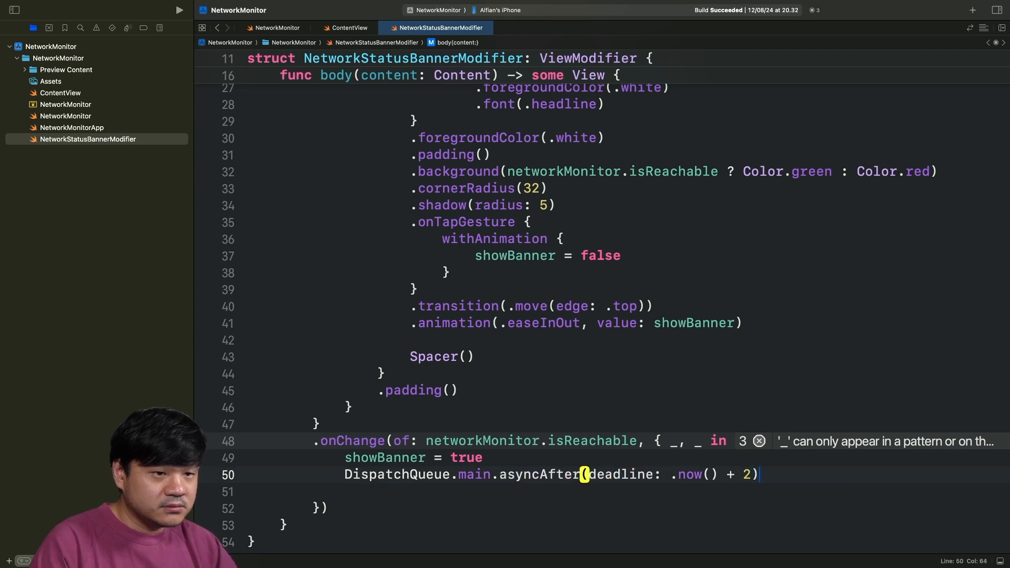
pyautogui.write('{')
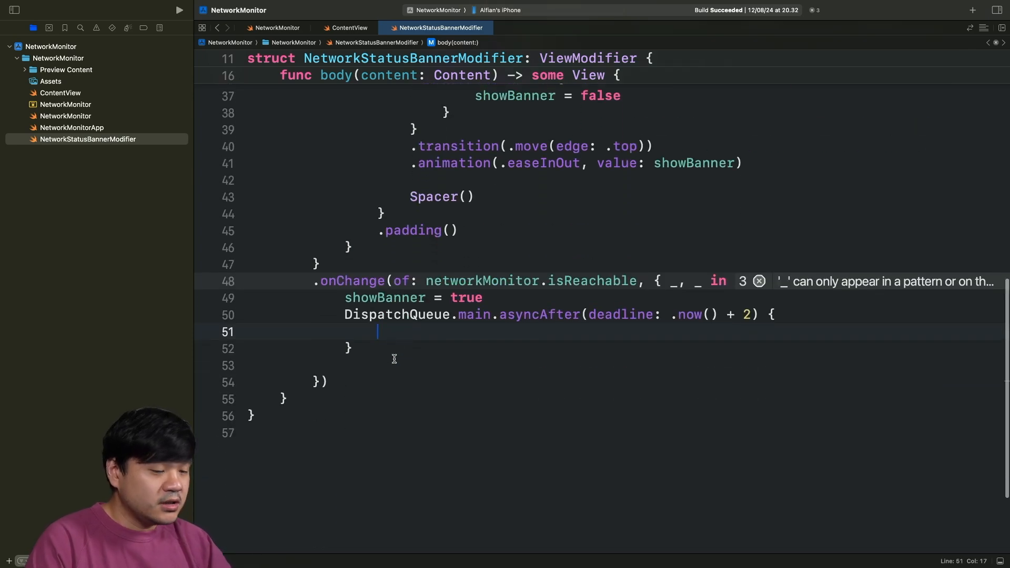
pyautogui.write('with')
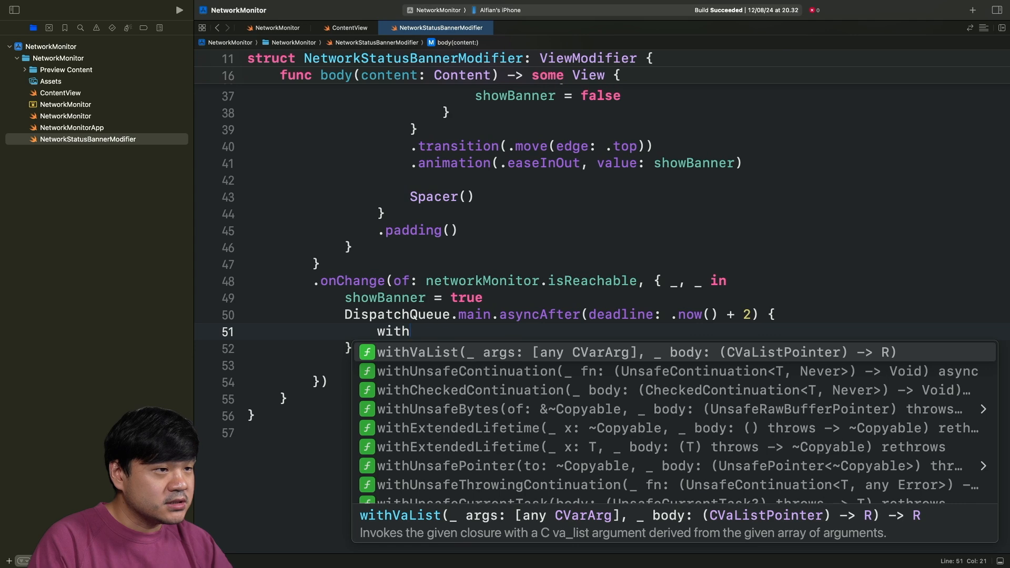
pyautogui.write('Animation {')
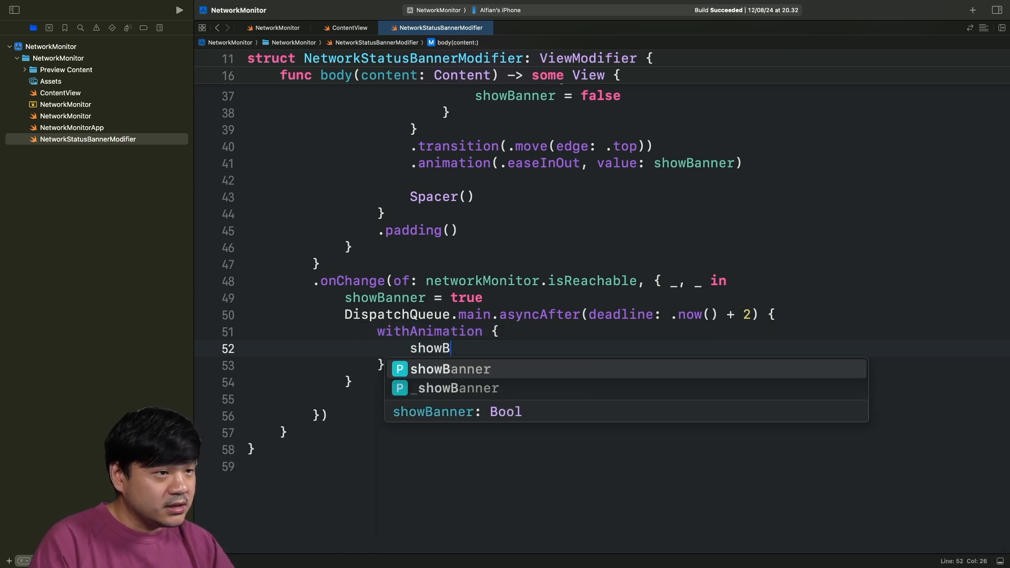
pyautogui.write('anner = false')
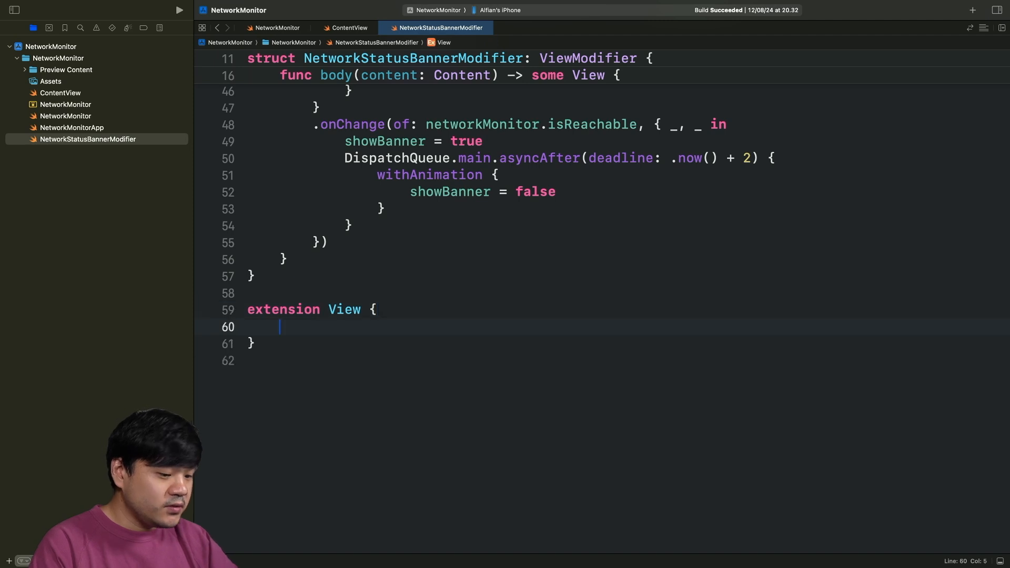
# Step: Write func networkStatusBanner() -> some View returning self.modifier(NetworkStatusBannerModifier())
pyautogui.write('func neetwor')
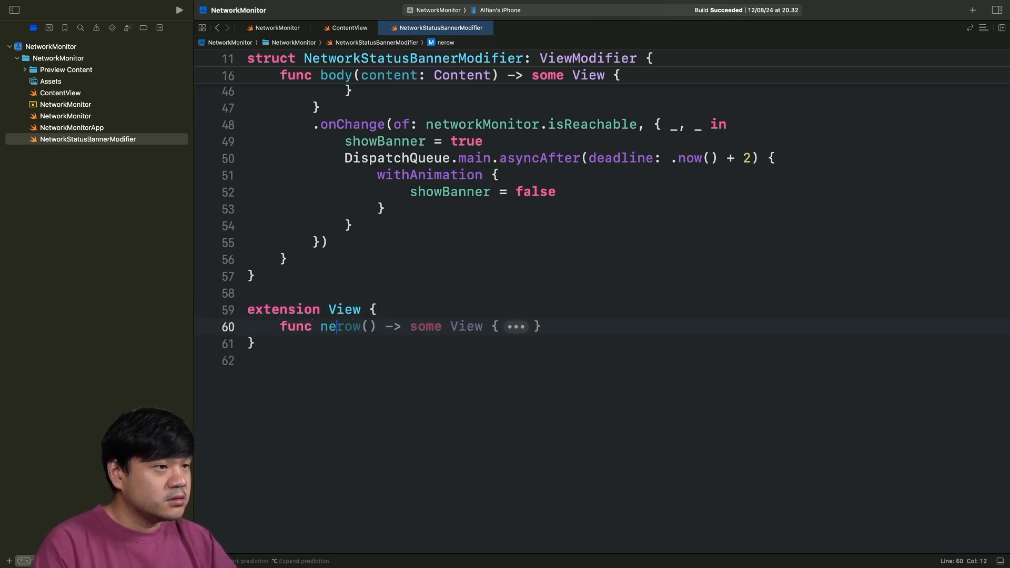
pyautogui.write('network')
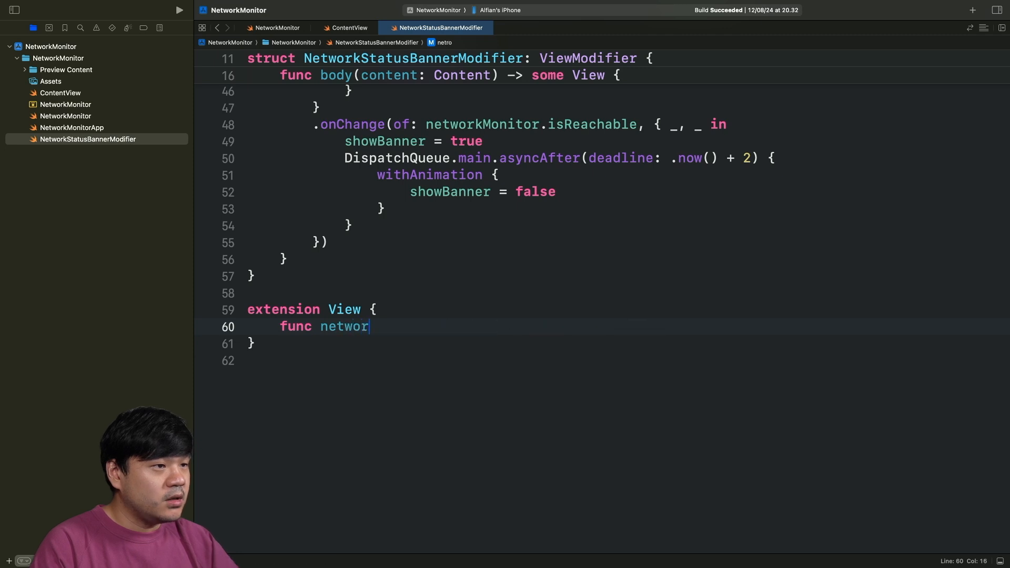
pyautogui.write('kStatusBanner')
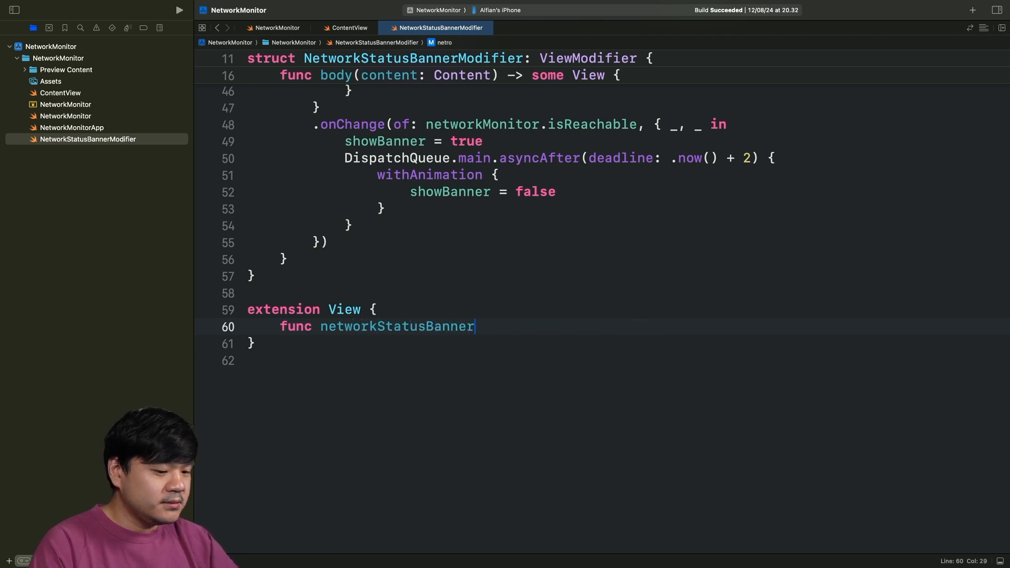
pyautogui.write('() -> some View {')
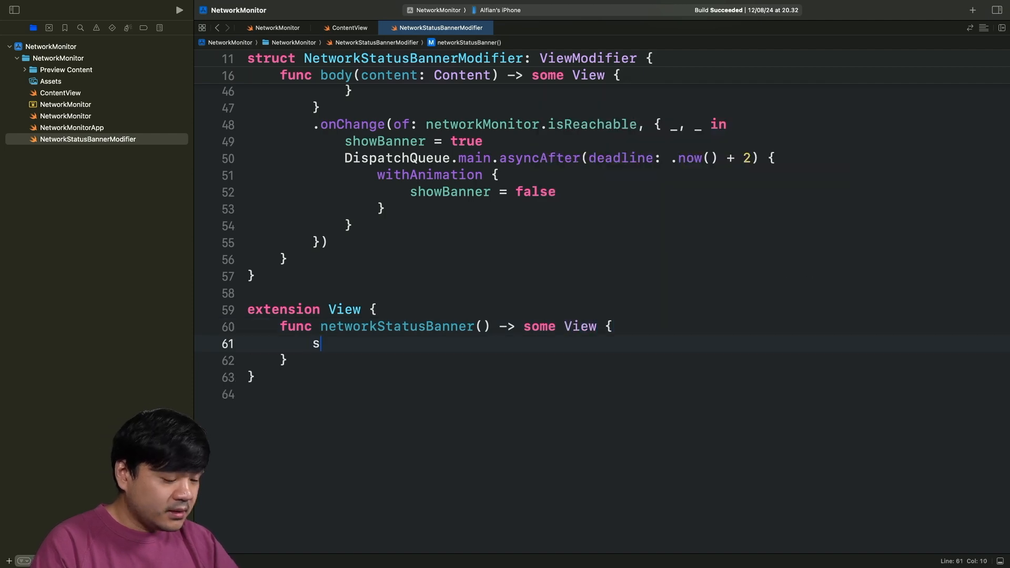
pyautogui.write('elf.modi')
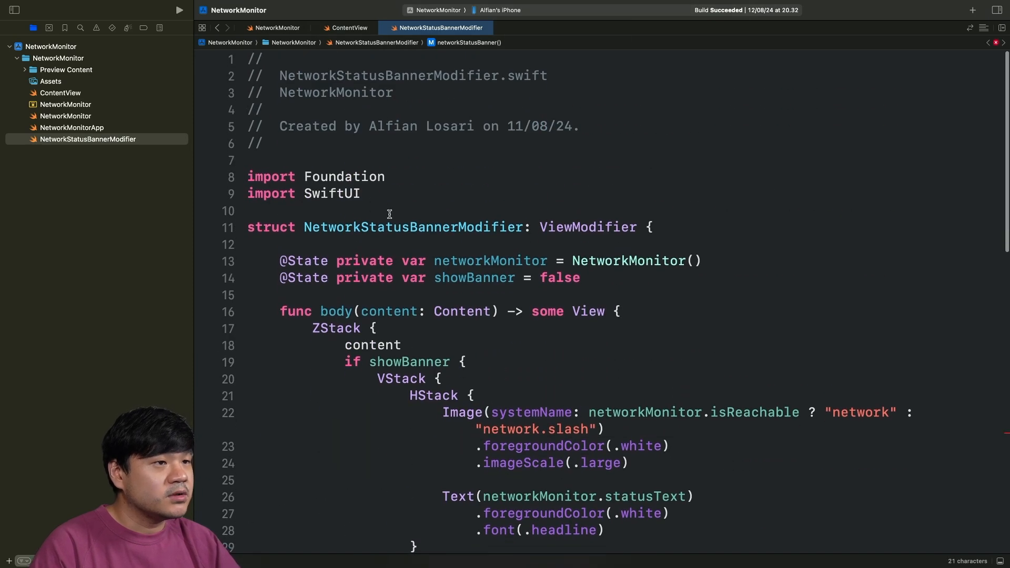
pyautogui.scroll(-3)
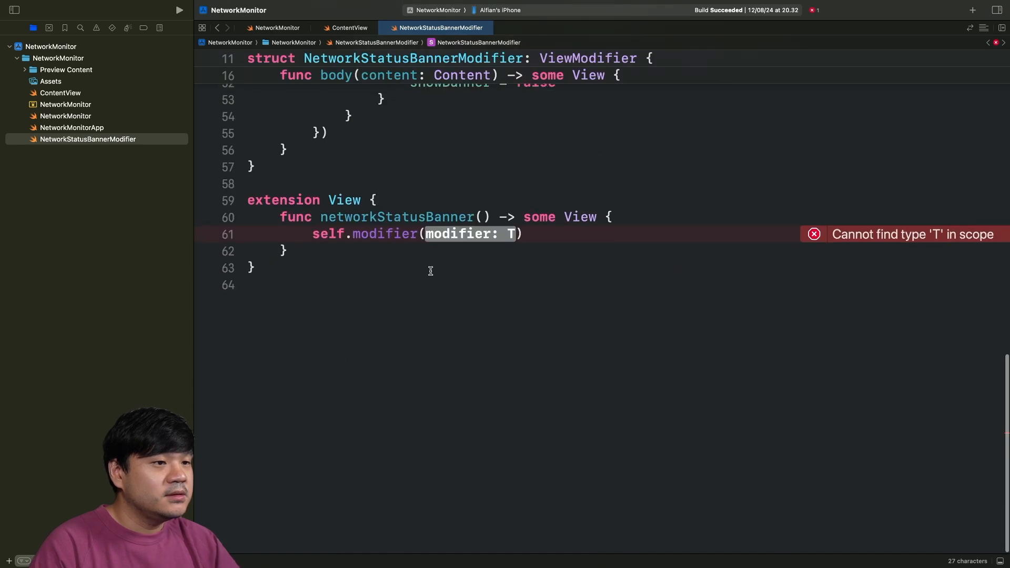
pyautogui.write('NetworkStatusBannerModifier')
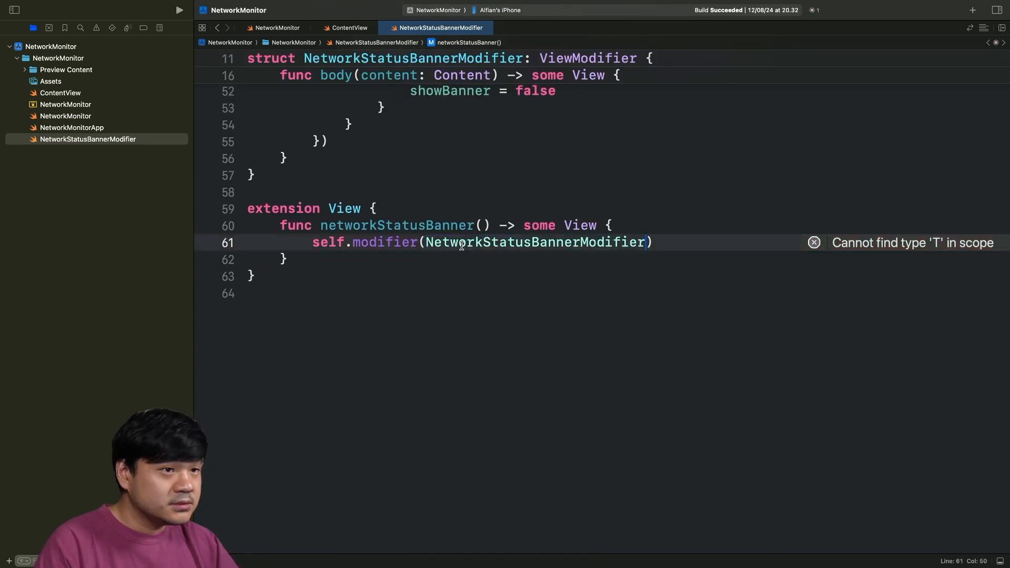
pyautogui.write('()')
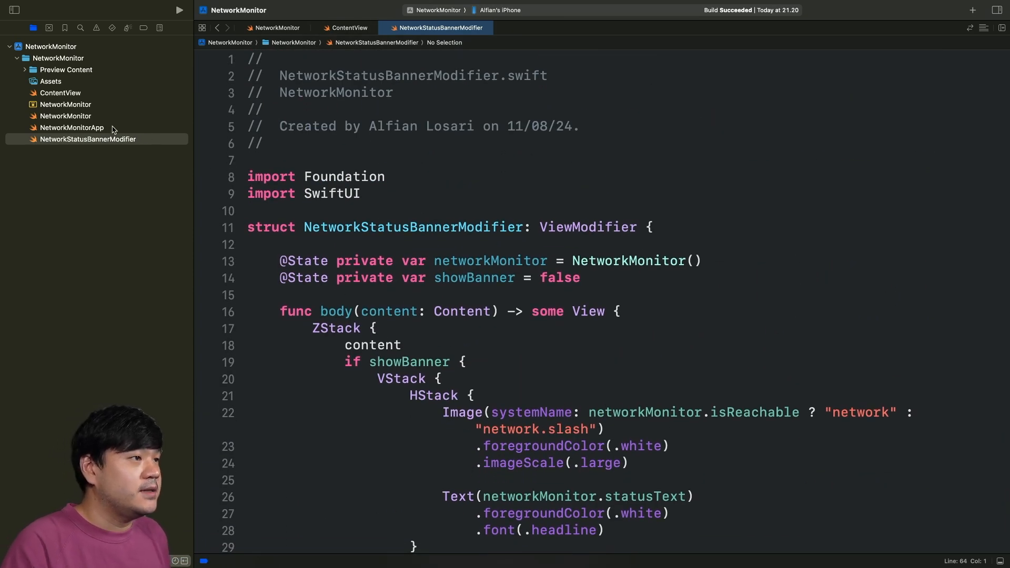
# Step: Navigate via NetworkMonitor to ContentView.swift in the Project navigator
pyautogui.click(65, 116)
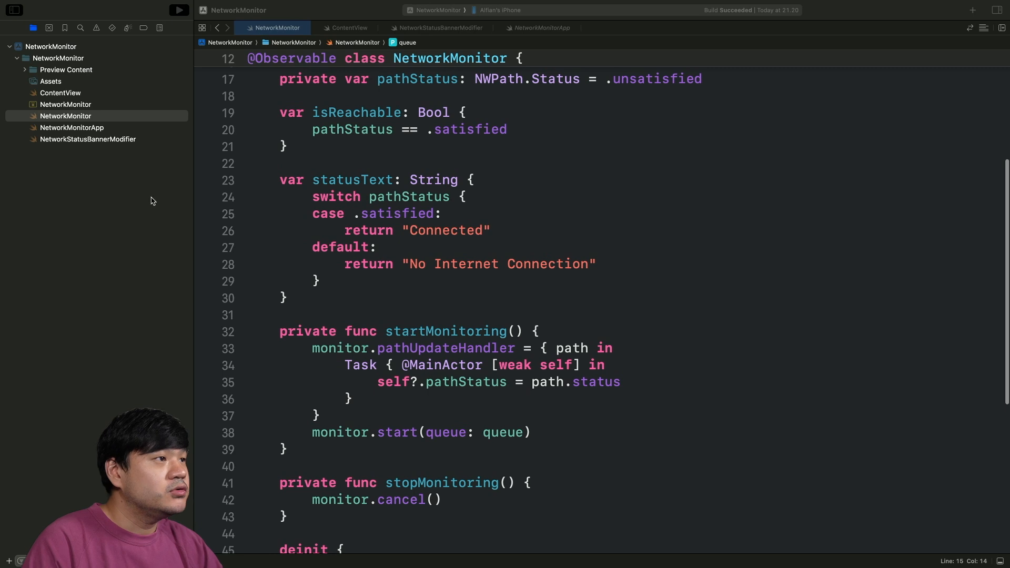
pyautogui.click(60, 93)
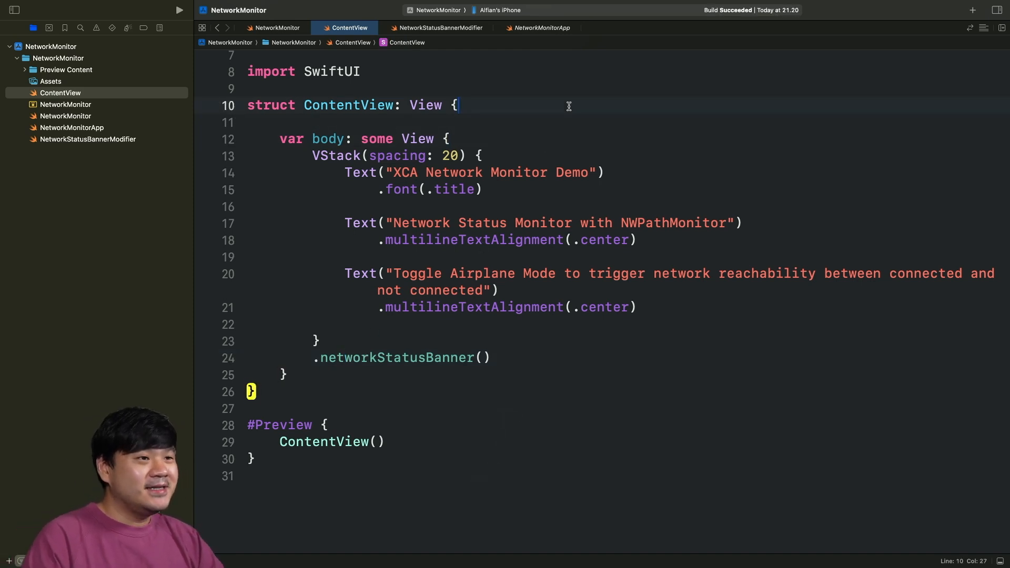
pyautogui.write('@State var isConnected: Bool = true')
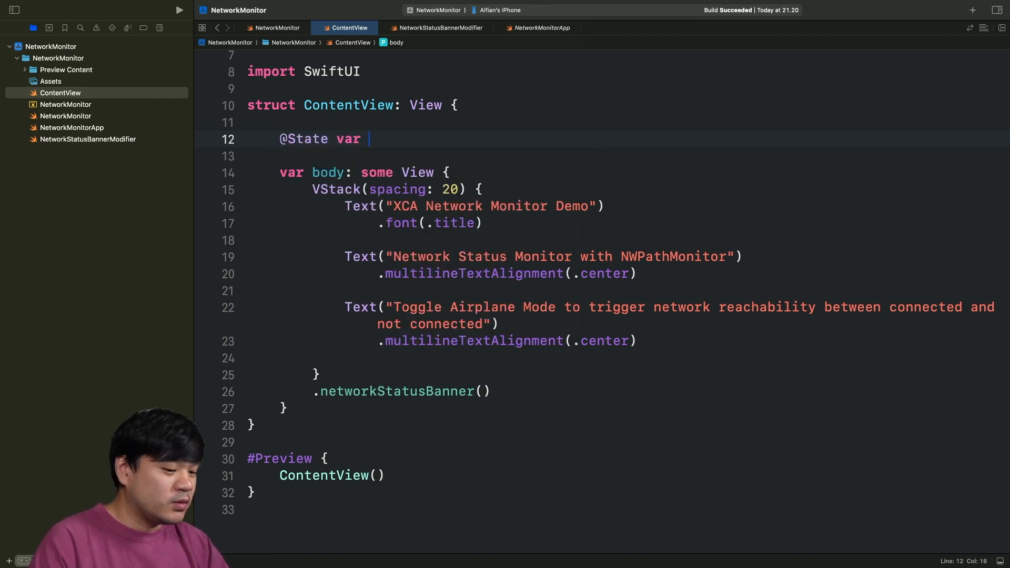
pyautogui.write('networkMo')
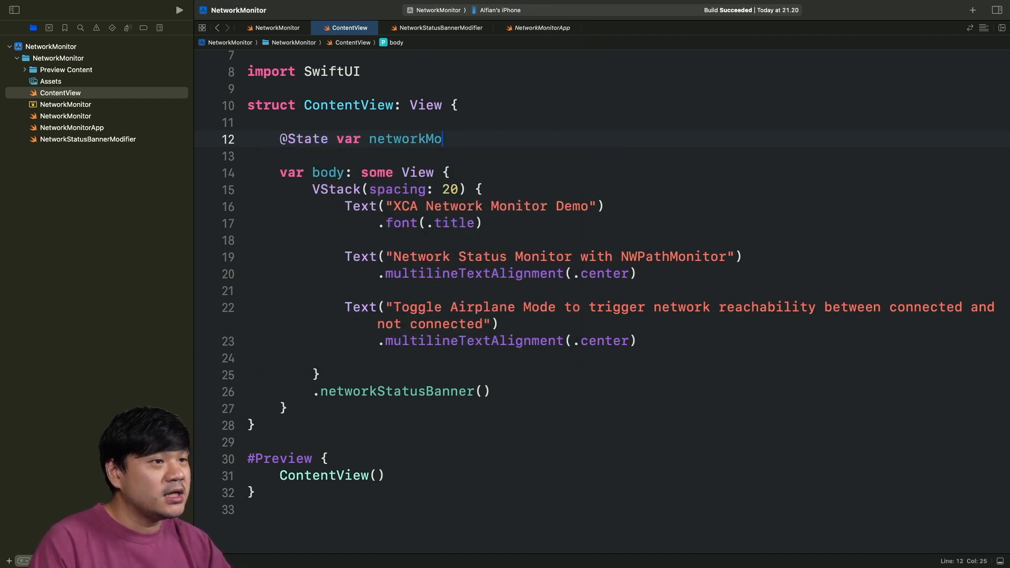
pyautogui.write('nitor = N')
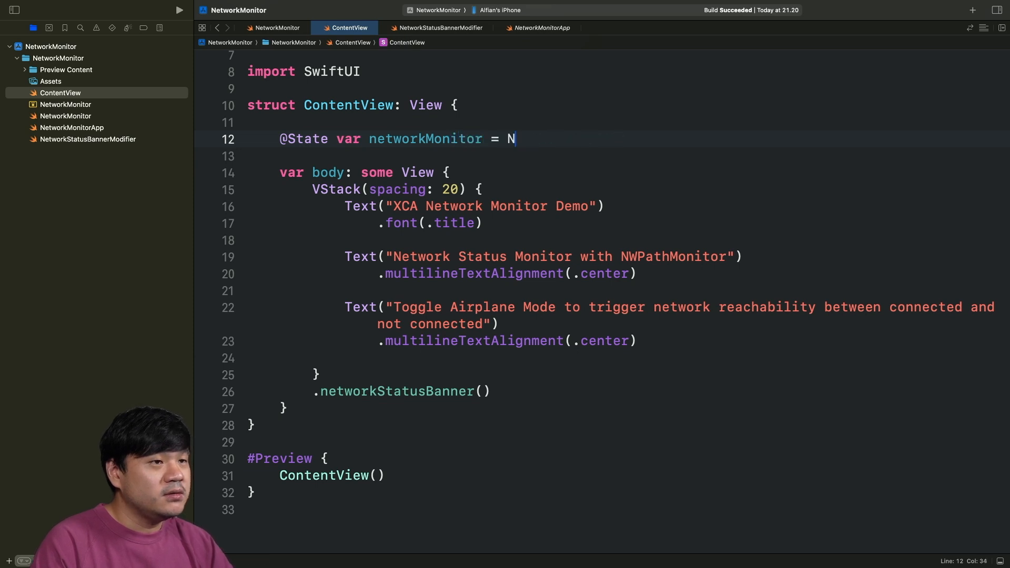
pyautogui.write('etworkMonitor()')
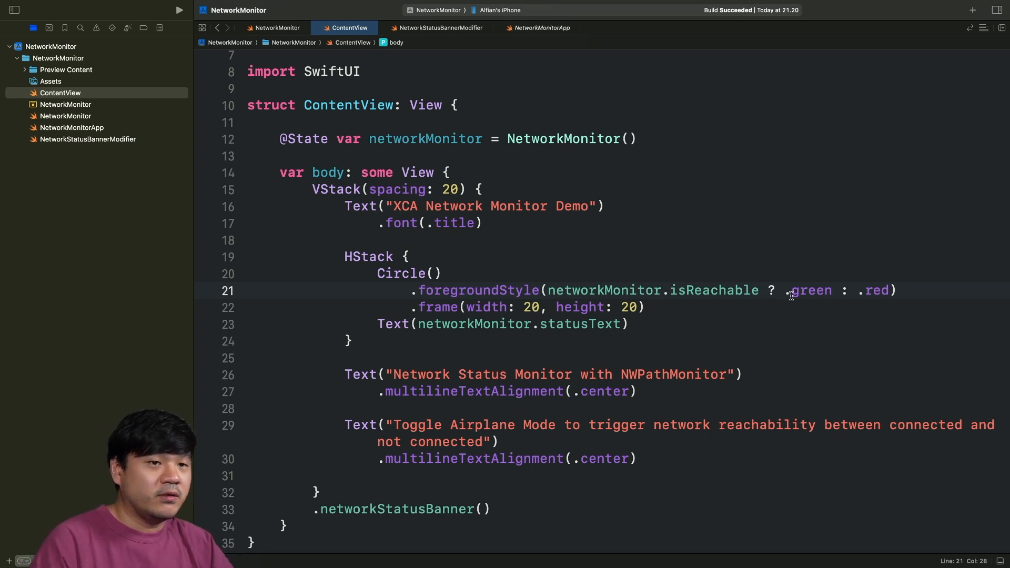
pyautogui.click(646, 308)
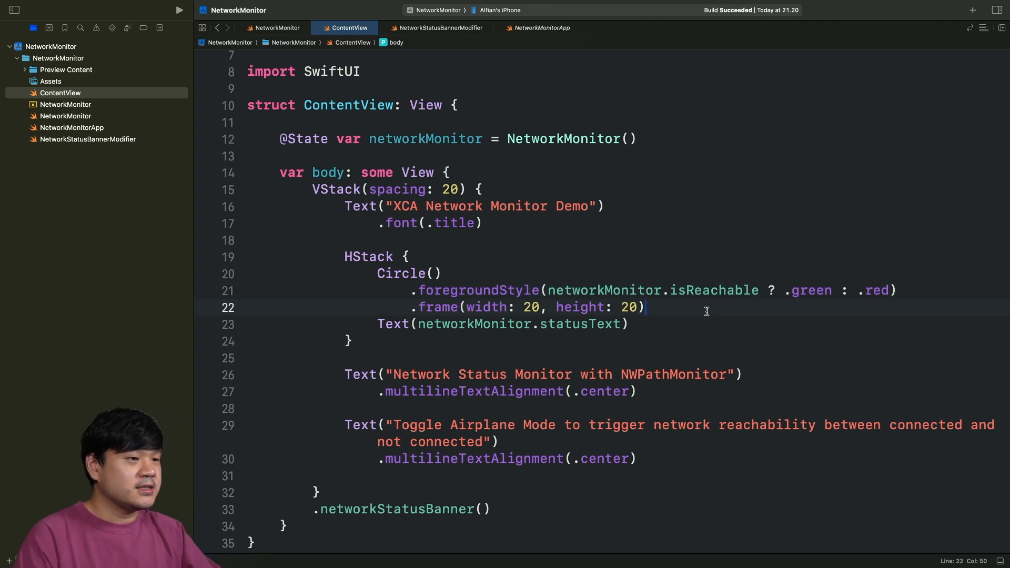
pyautogui.moveTo(630, 279)
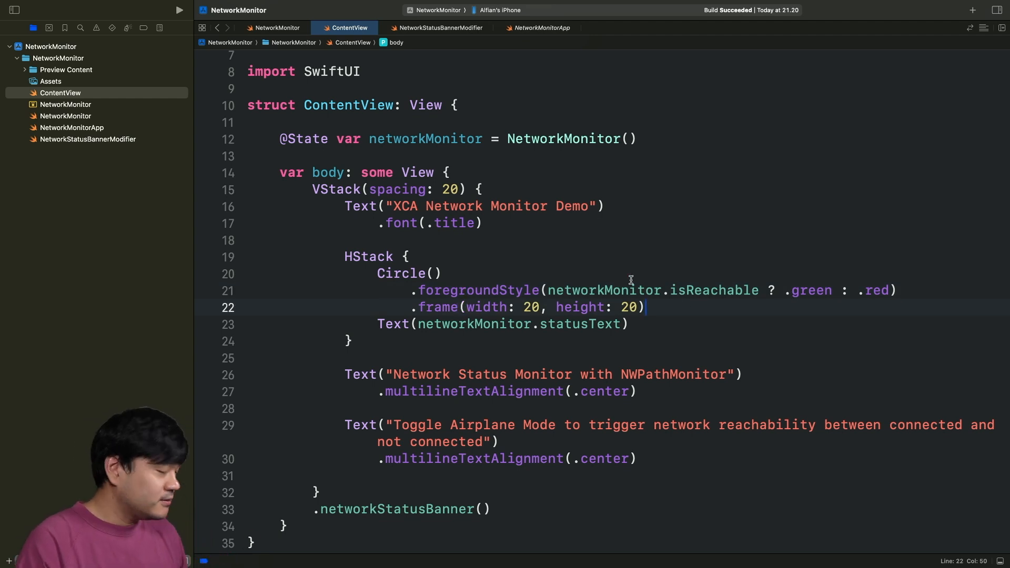
pyautogui.moveTo(526, 140)
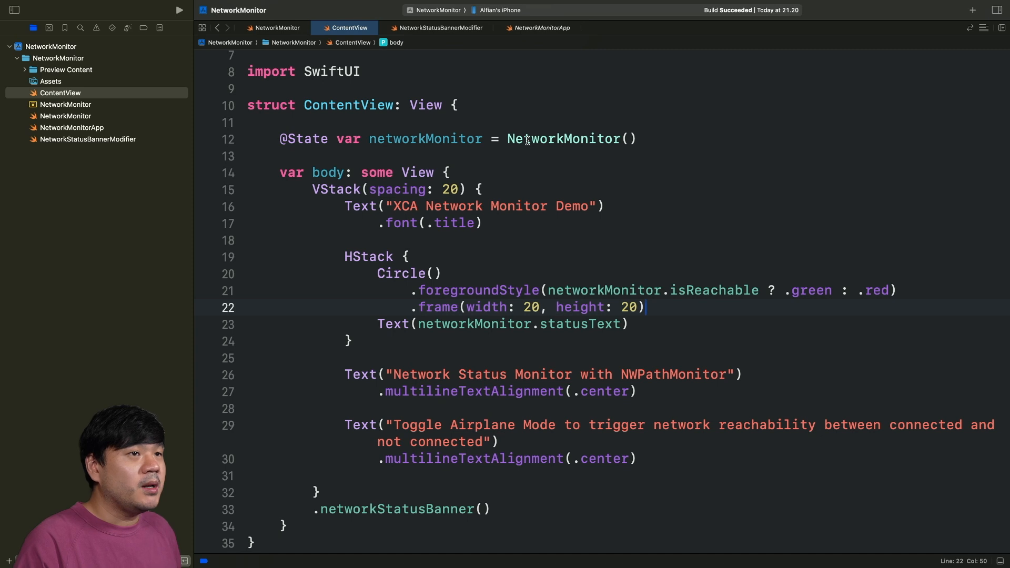
pyautogui.moveTo(499, 60)
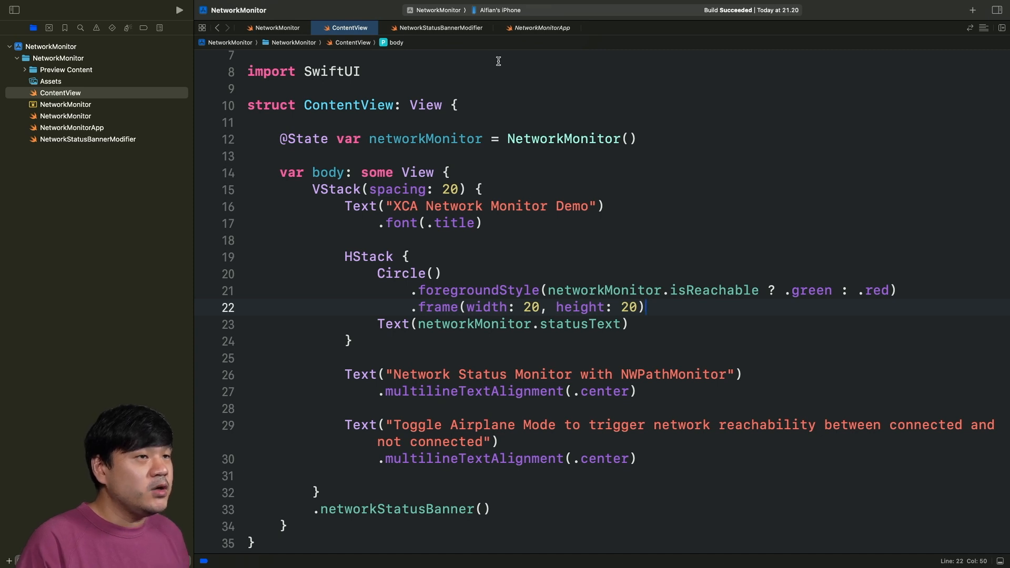